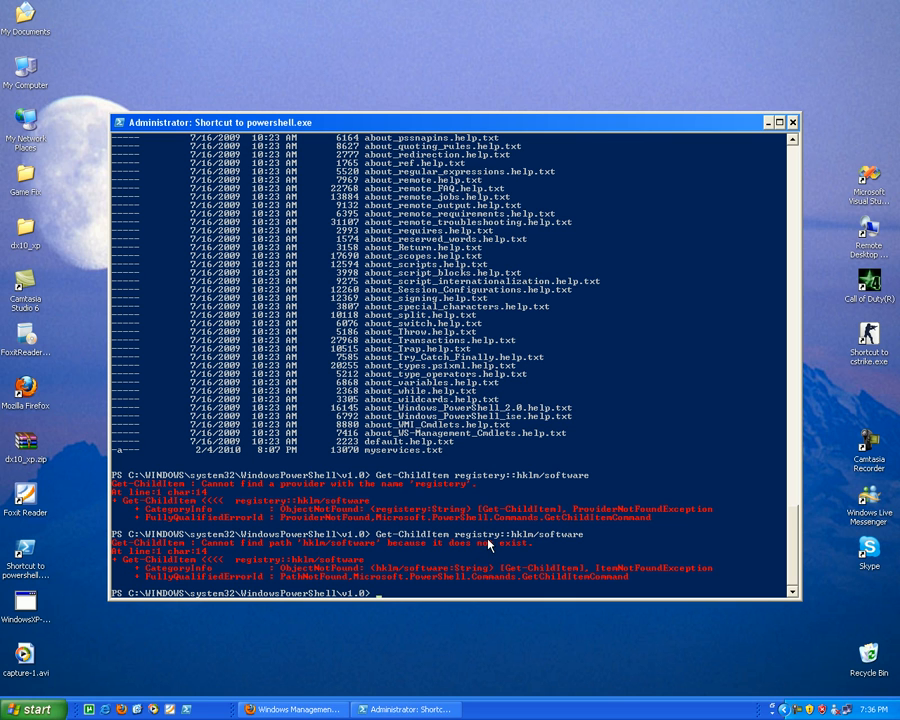
mouse_move(496, 548)
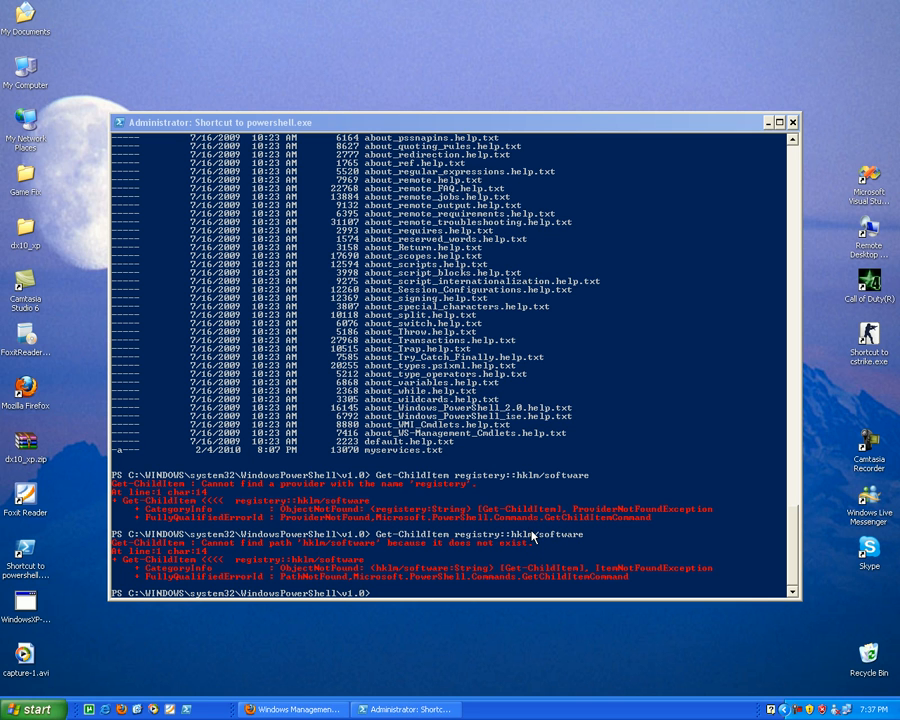
Run Get-ChildItem registry::hklm/software to list the HKLM software subkeys
text(Get-ChildItem registry::hklm/software)
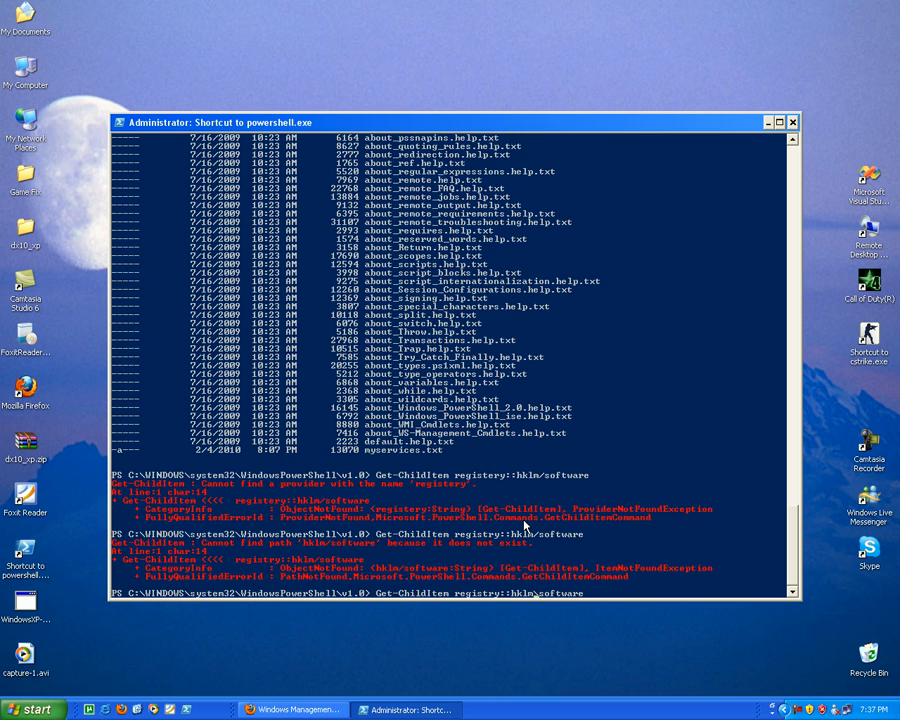
key(enter)
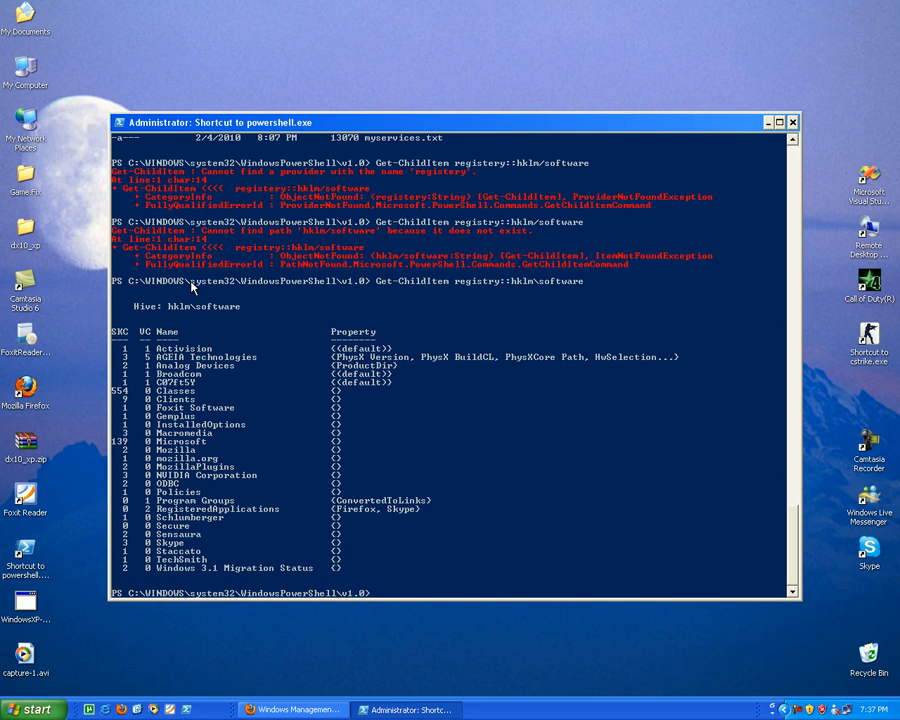
mouse_move(166, 296)
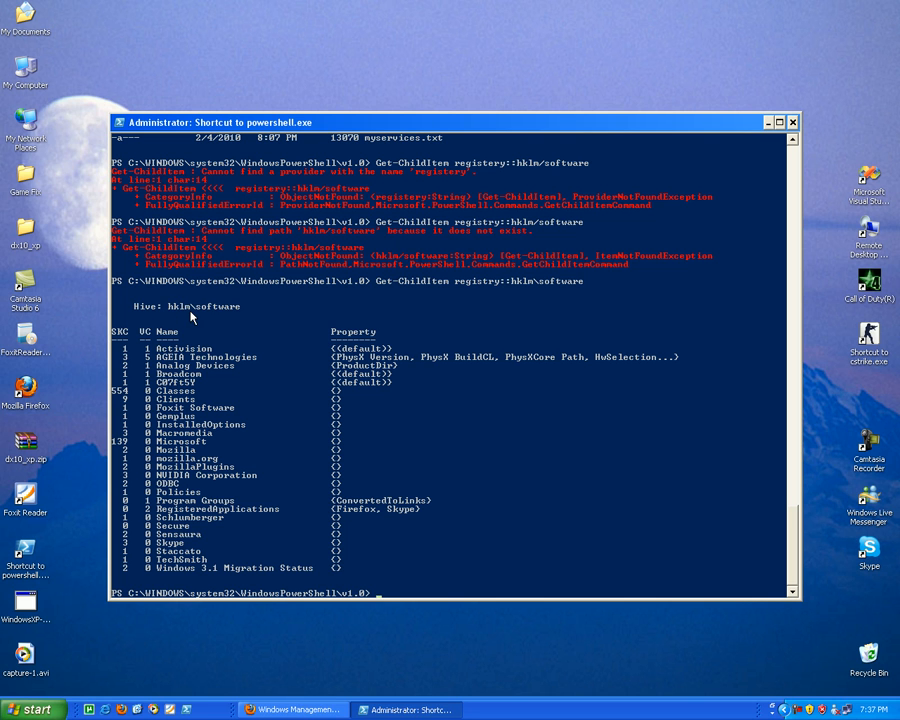
mouse_move(300, 364)
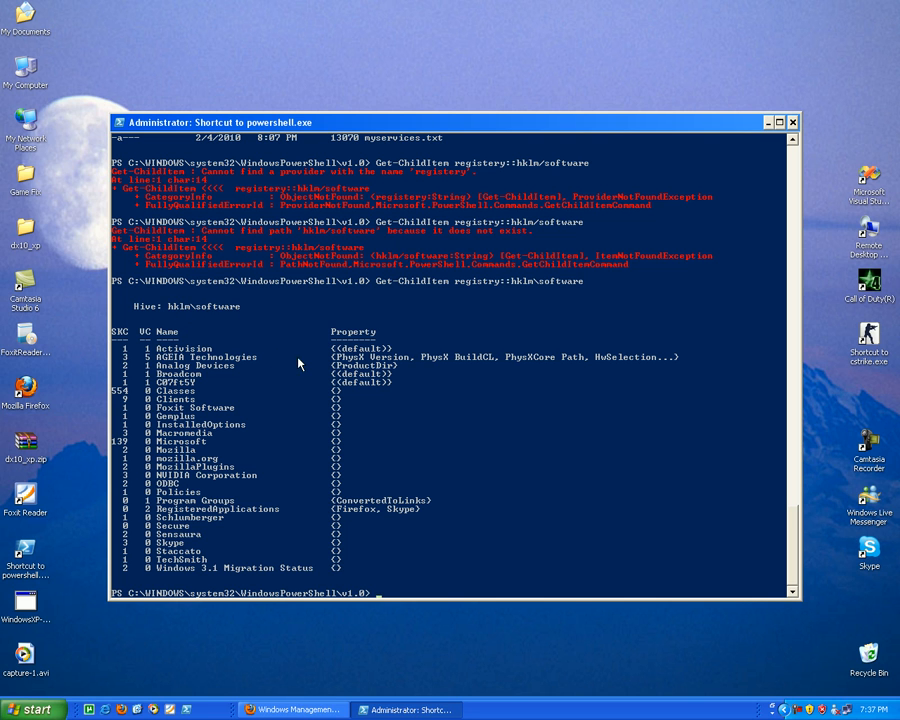
mouse_move(390, 374)
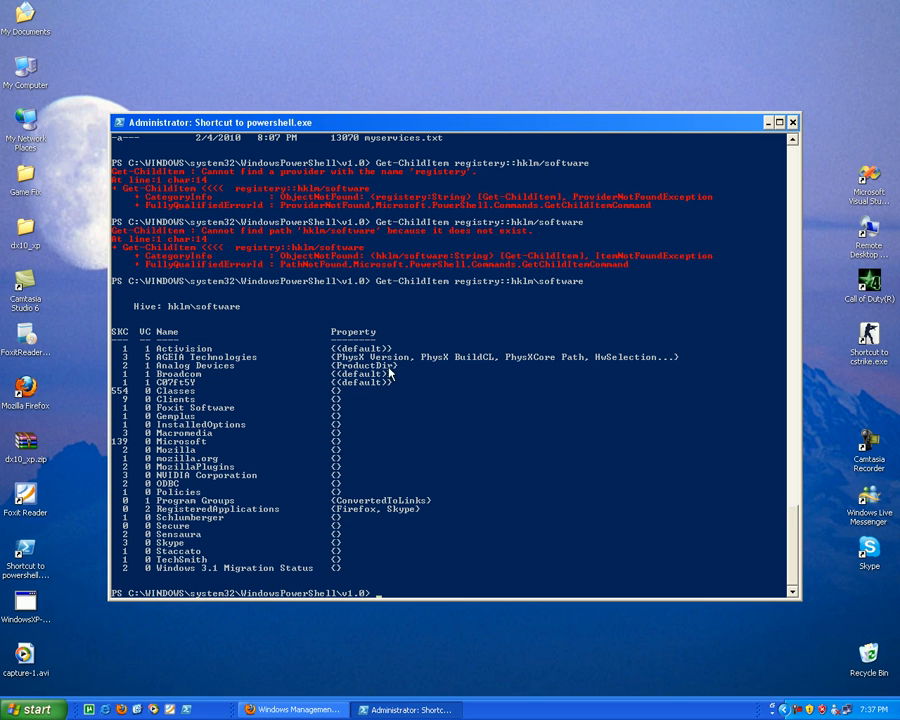
mouse_move(452, 524)
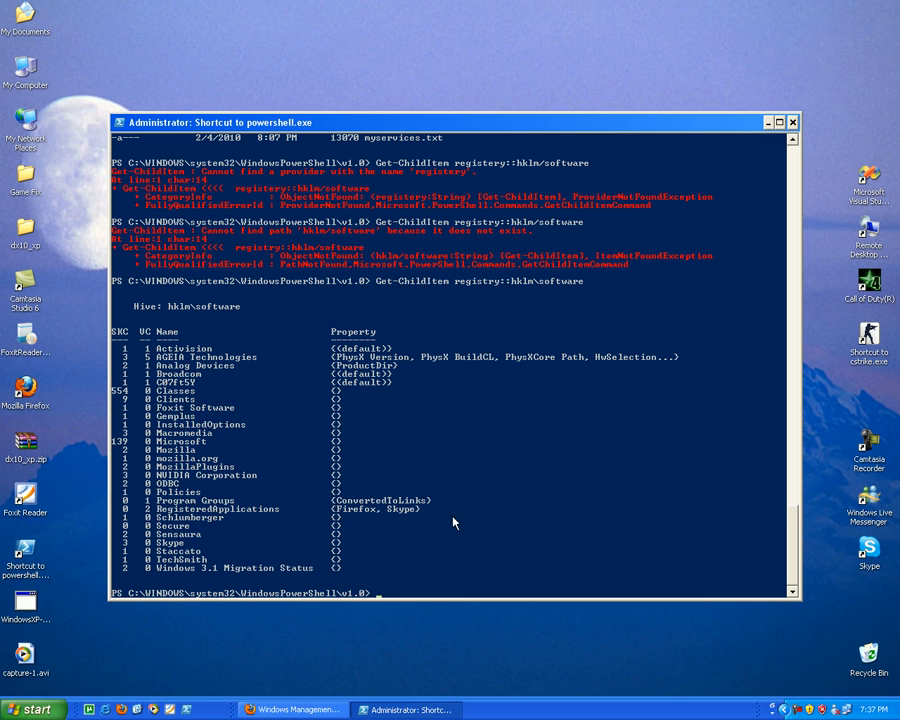
mouse_move(398, 444)
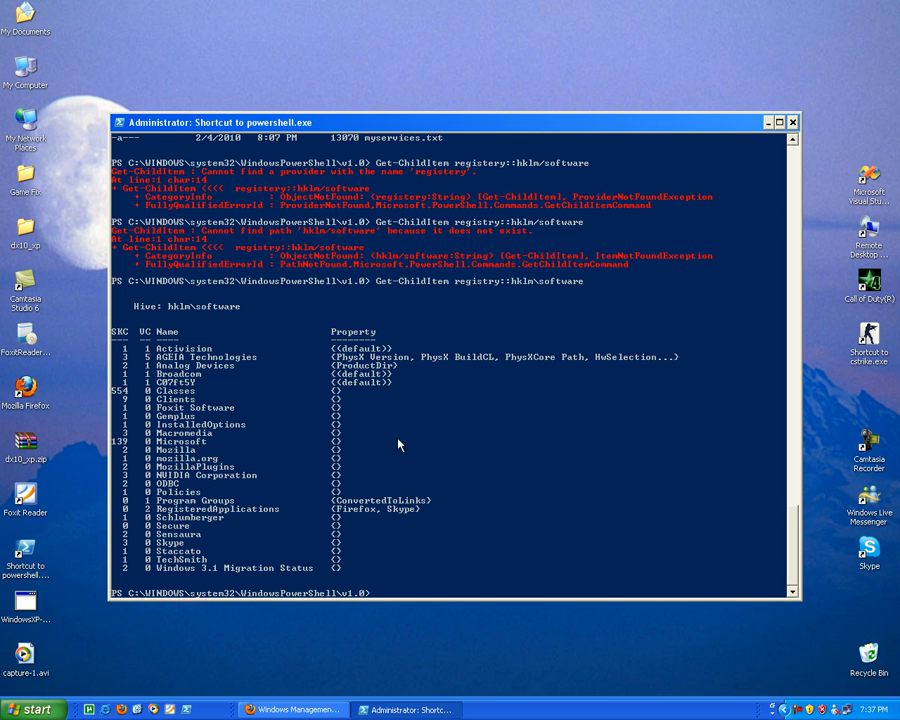
mouse_move(342, 148)
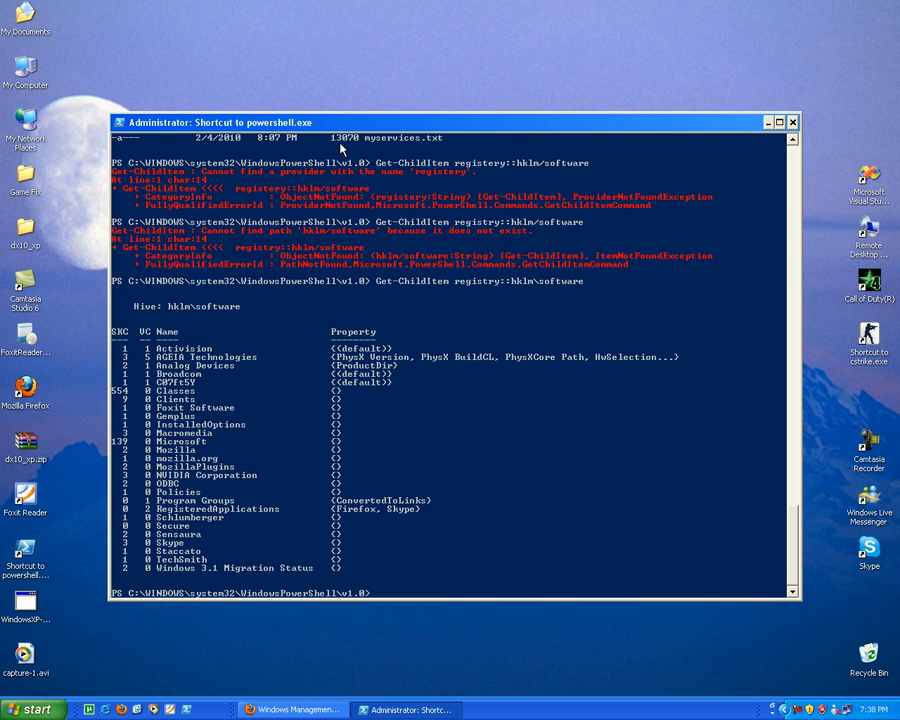
click(120, 122)
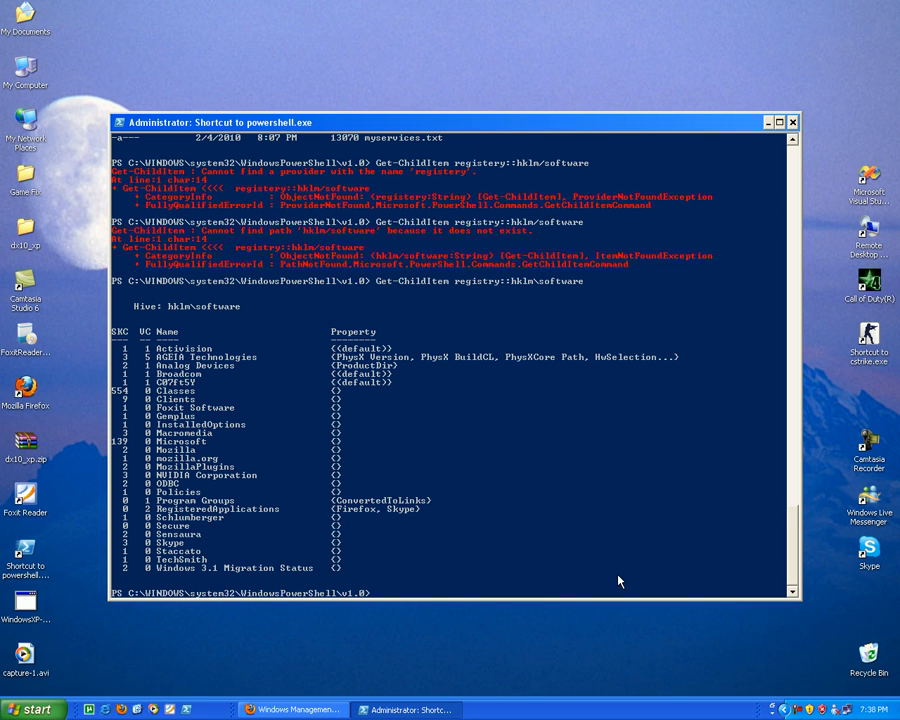
mouse_move(572, 432)
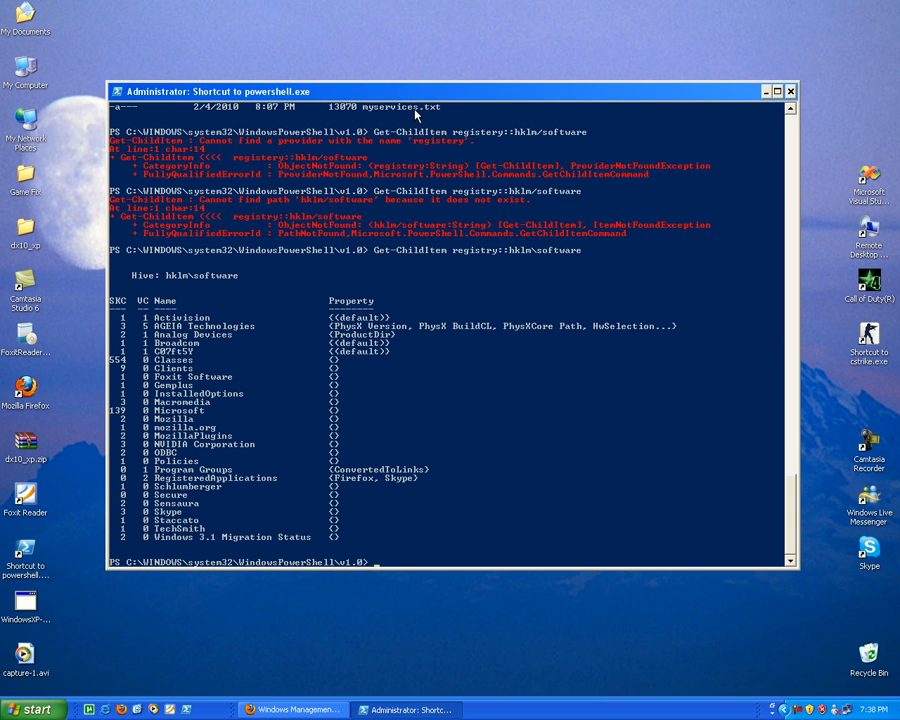
Run Get-Service to list all services with their Running or Stopped status
text(get-)
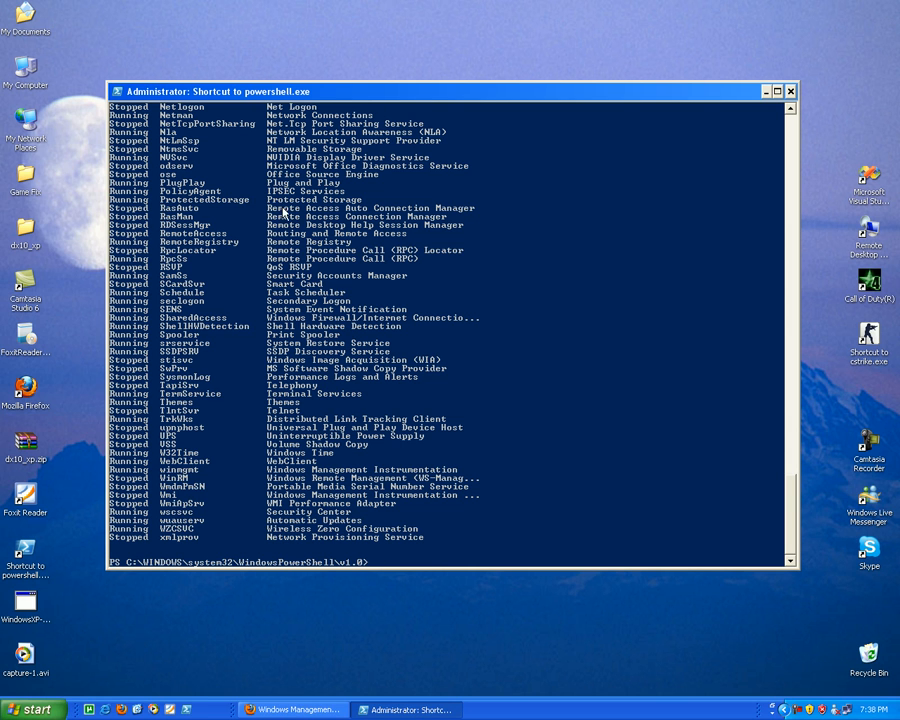
Run Get-Service -DisplayName remote* to show only services named Remote..
text(Get-Service)
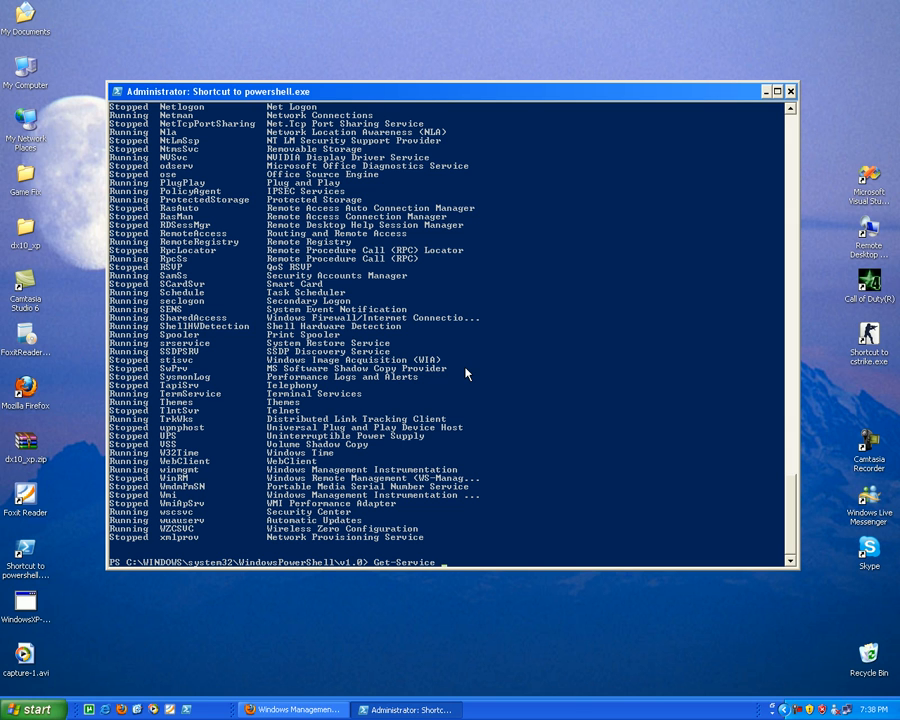
mouse_move(418, 572)
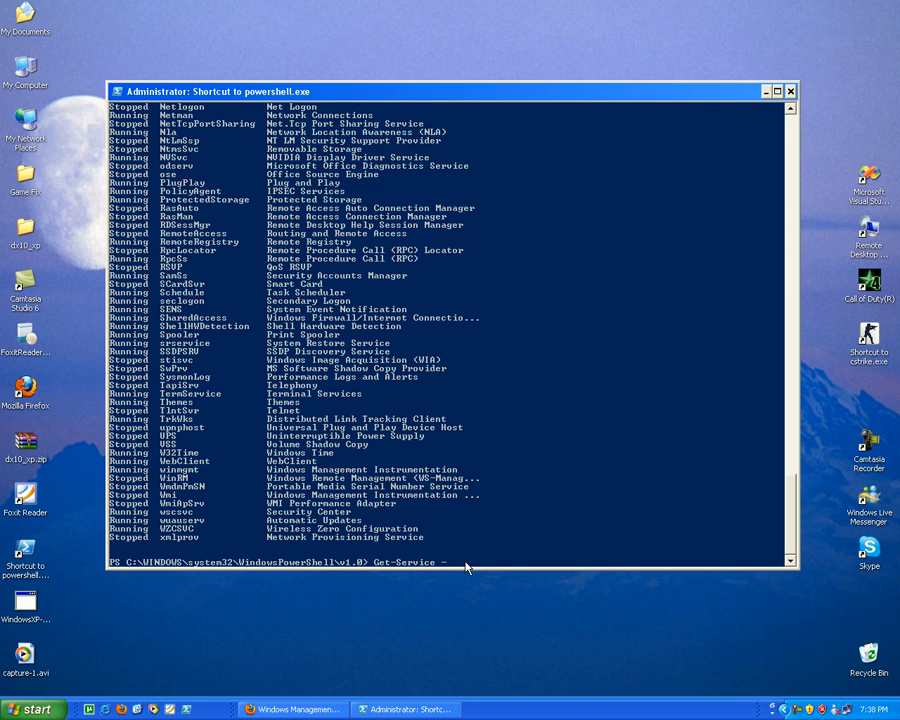
text(di)
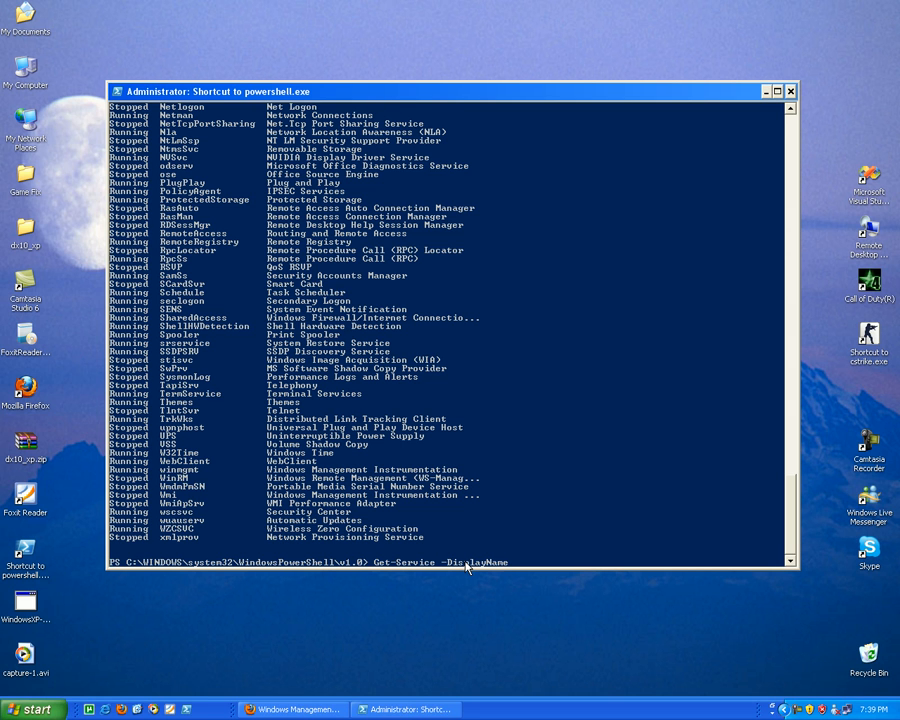
text(r)
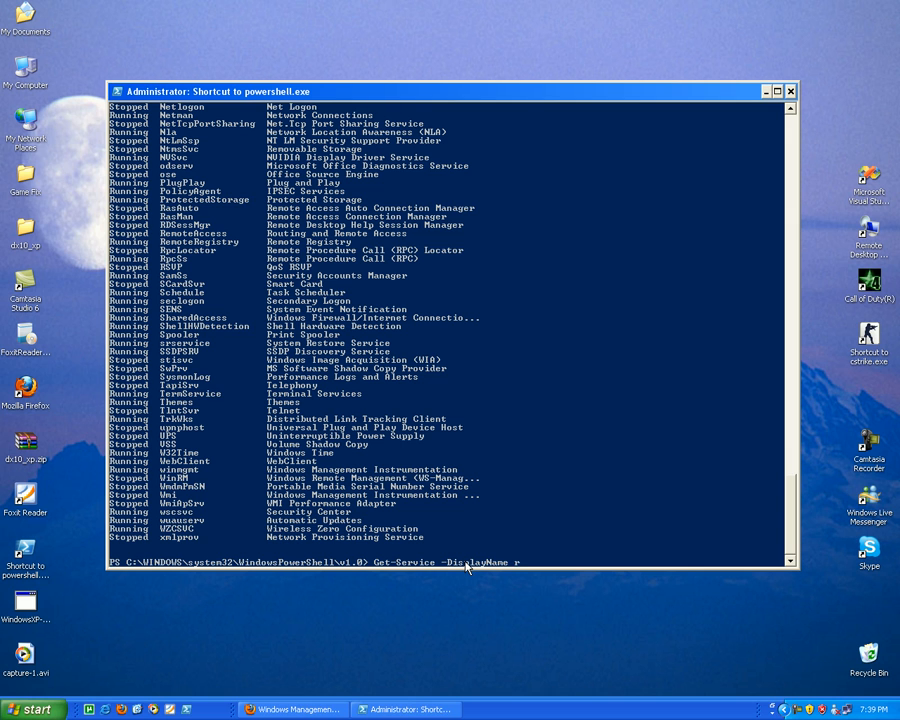
text(rmote)
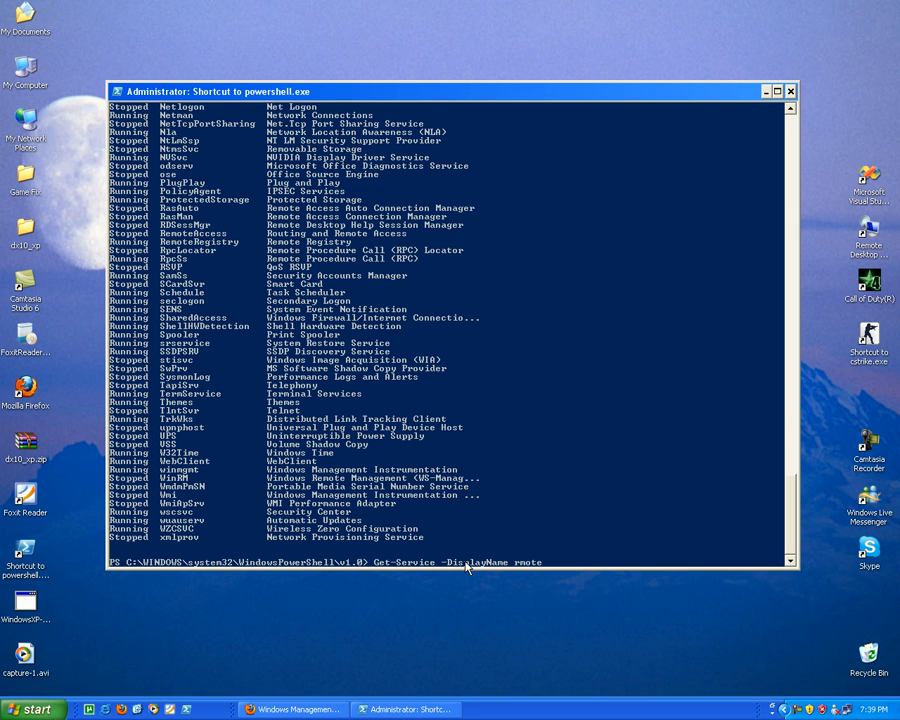
text(*)
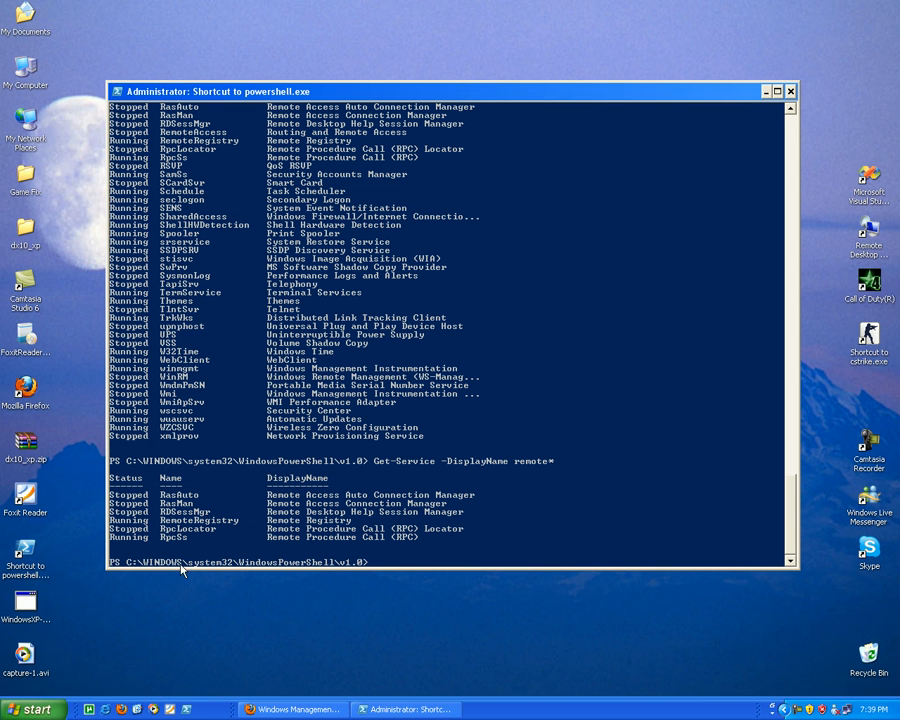
mouse_move(204, 498)
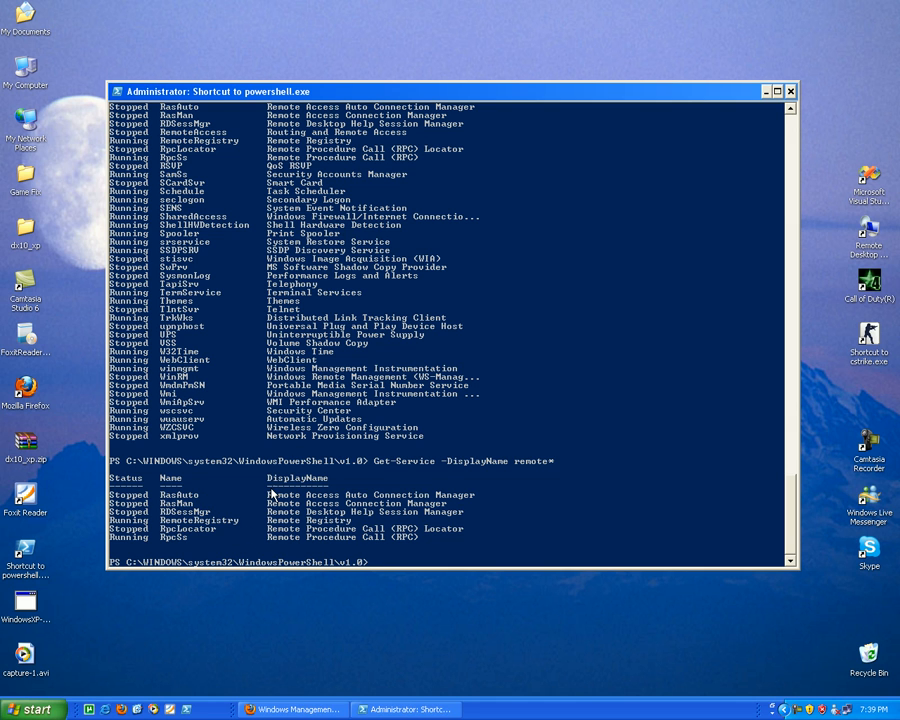
mouse_move(292, 512)
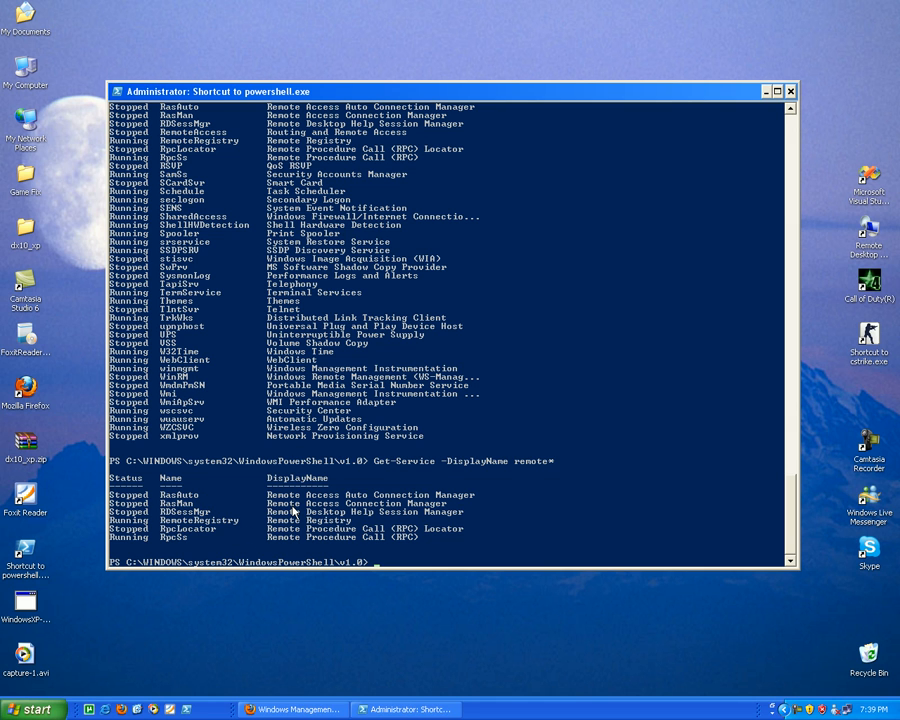
mouse_move(436, 582)
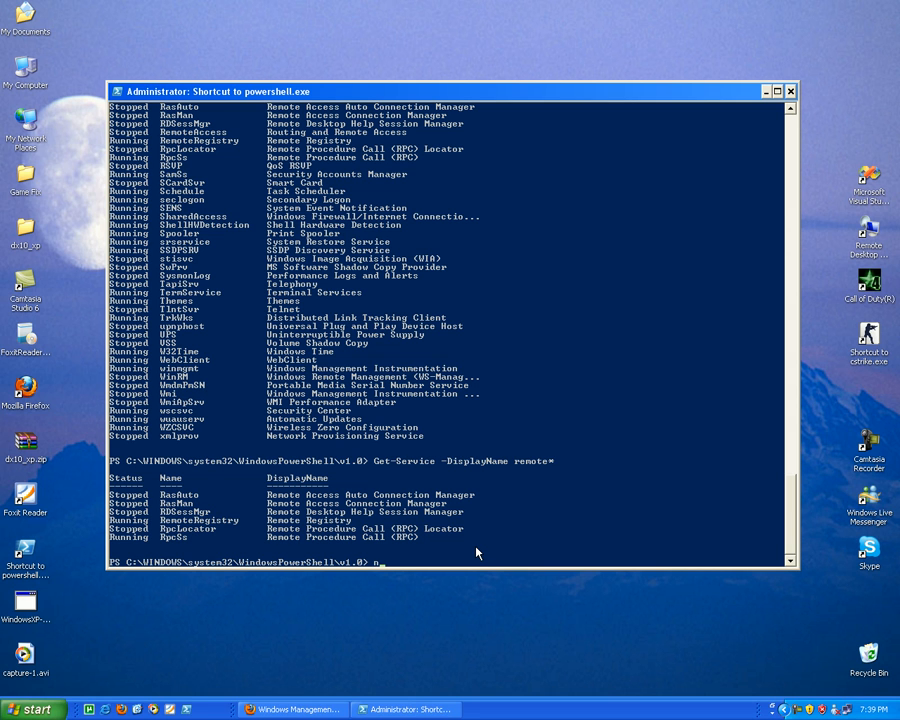
Stop the Remote Registry service with 'net stop remoteregistry' and recheck the remote* services
text(net stop)
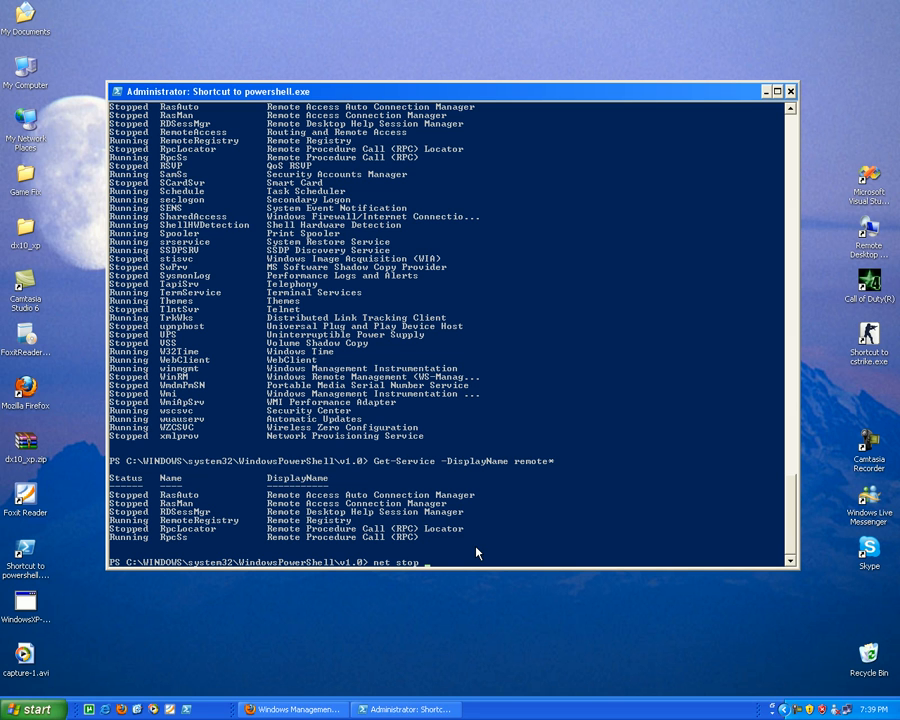
text(remote)
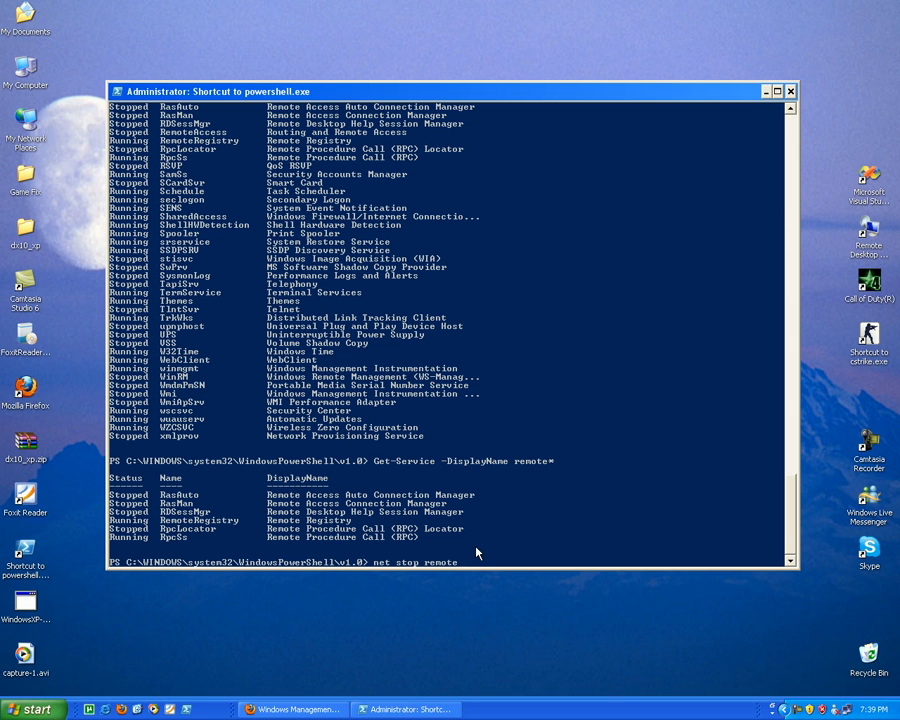
text(regi)
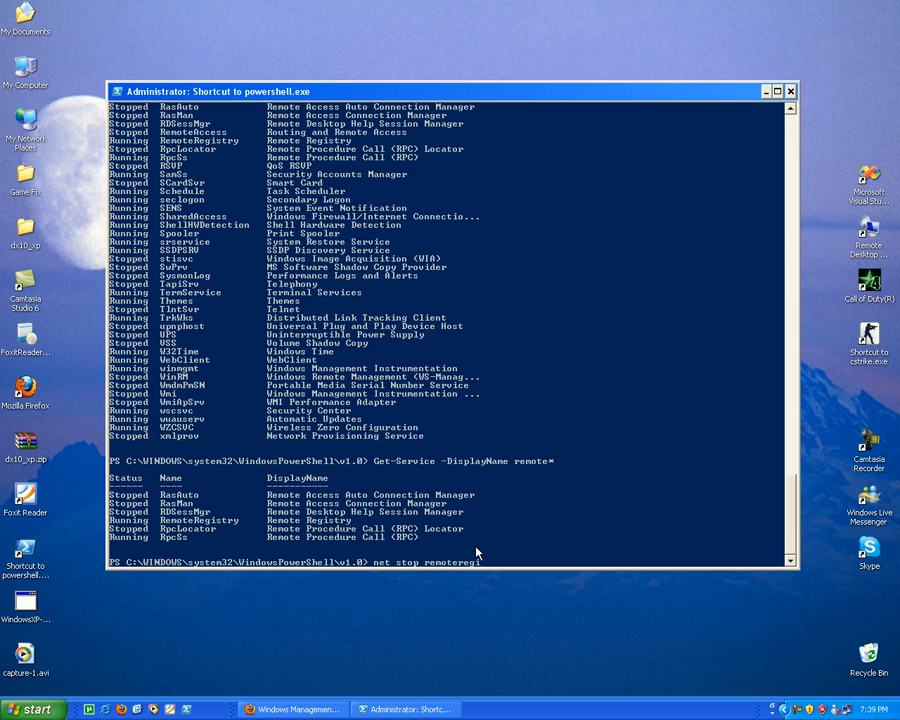
text(try)
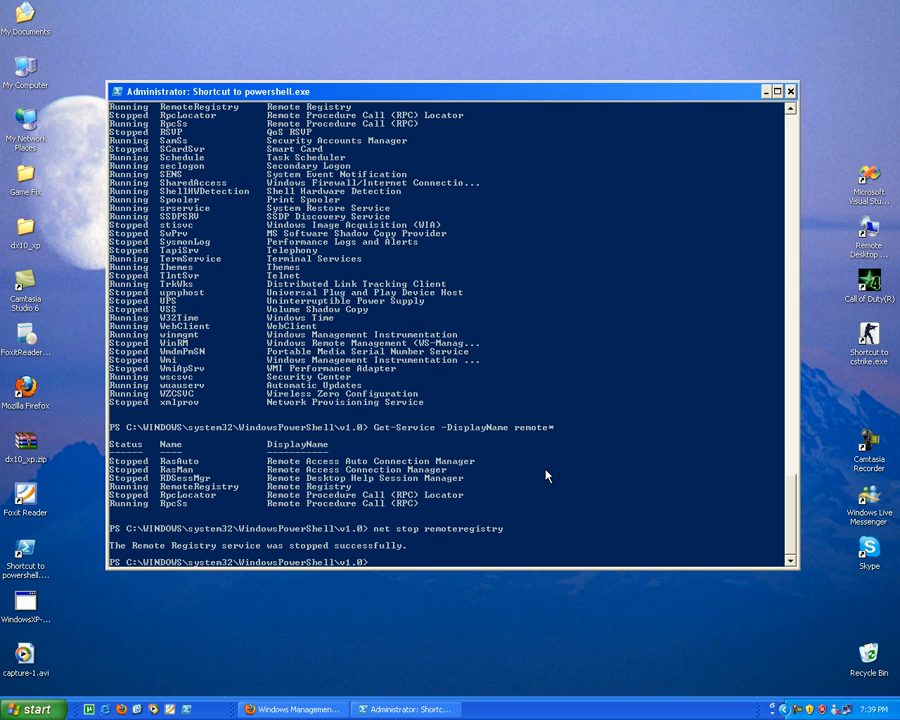
mouse_move(528, 588)
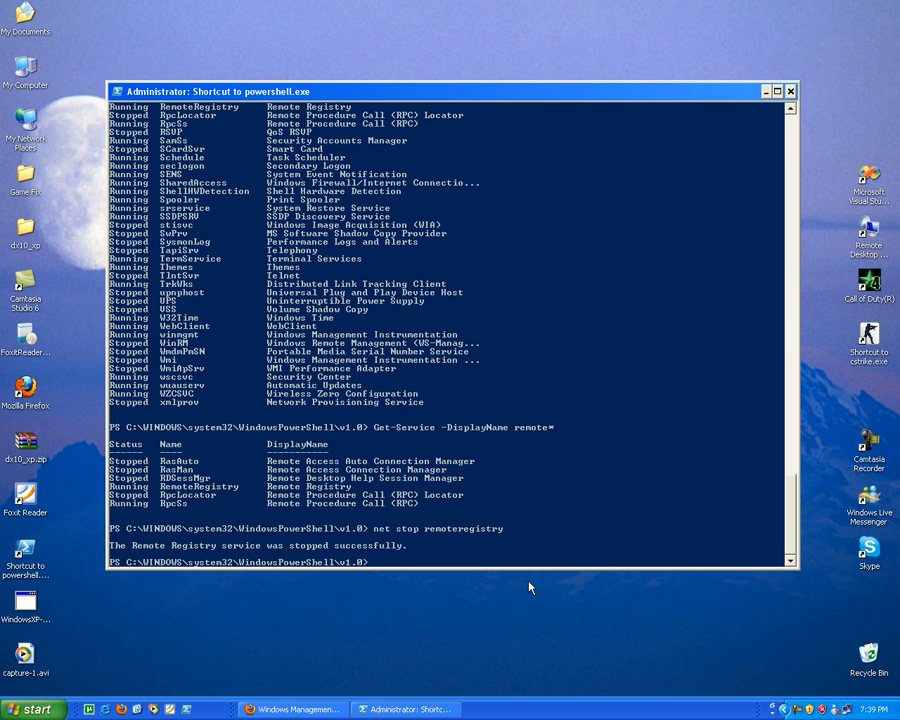
text(net stop remoteregistry)
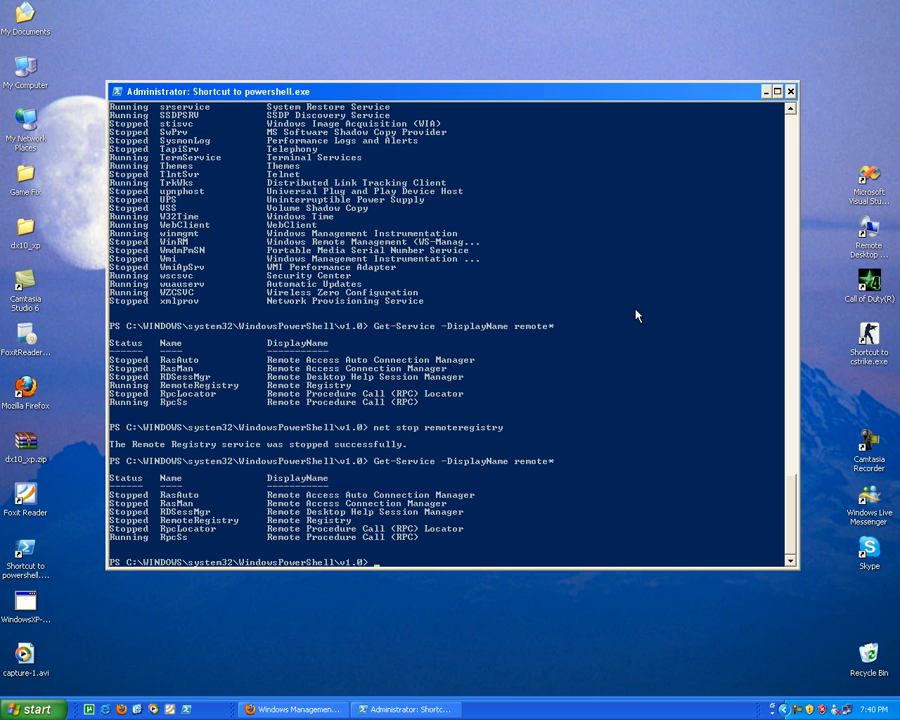
mouse_move(362, 436)
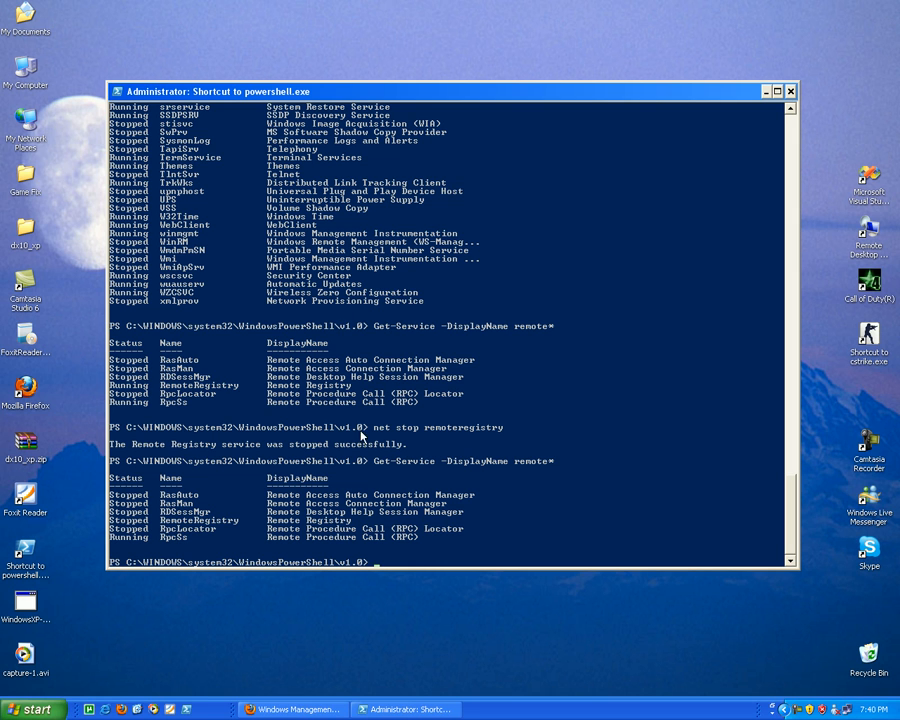
mouse_move(472, 304)
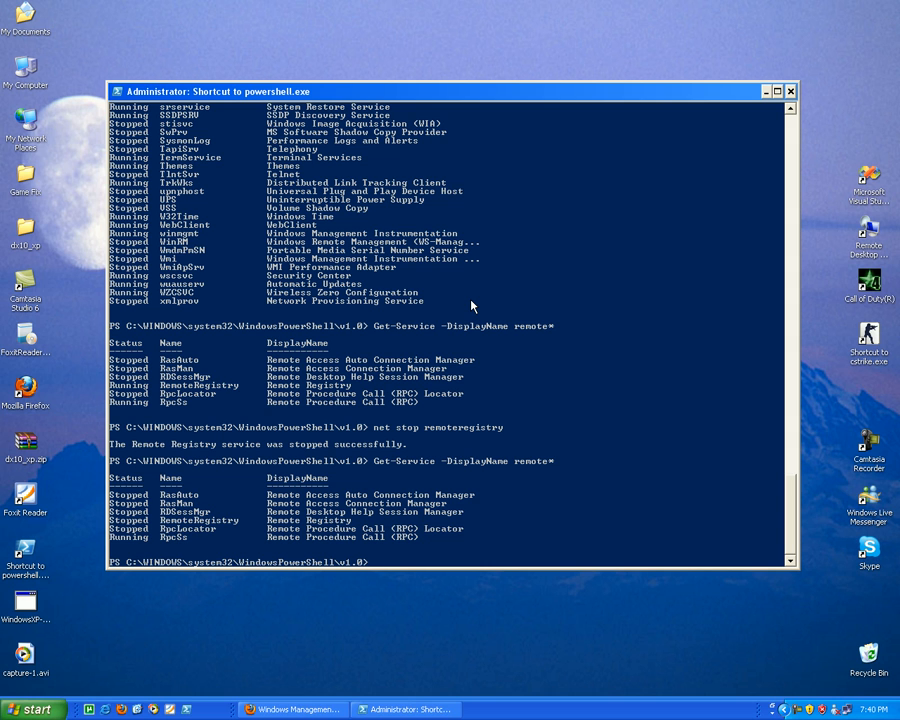
mouse_move(504, 380)
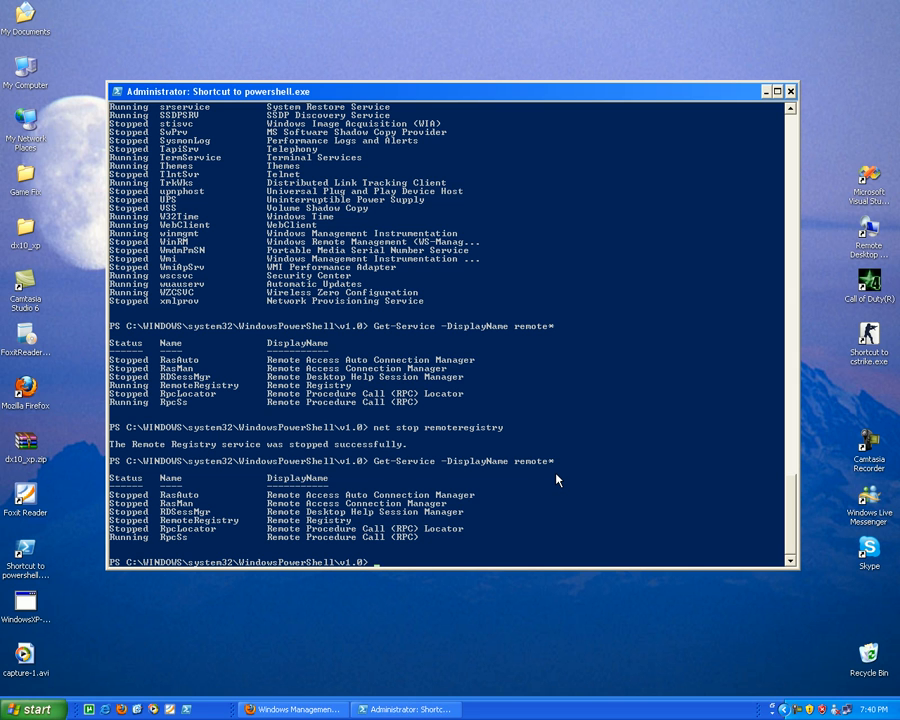
Run 'get-help get-date' to display the Get-Date cmdlet's help page
text(get-)
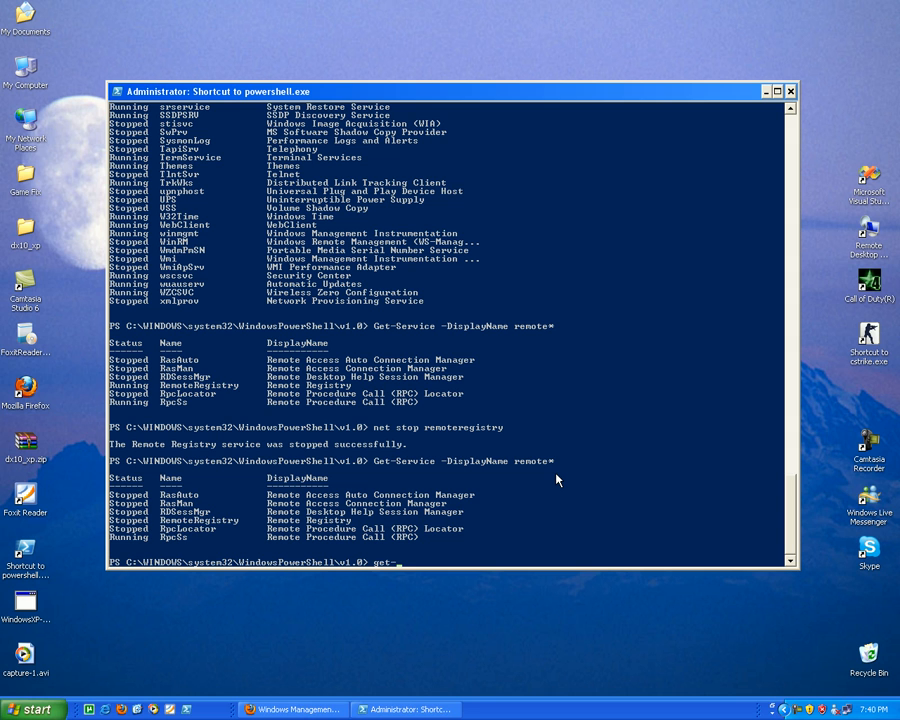
text(help)
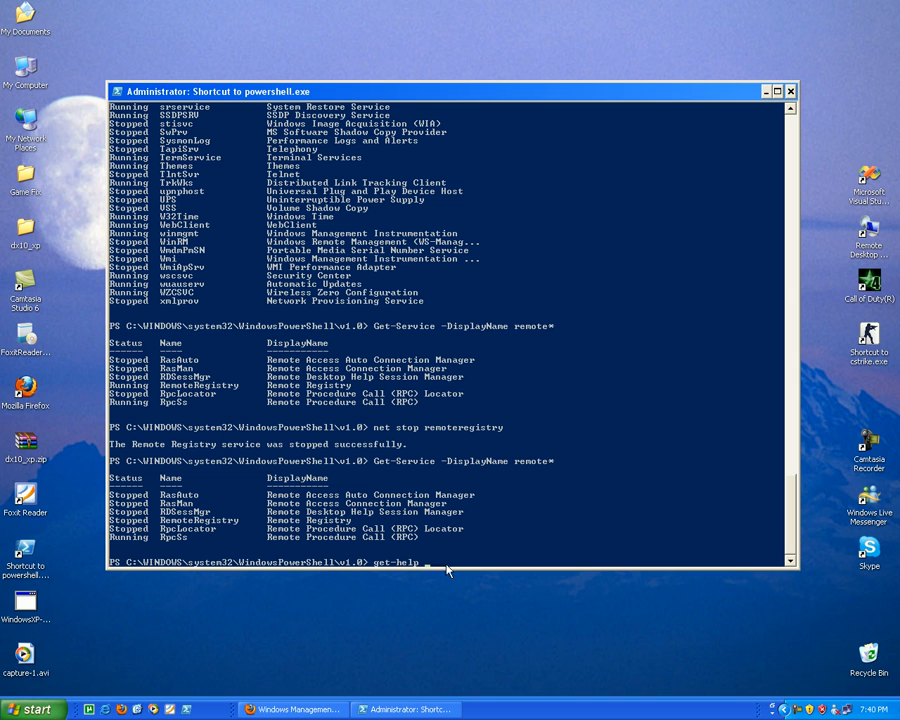
text(get)
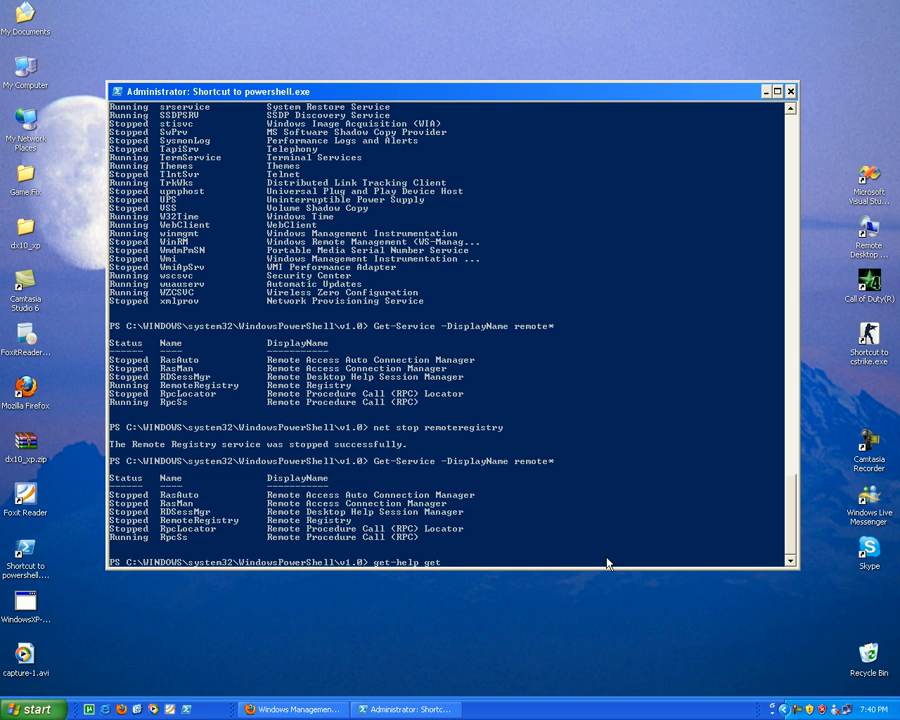
text(-)
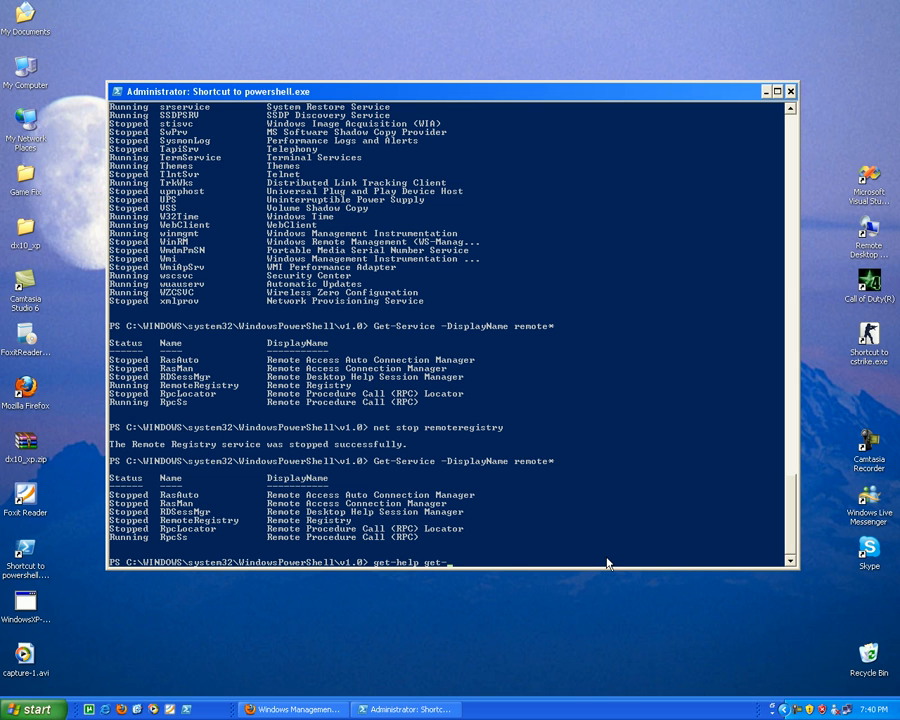
text(date)
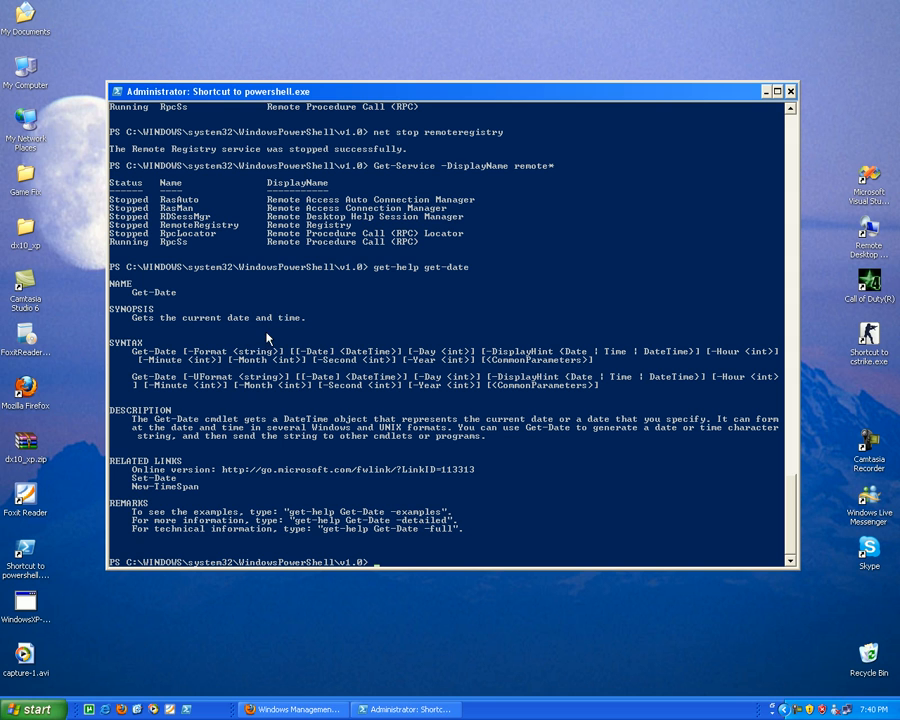
mouse_move(192, 304)
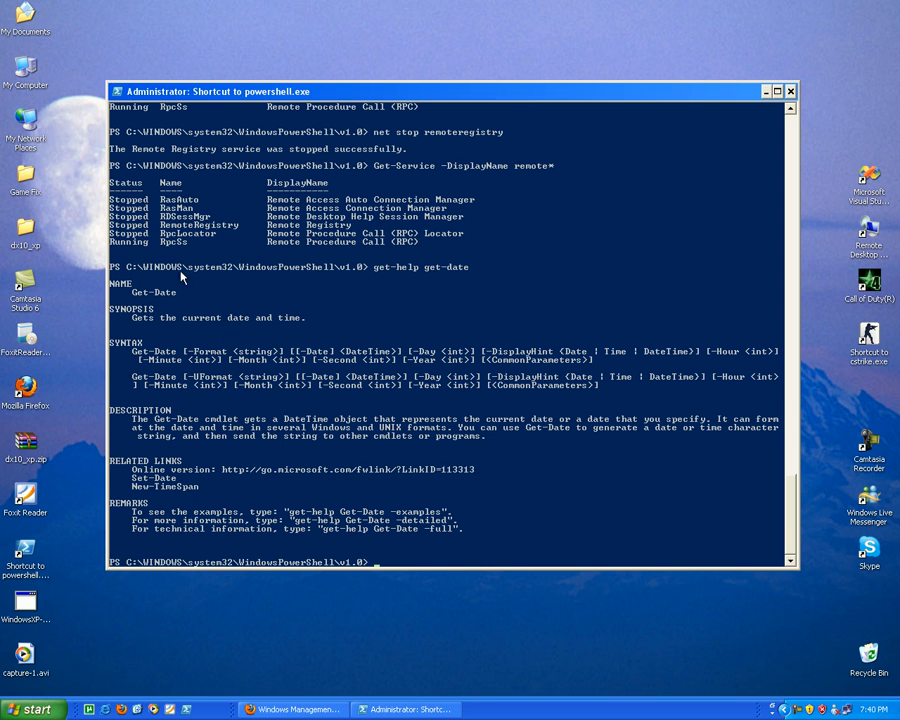
mouse_move(272, 332)
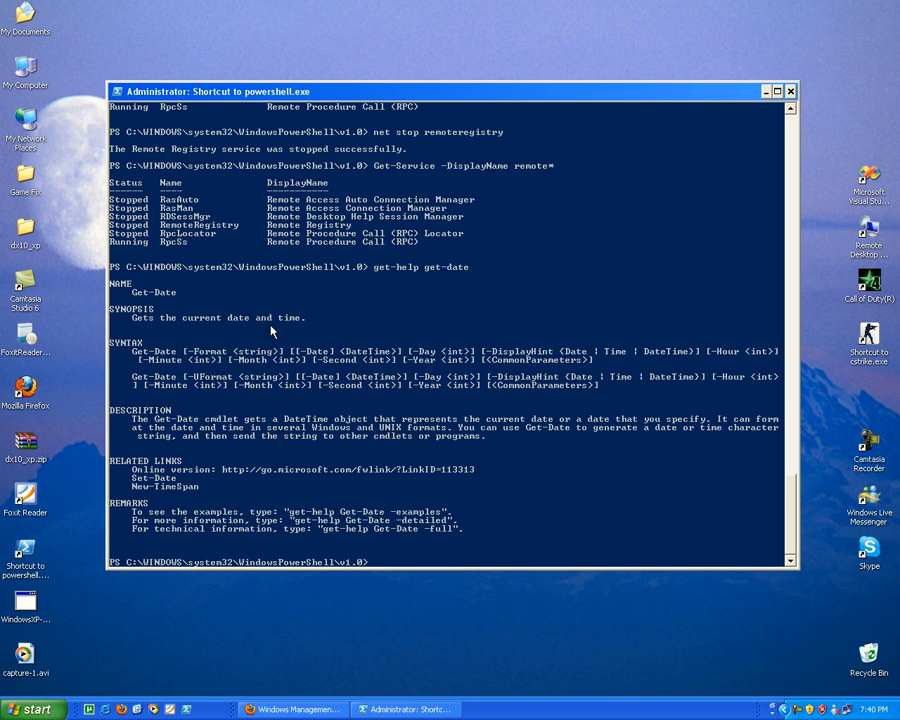
mouse_move(540, 508)
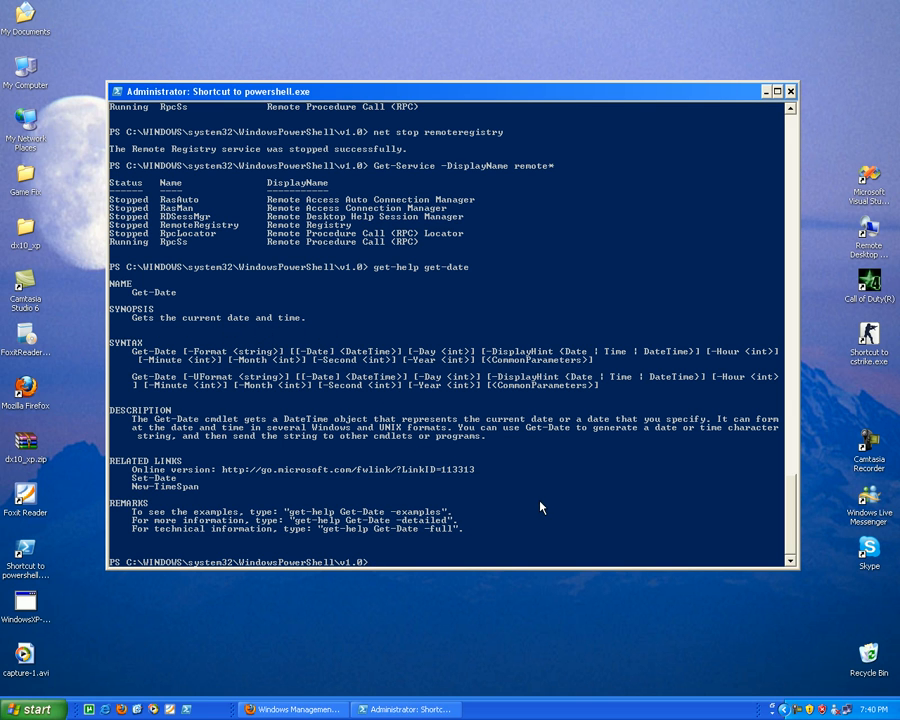
mouse_move(578, 540)
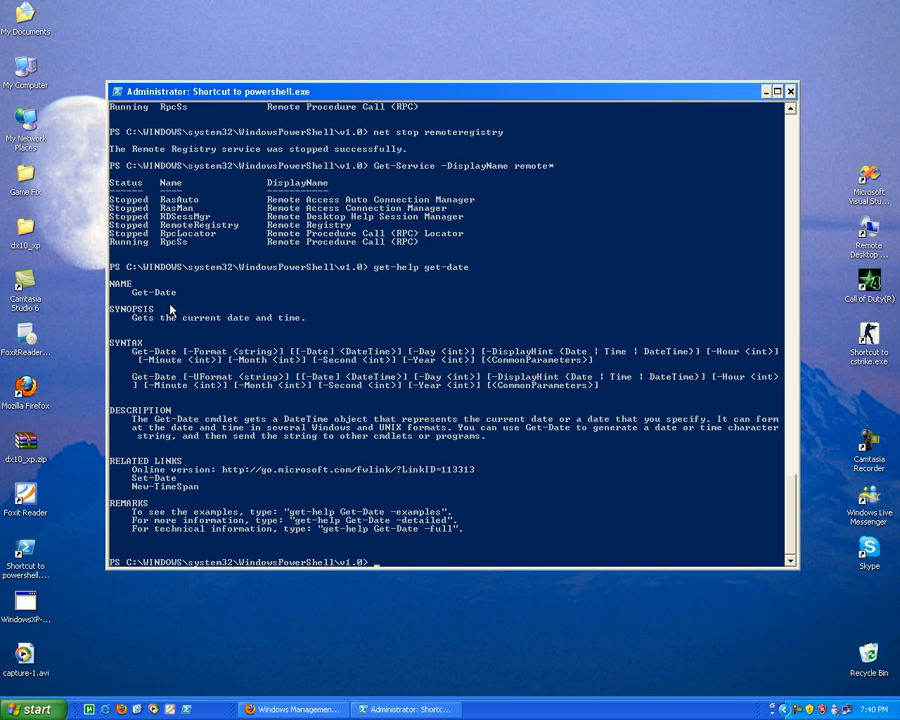
mouse_move(190, 490)
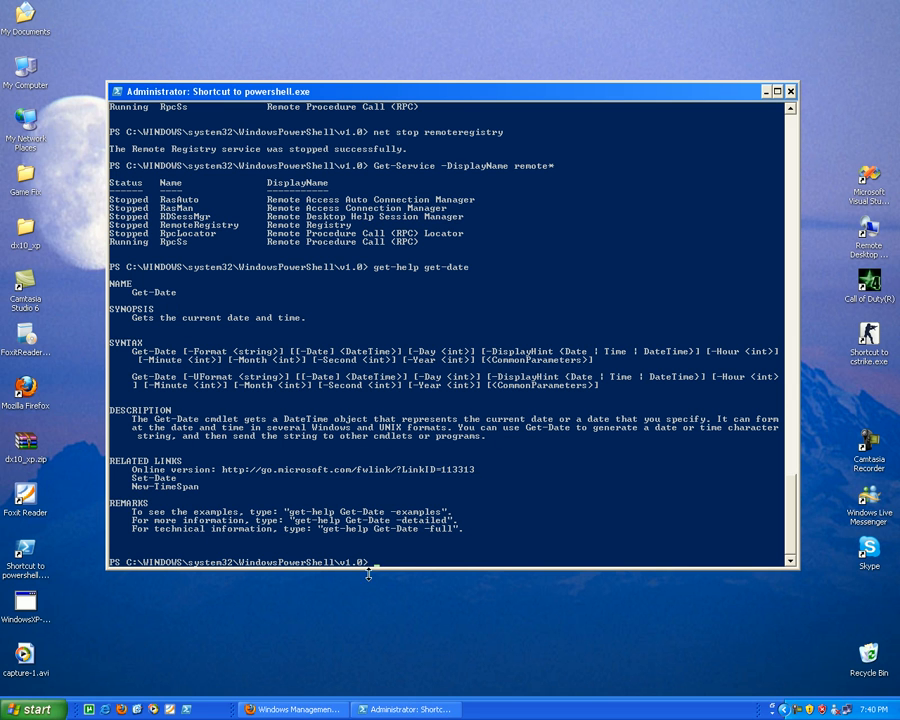
Run 'get-help get-date -Examples' and read down to Example 9 on Add-Content
text(get-help get-date)
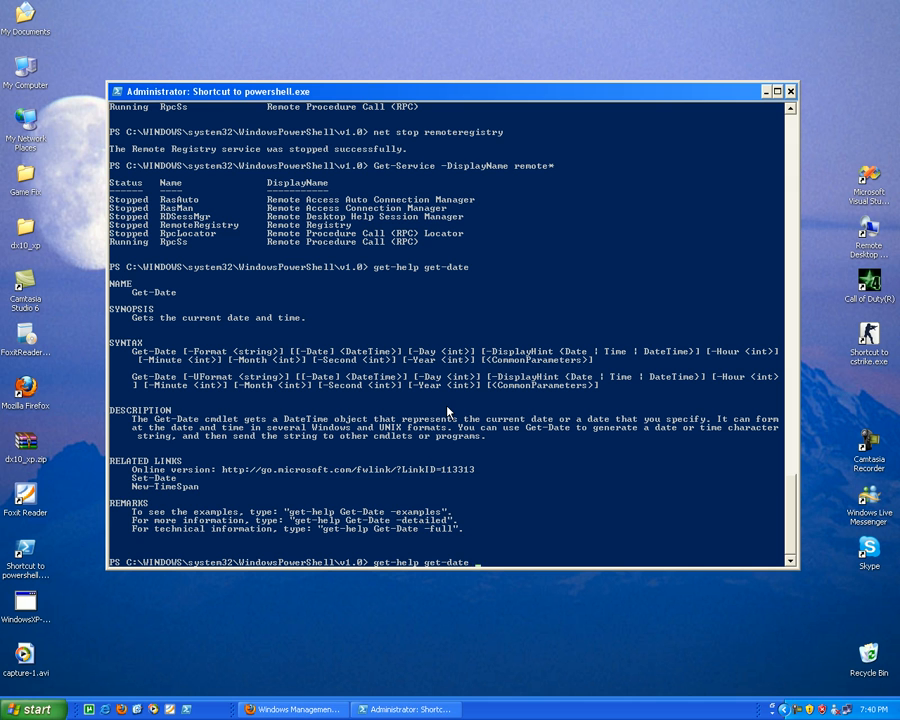
text(-e)
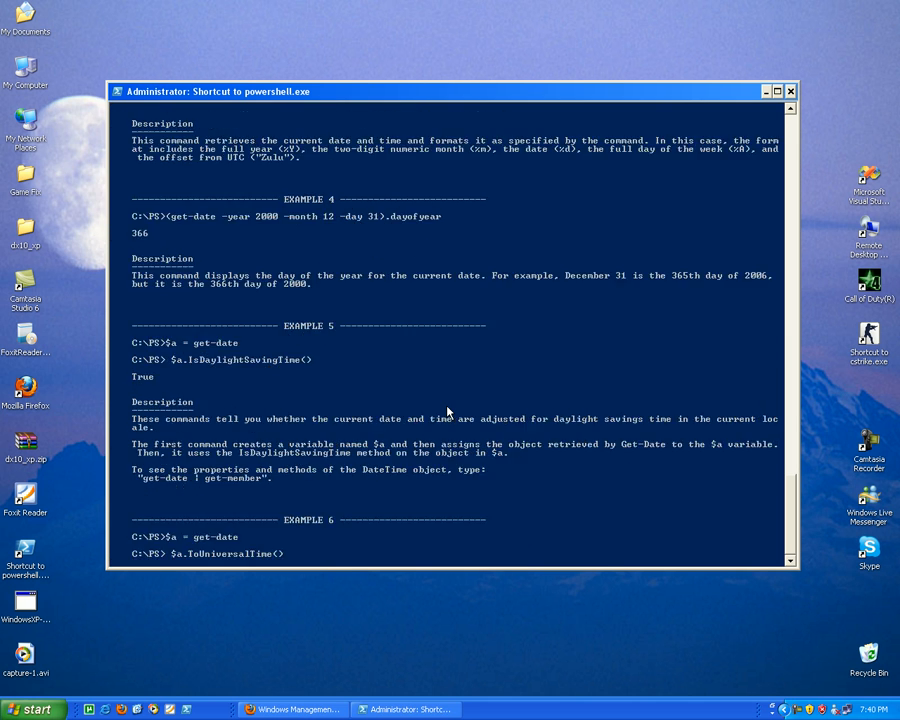
scroll(down, 3)
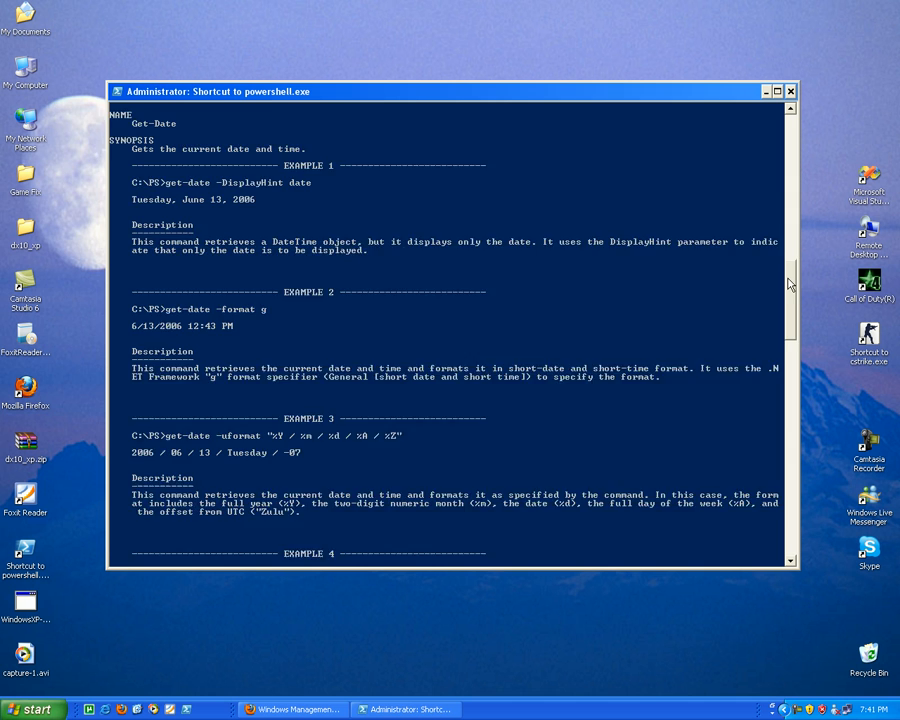
scroll(down, 3)
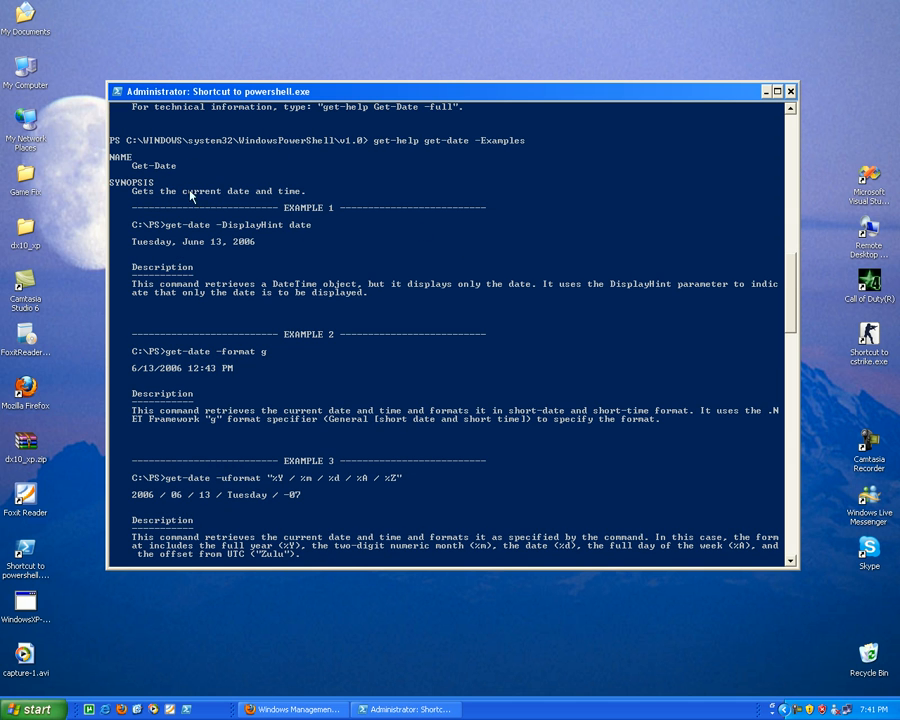
mouse_move(178, 400)
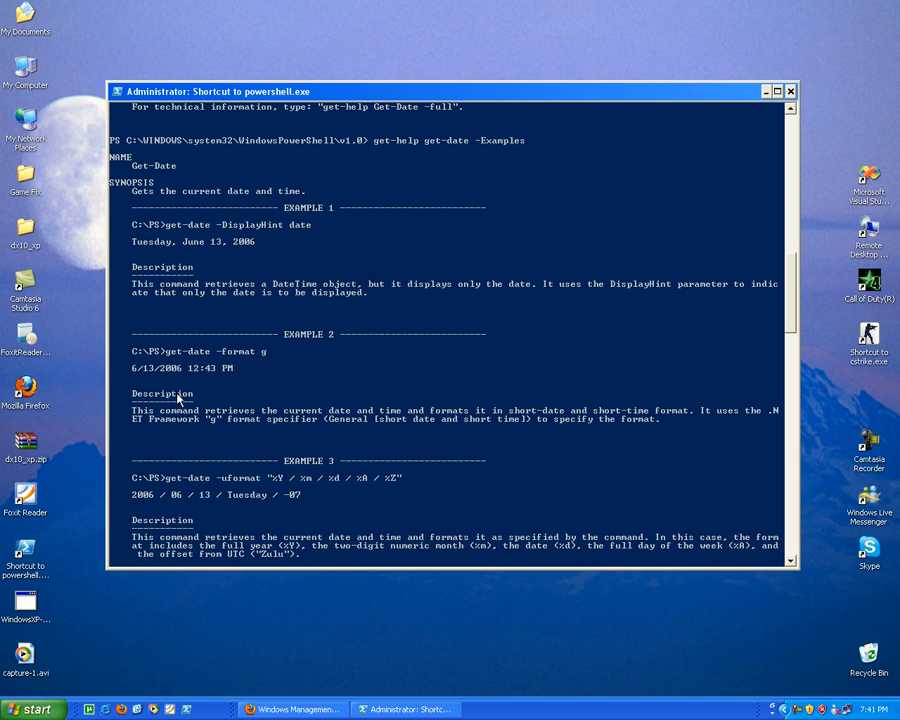
scroll(down, 3)
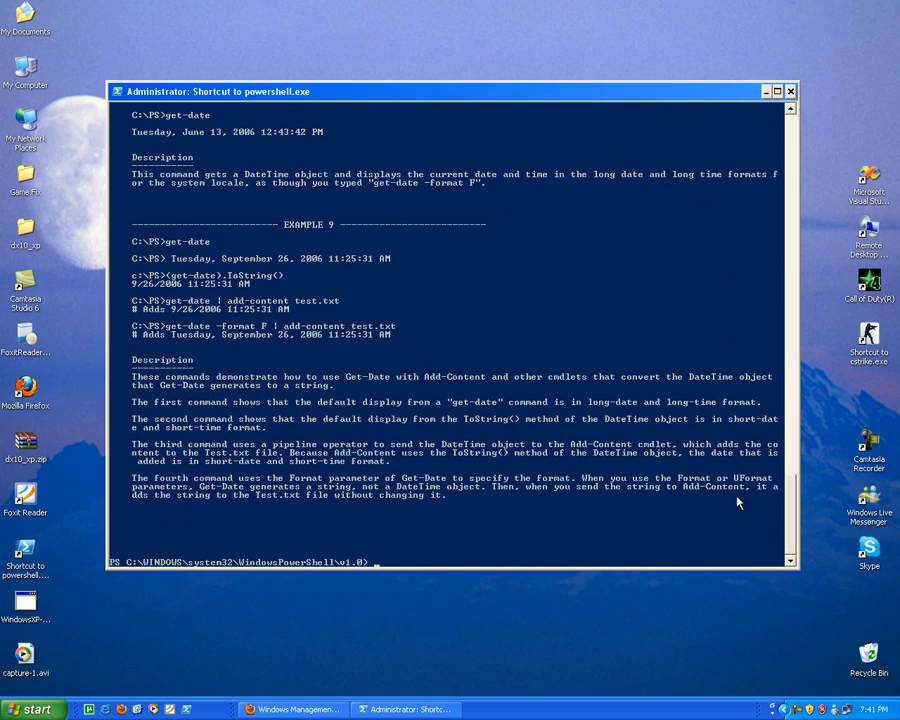
scroll(down, 3)
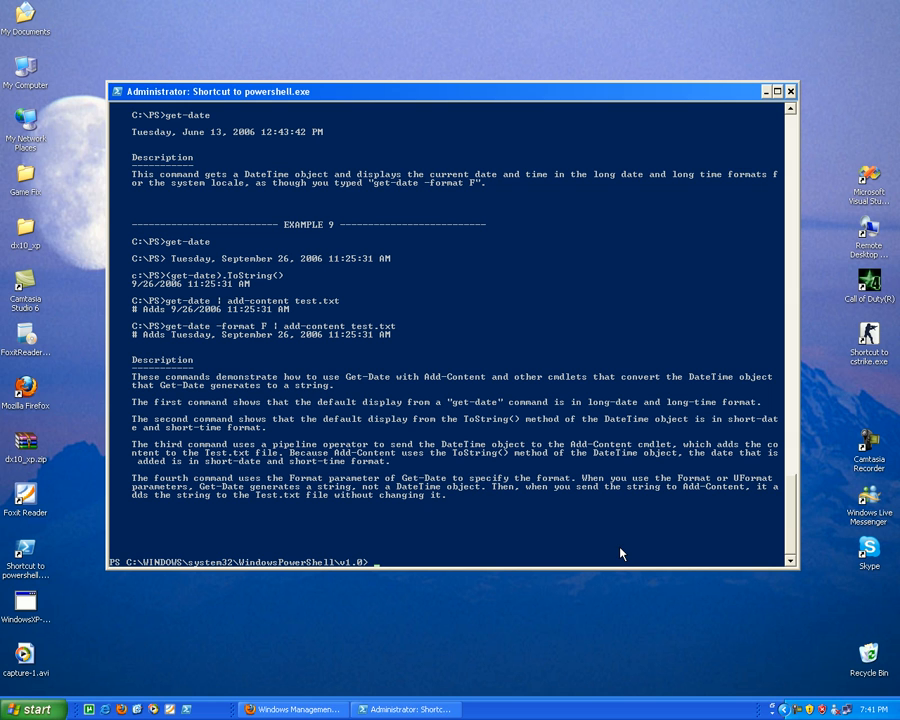
mouse_move(830, 536)
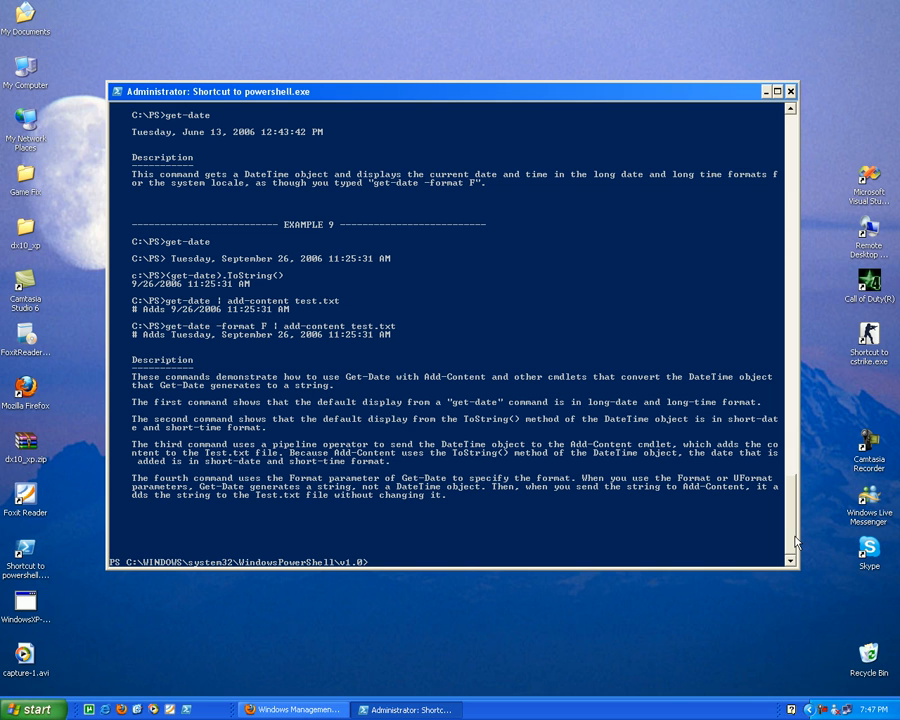
Move to the C:\ root and clear the console to a single fresh prompt
text(s)
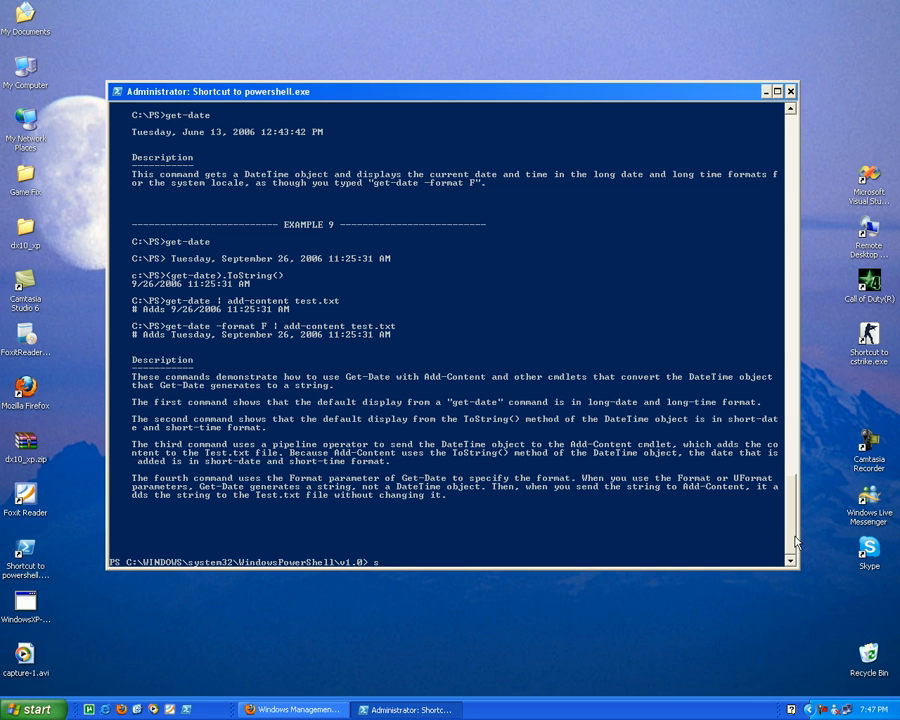
text(et-Location)
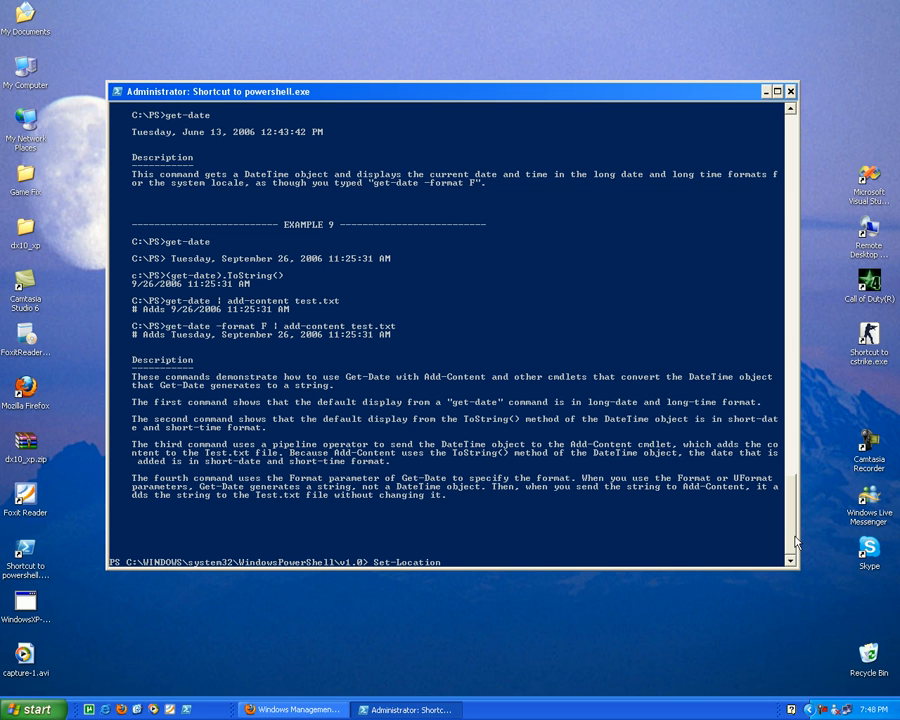
text(c:\)
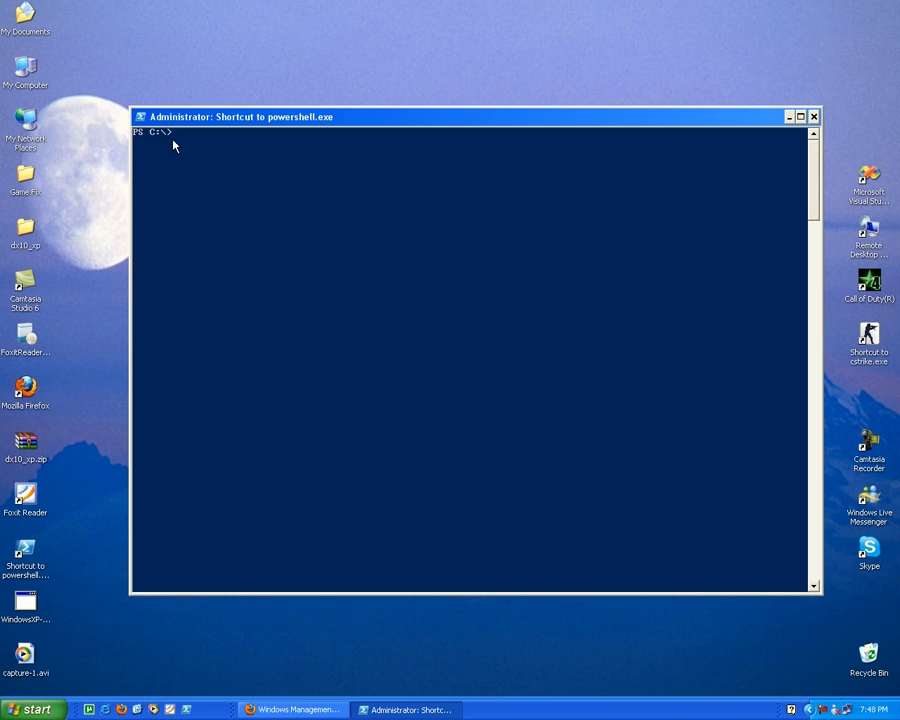
mouse_move(346, 194)
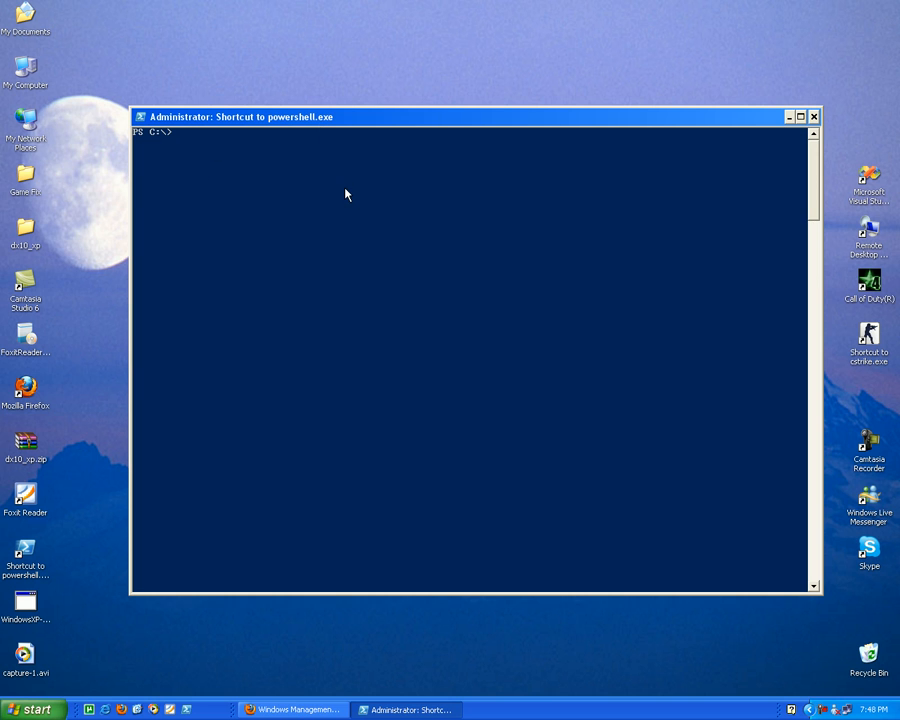
mouse_move(476, 192)
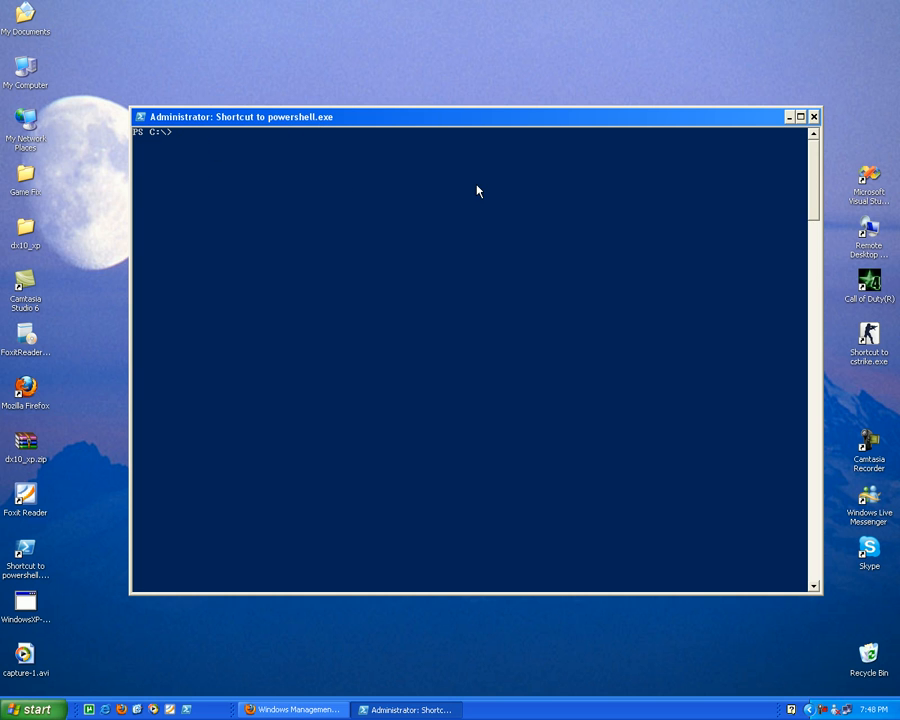
mouse_move(476, 184)
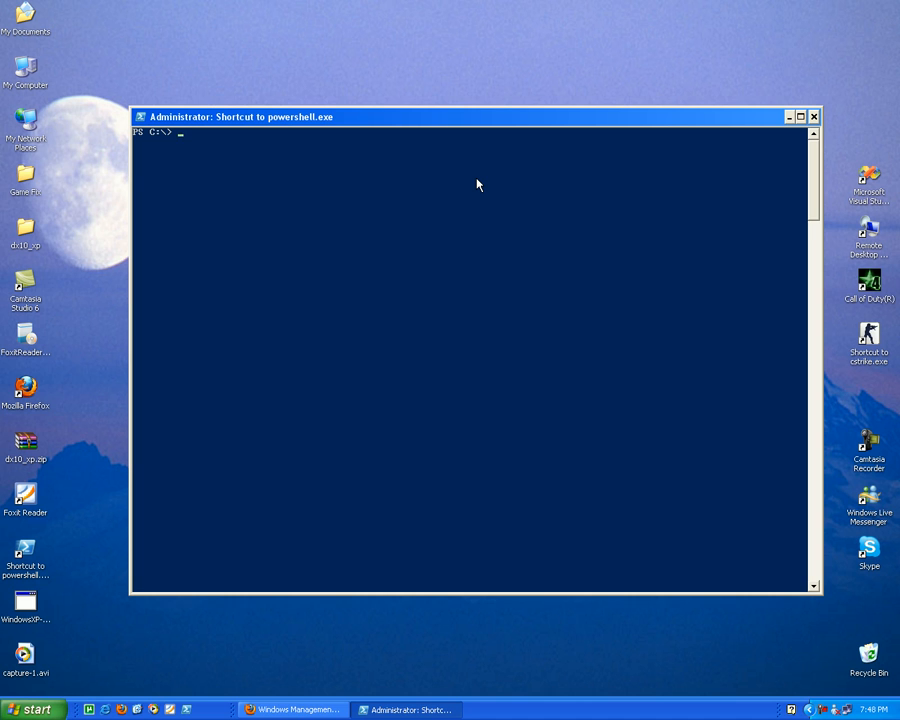
Create an empty file with New-Item -name "TEST.txt" -type file in C:\
text(n)
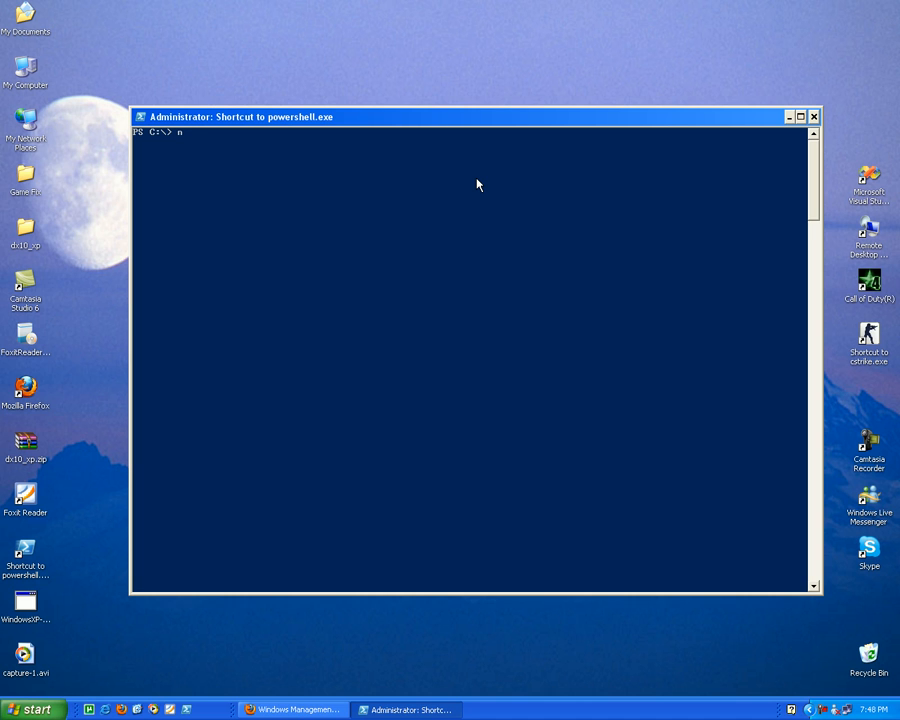
text(ew-i)
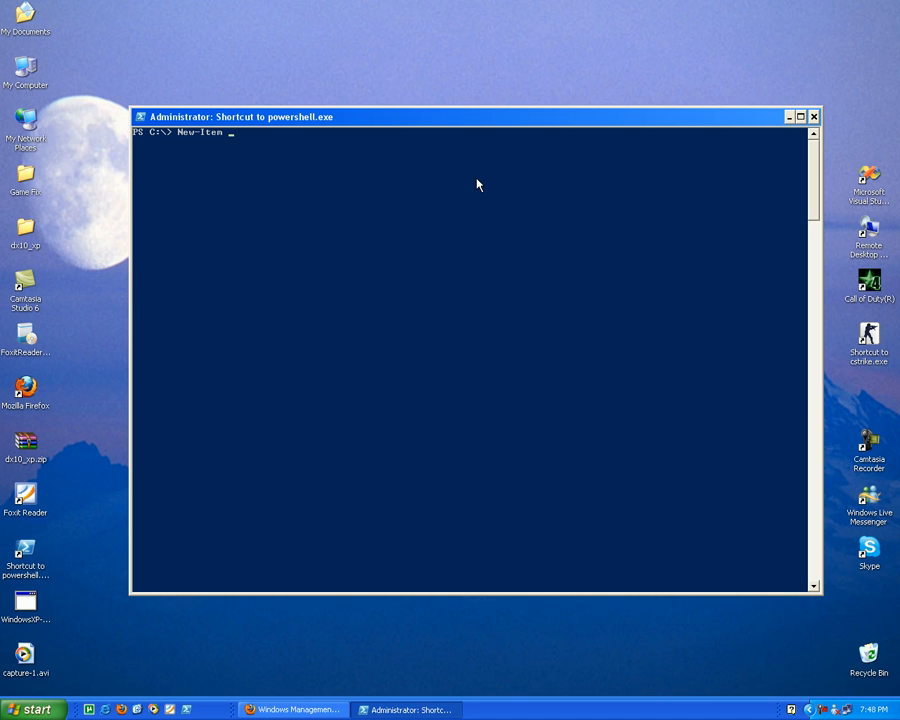
text(-name)
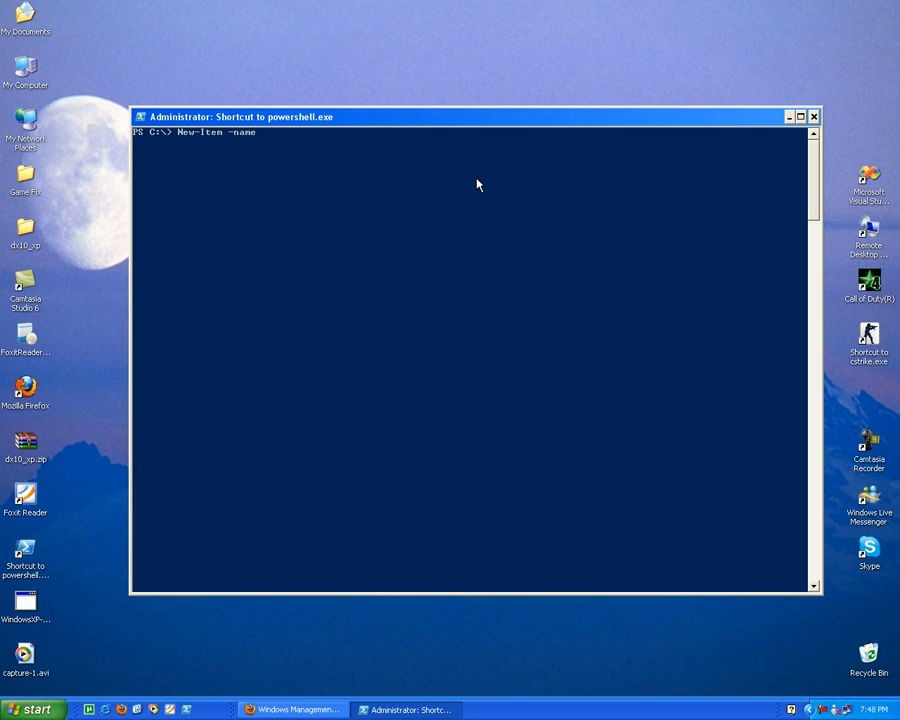
text("T)
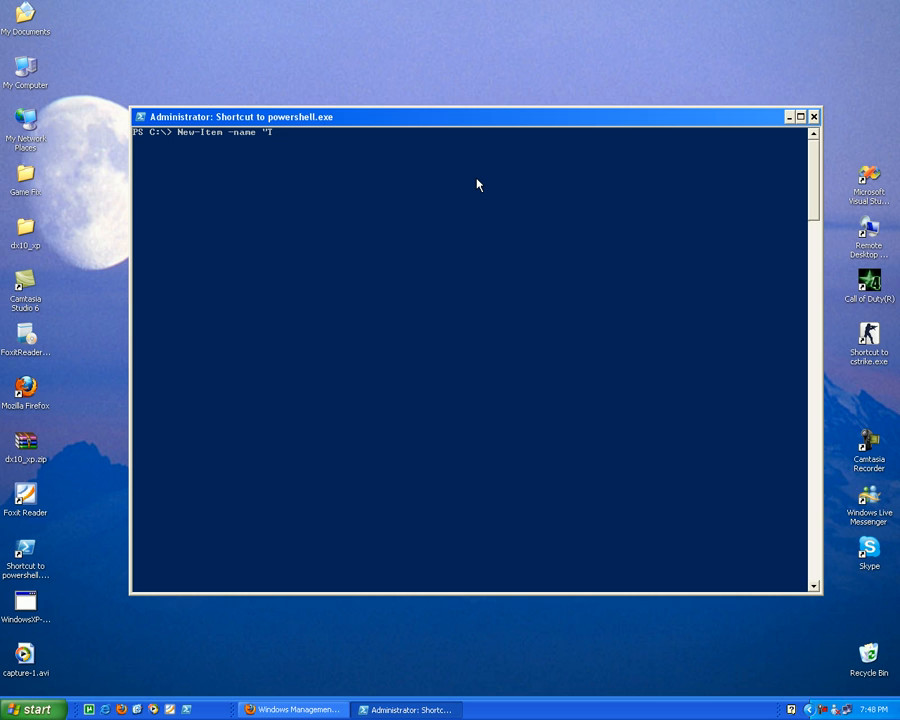
text(EST)
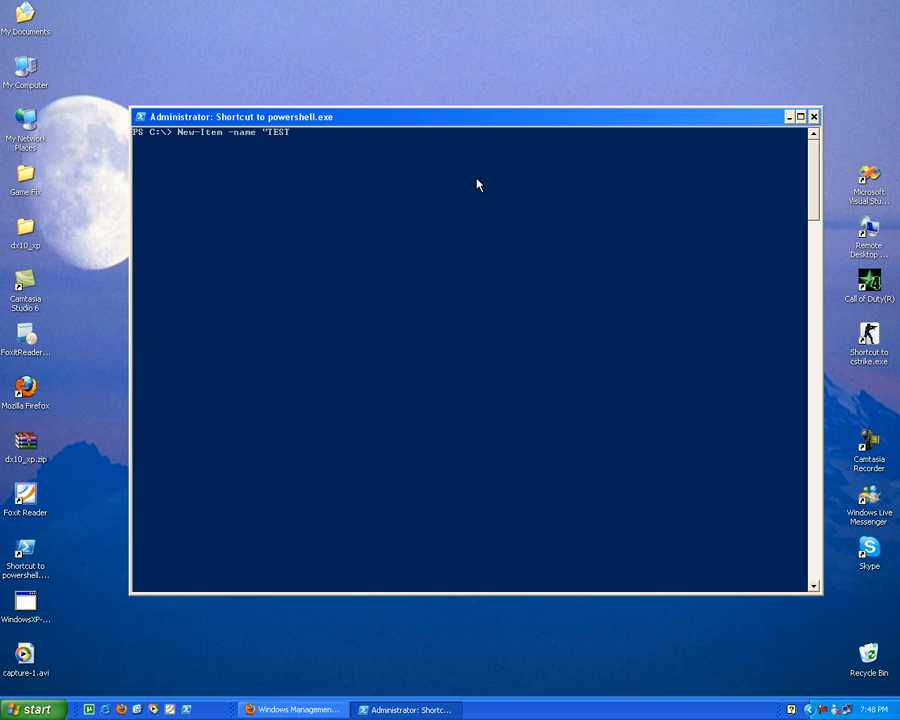
text(.txt)
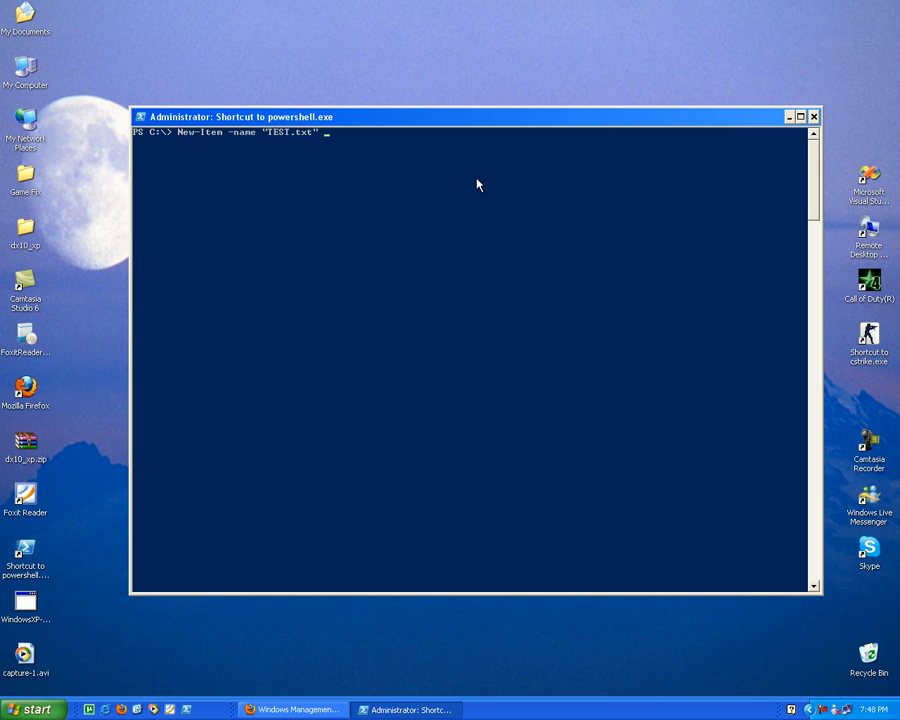
text(-t)
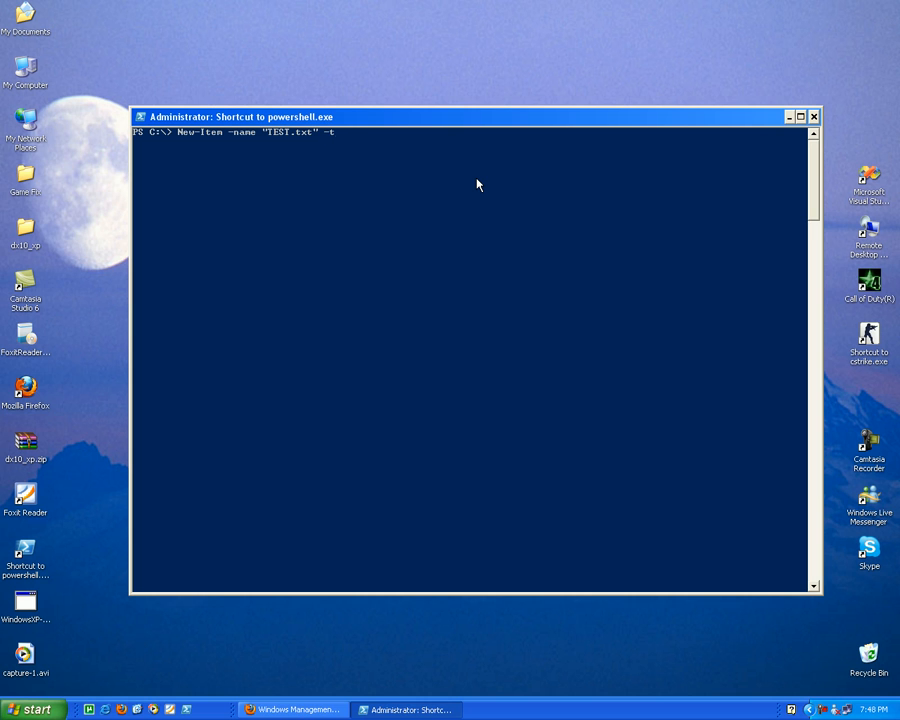
text(ype)
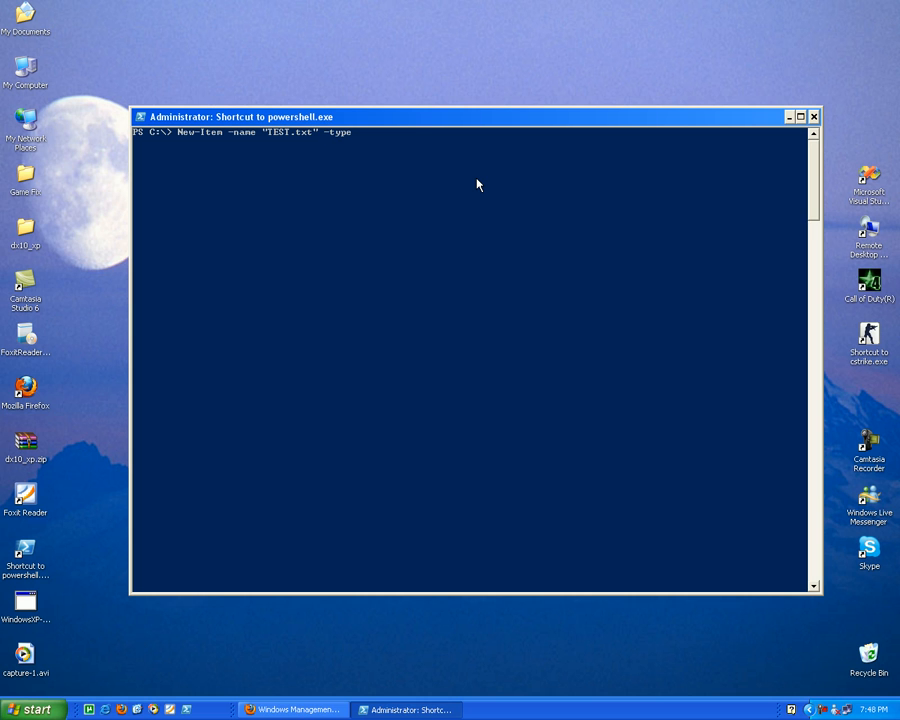
text(file)
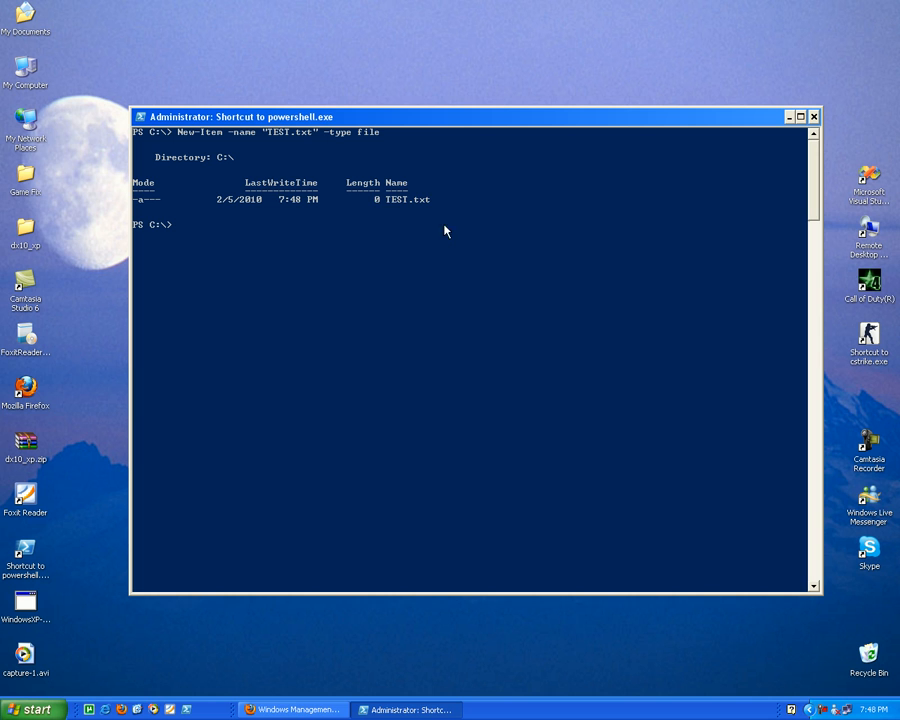
mouse_move(422, 206)
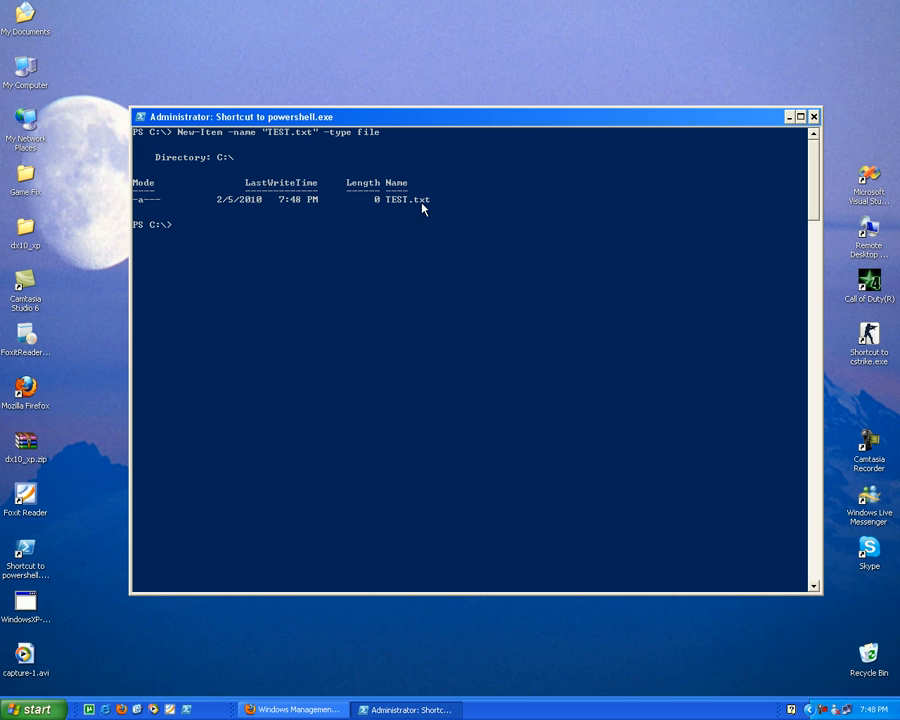
mouse_move(474, 340)
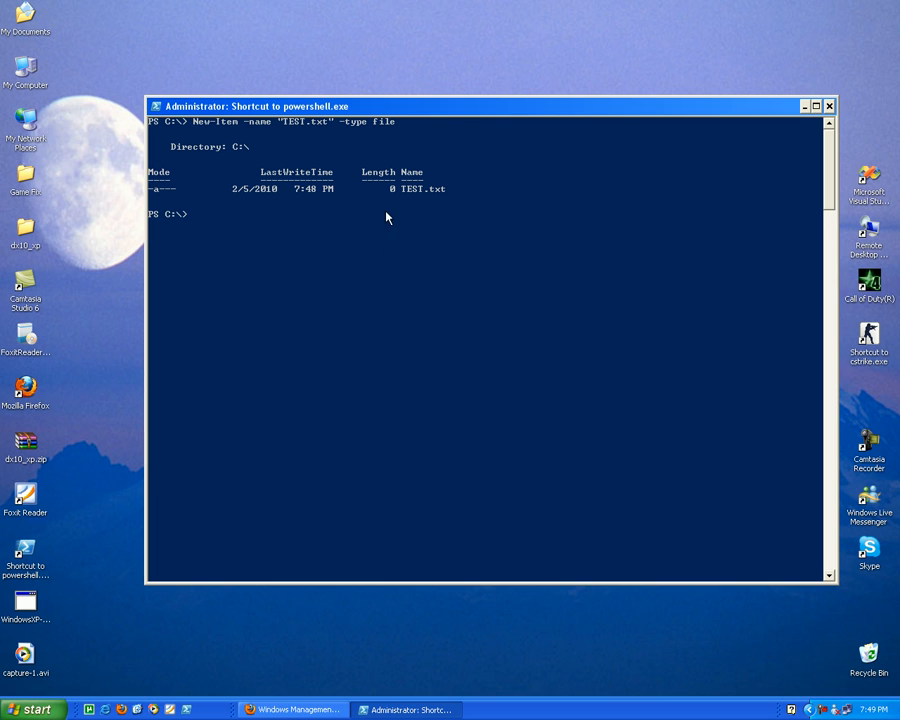
mouse_move(416, 192)
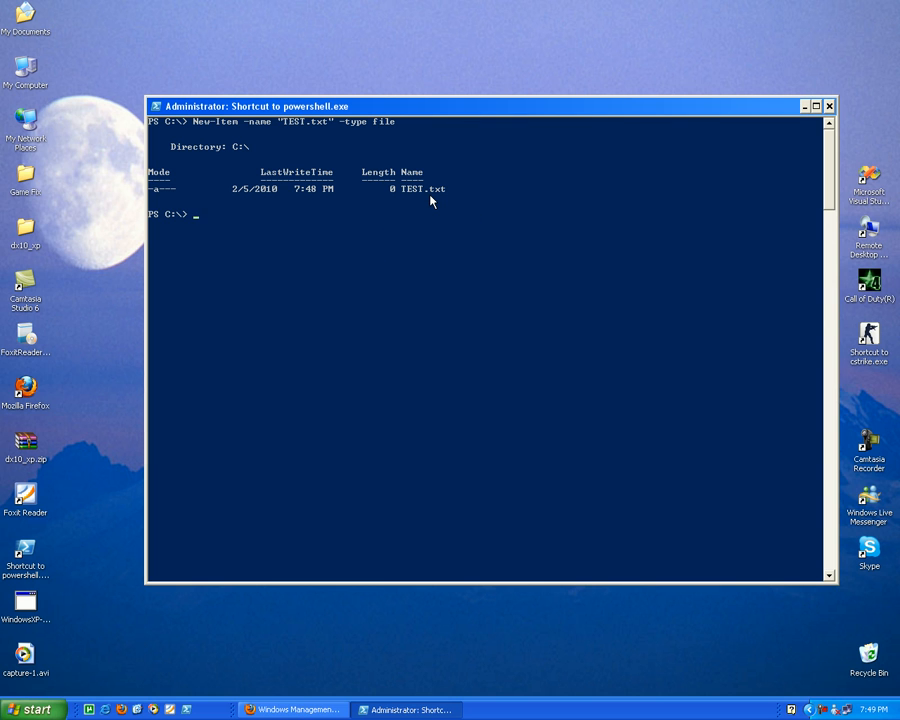
Start Set-Content .\TEST.txt to write new content into the file
text(st)
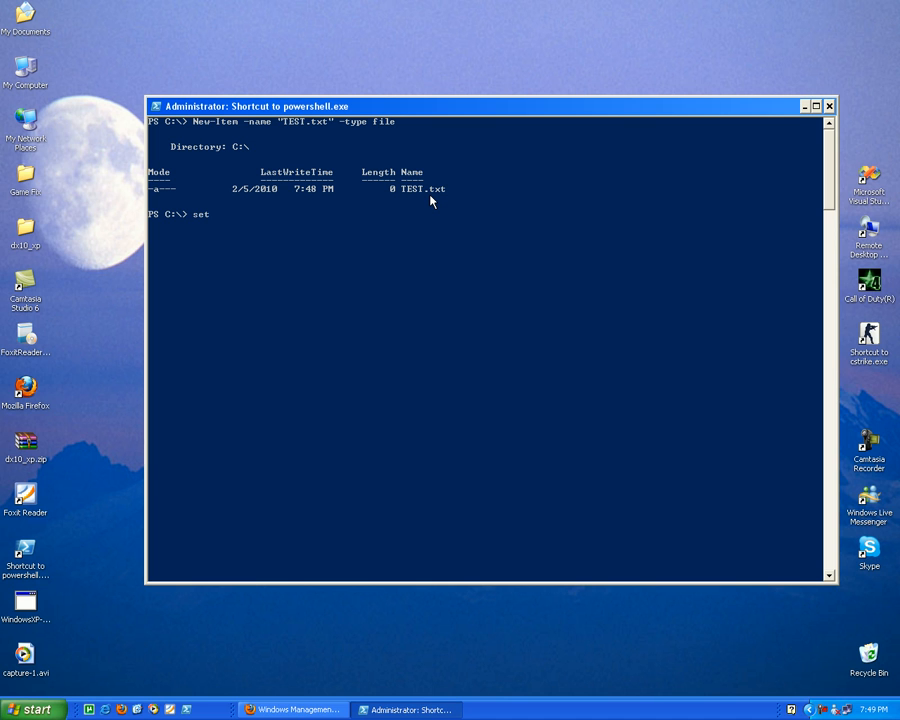
text(-con)
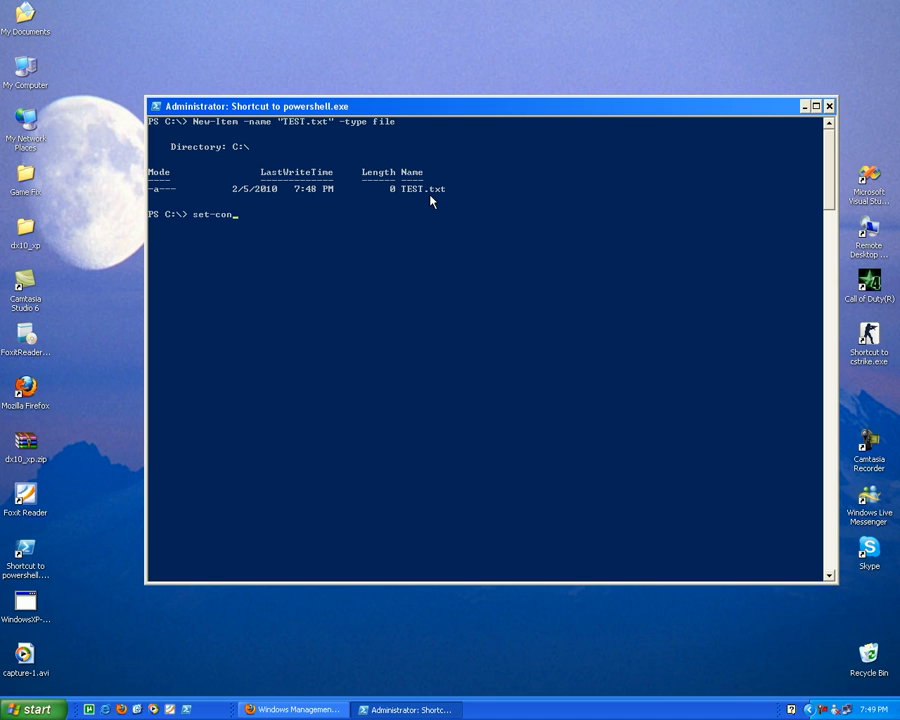
key(Tab)
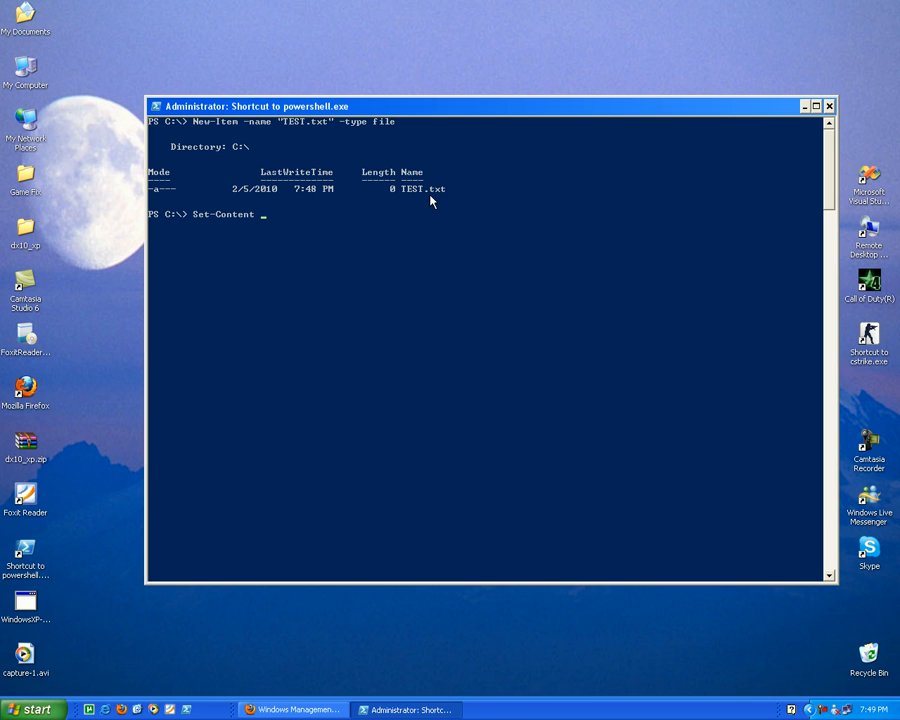
text(ts)
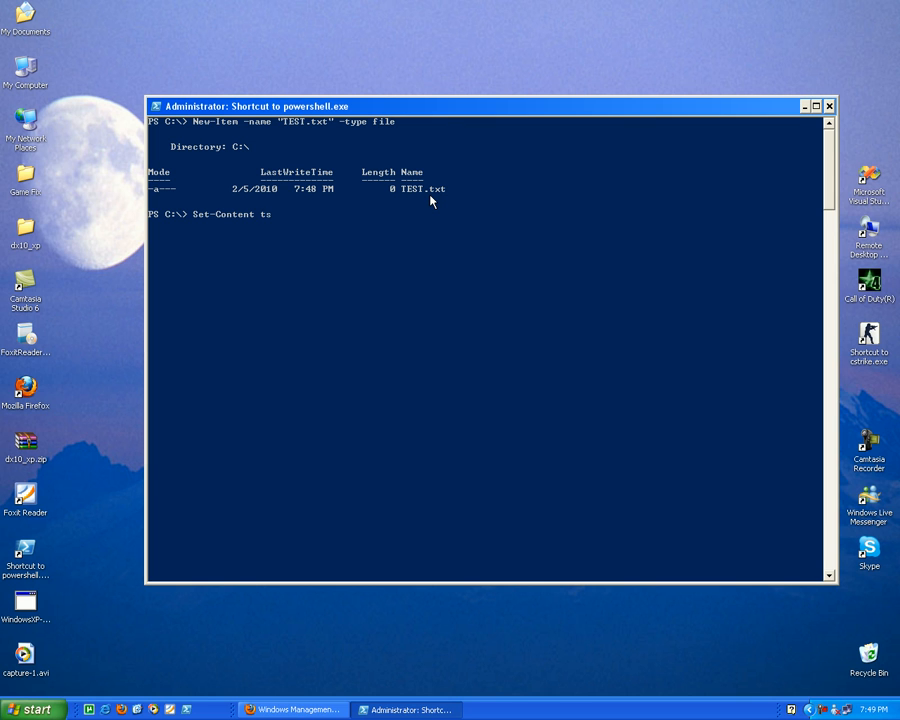
text(e)
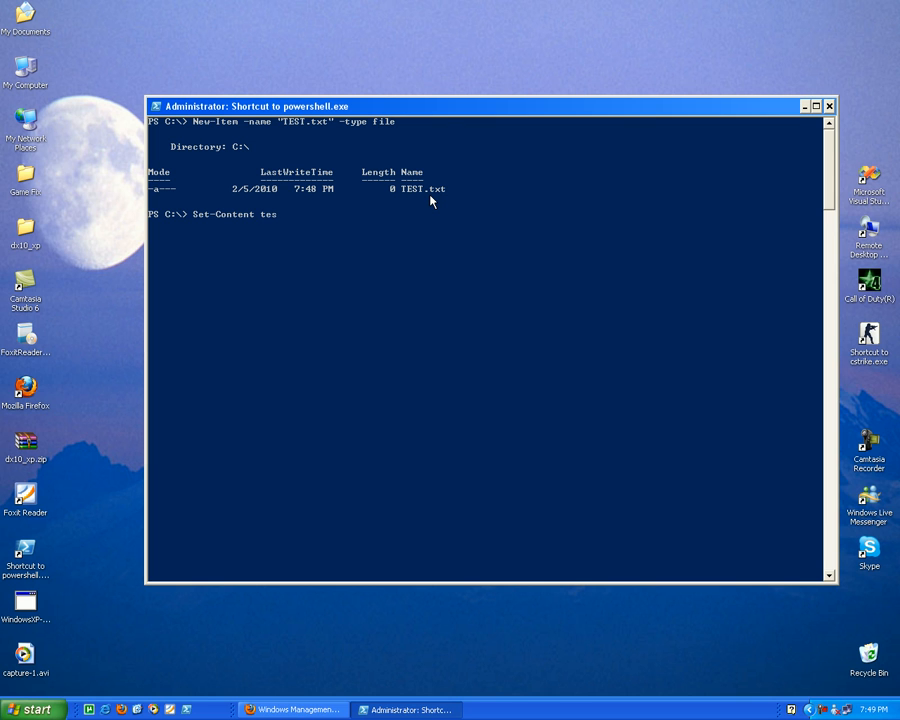
text(txt)
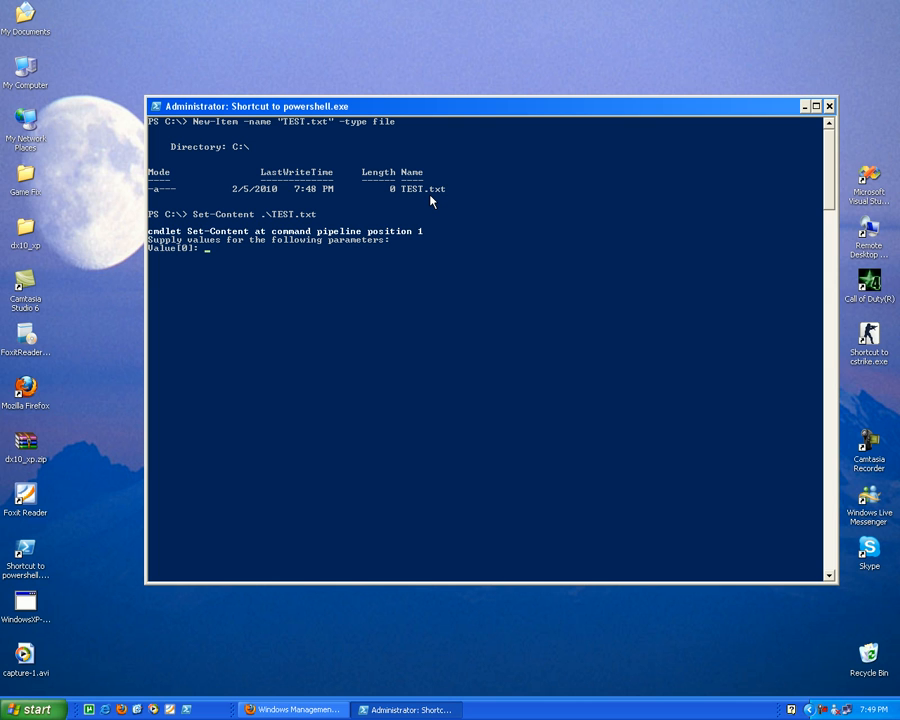
Enter four lines about teaching scripting techniques, ending with "have a good time"
text(img)
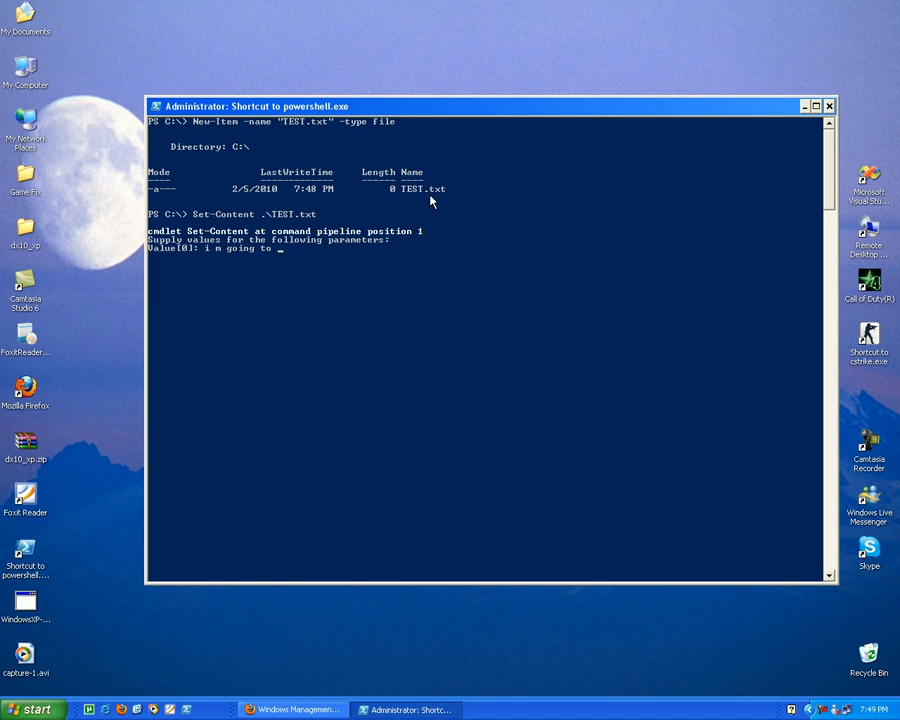
text(teach y)
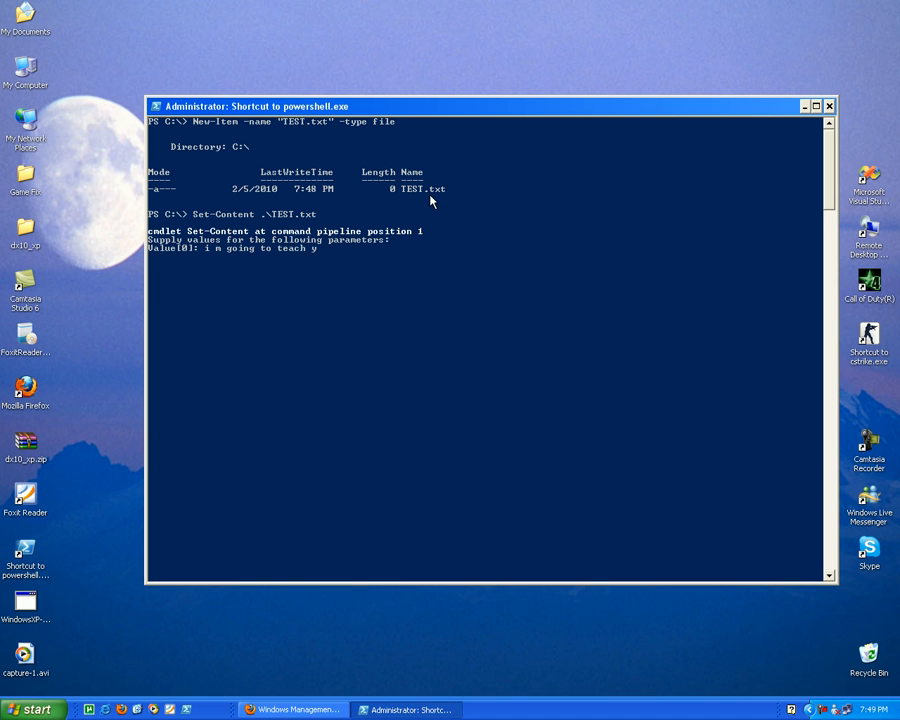
text(s)
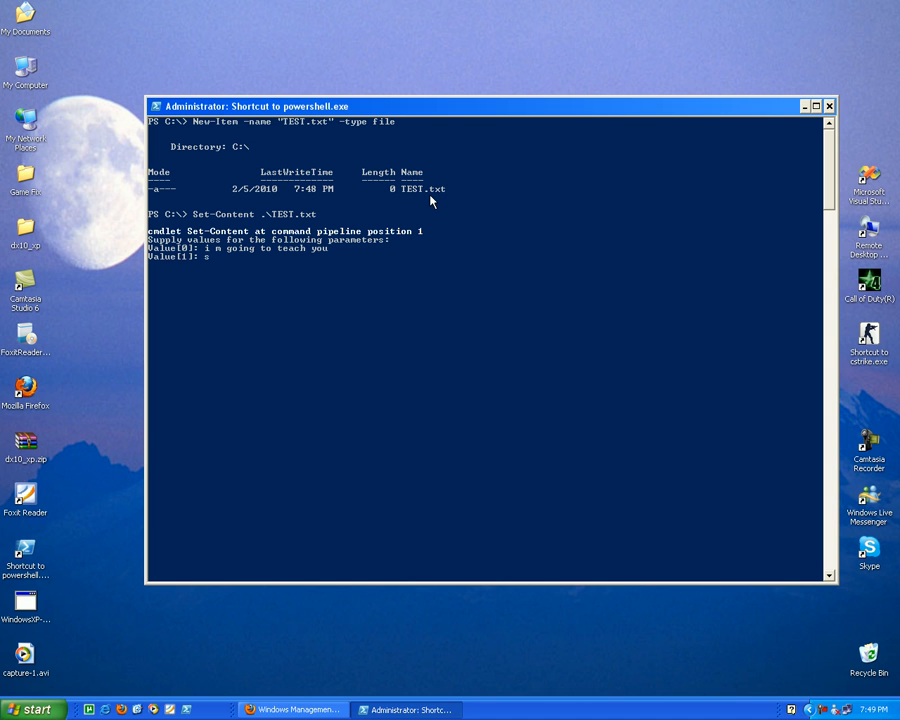
text(ome scr)
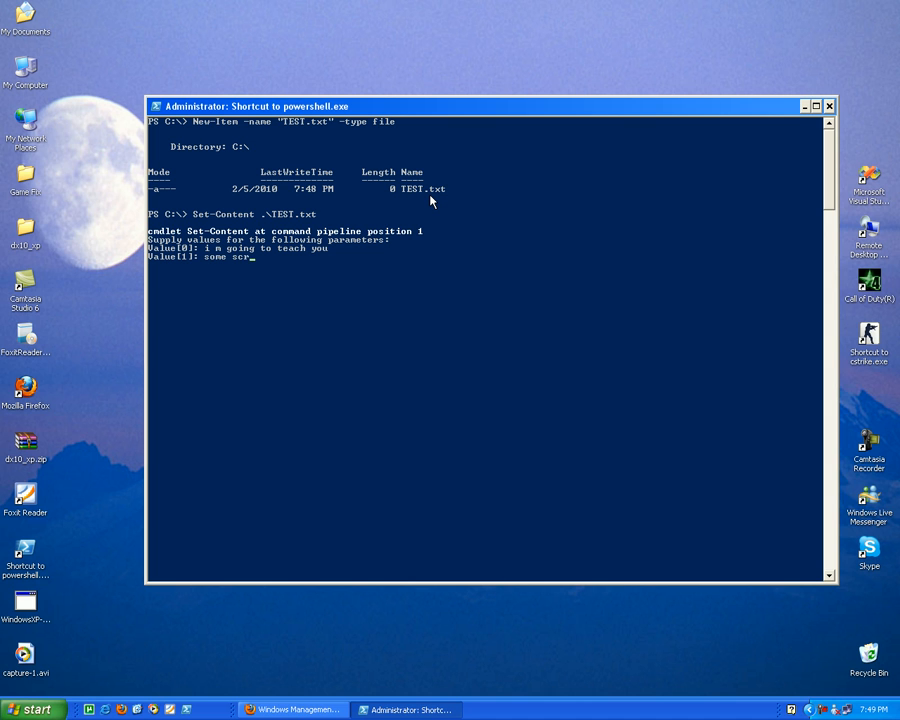
text(ipting)
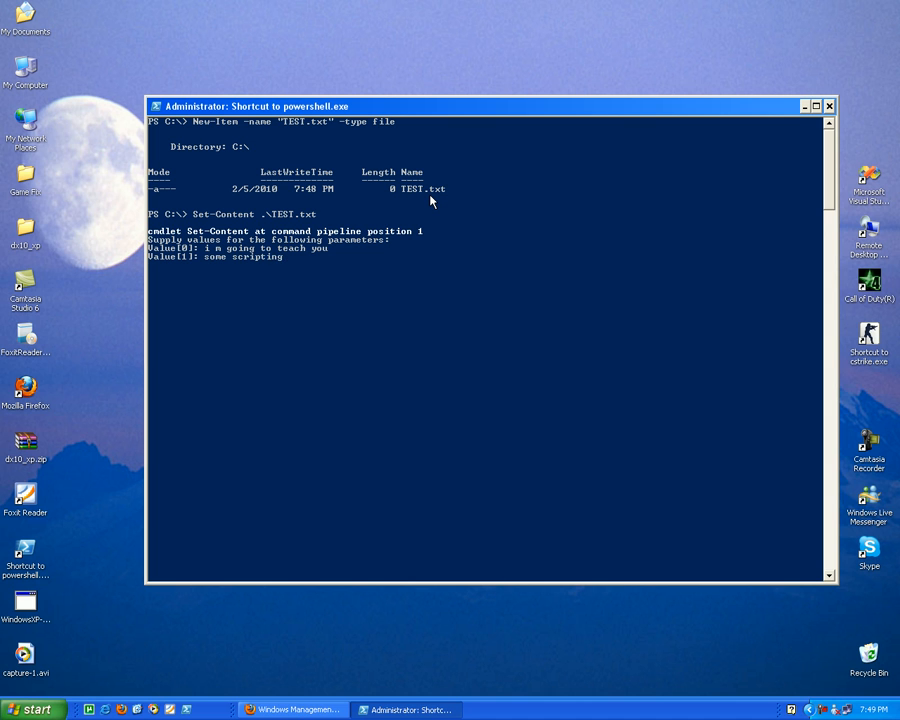
text(tech)
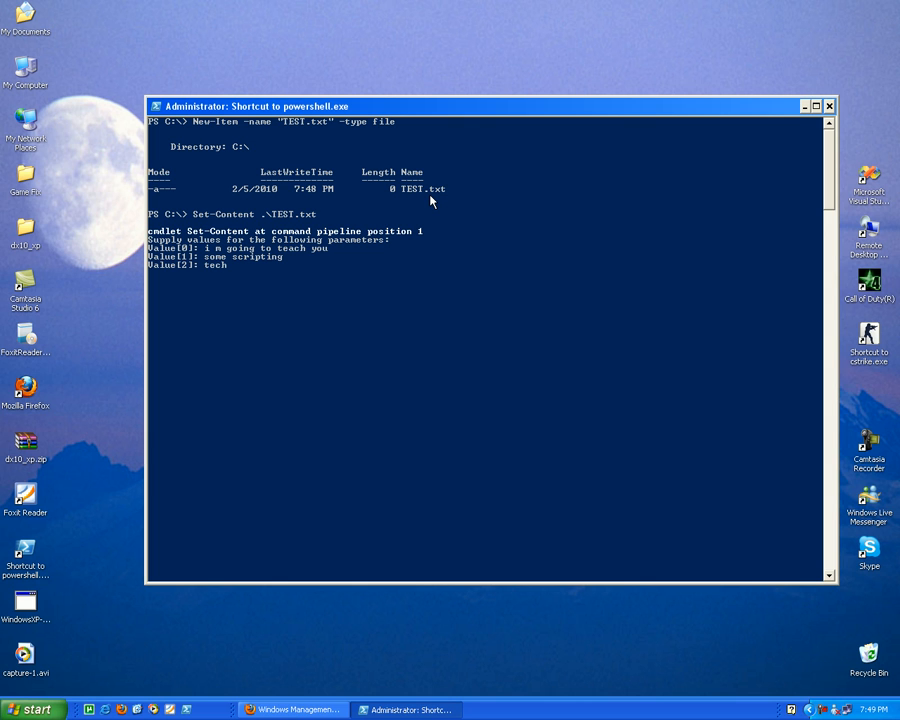
text(ni)
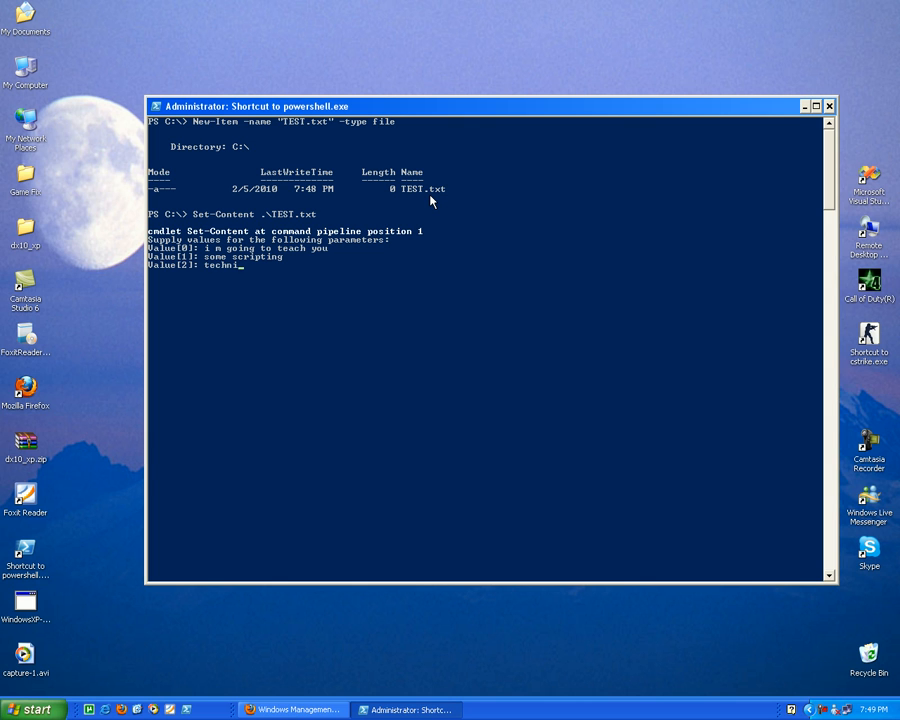
text(ques)
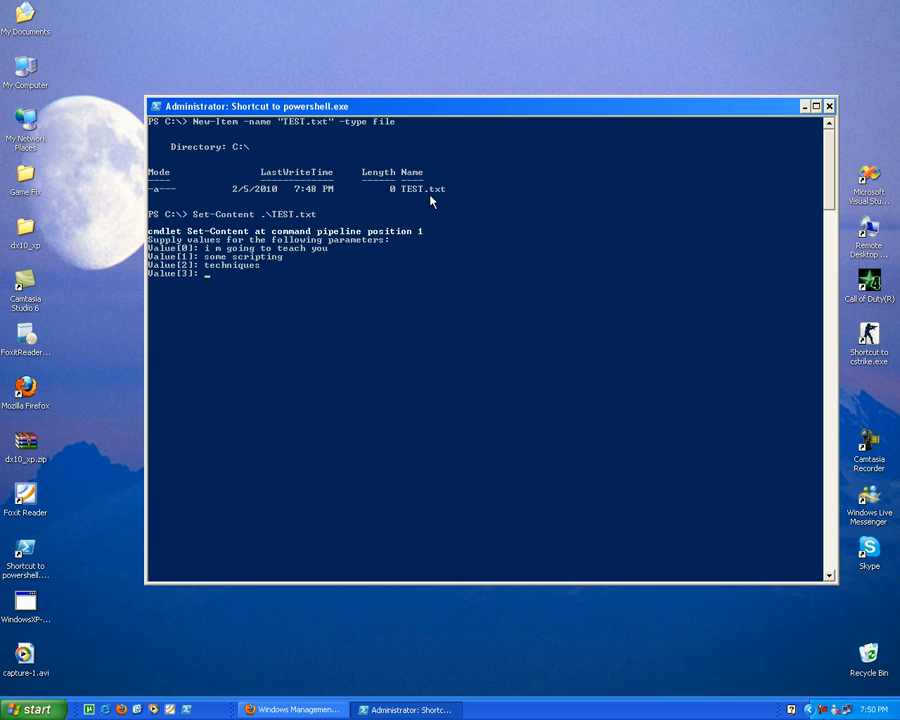
text(havbe)
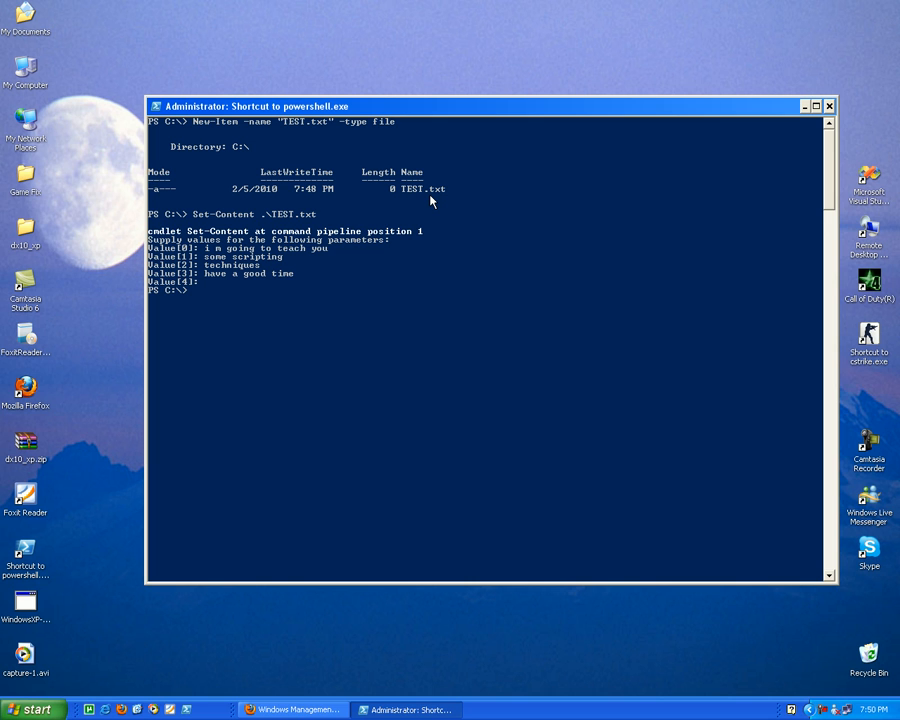
mouse_move(244, 188)
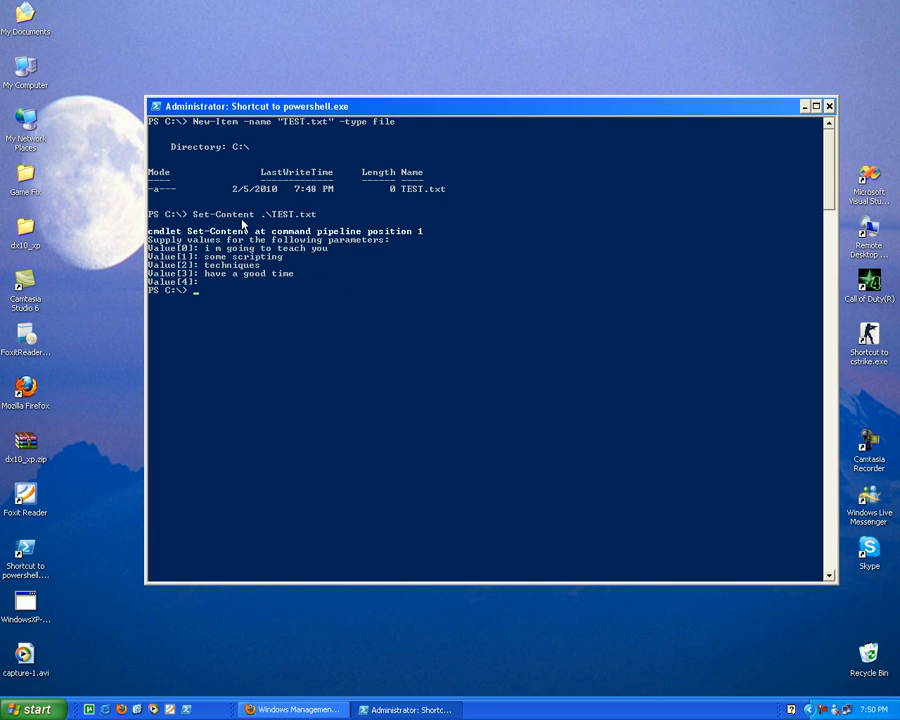
mouse_move(376, 304)
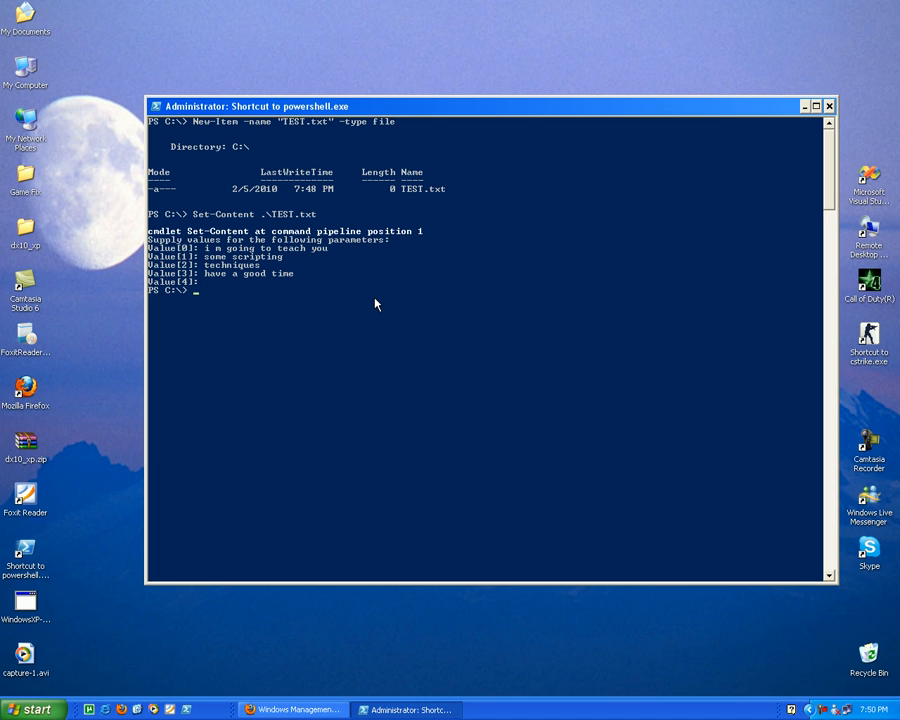
Run Get-Content .\TEST.txt to print the file's four lines
text(get-c)
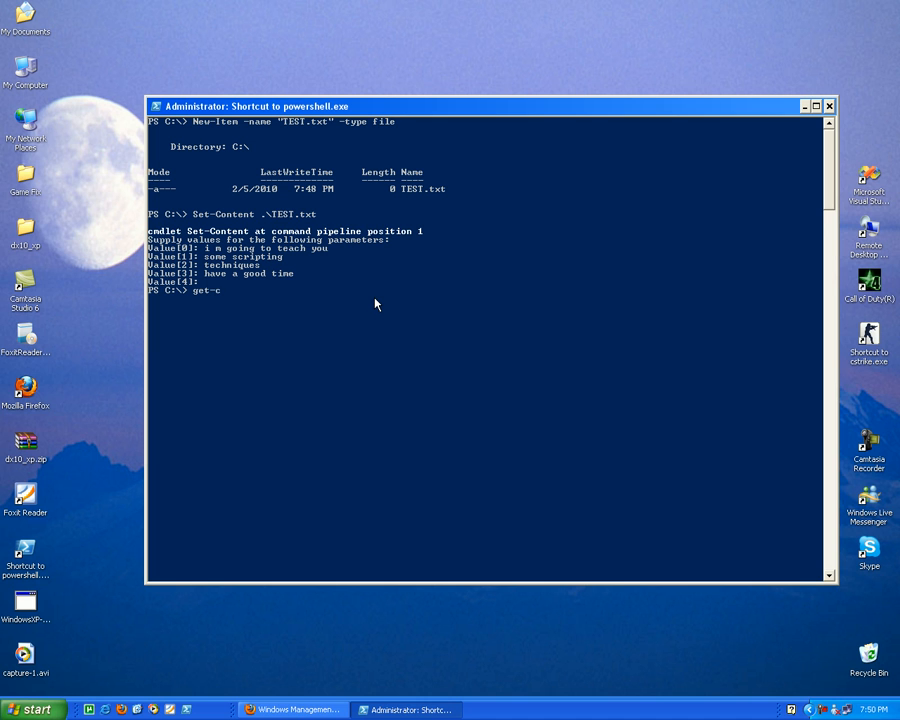
text(Get-Content)
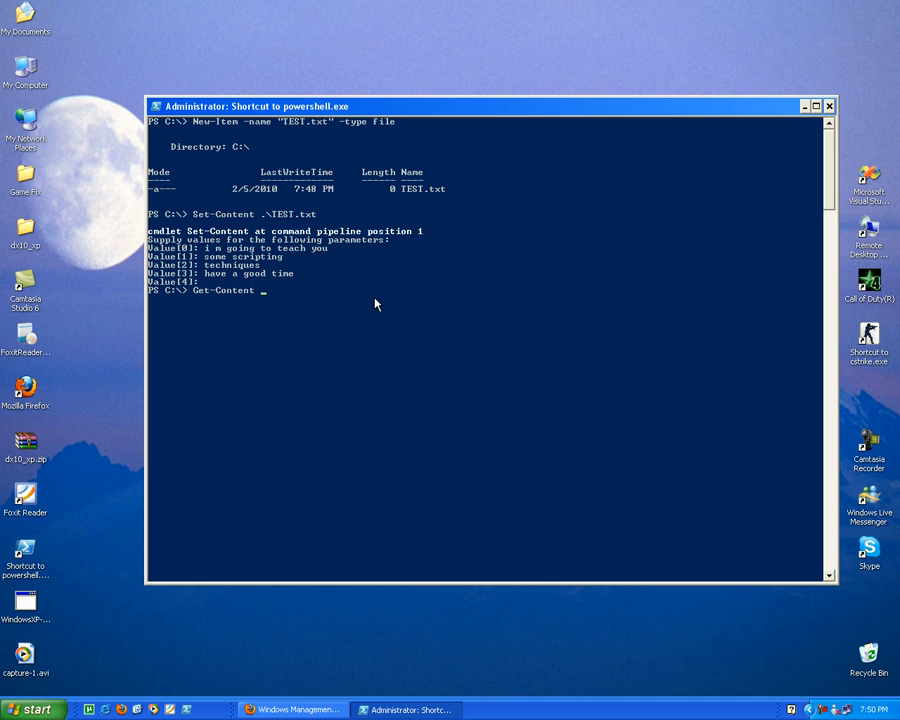
text(tse)
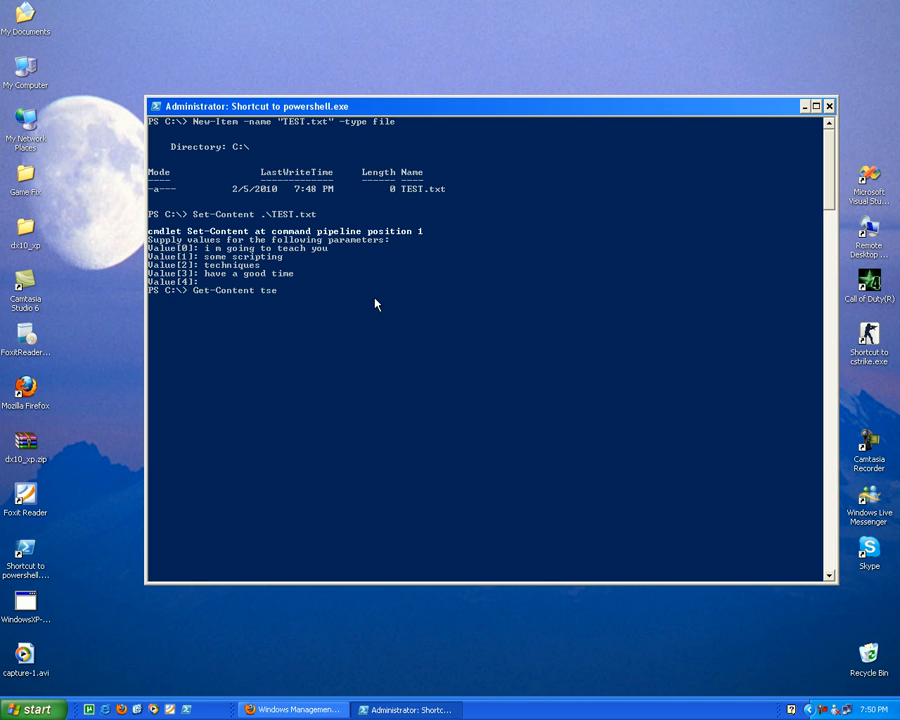
text(.\TEST.txt)
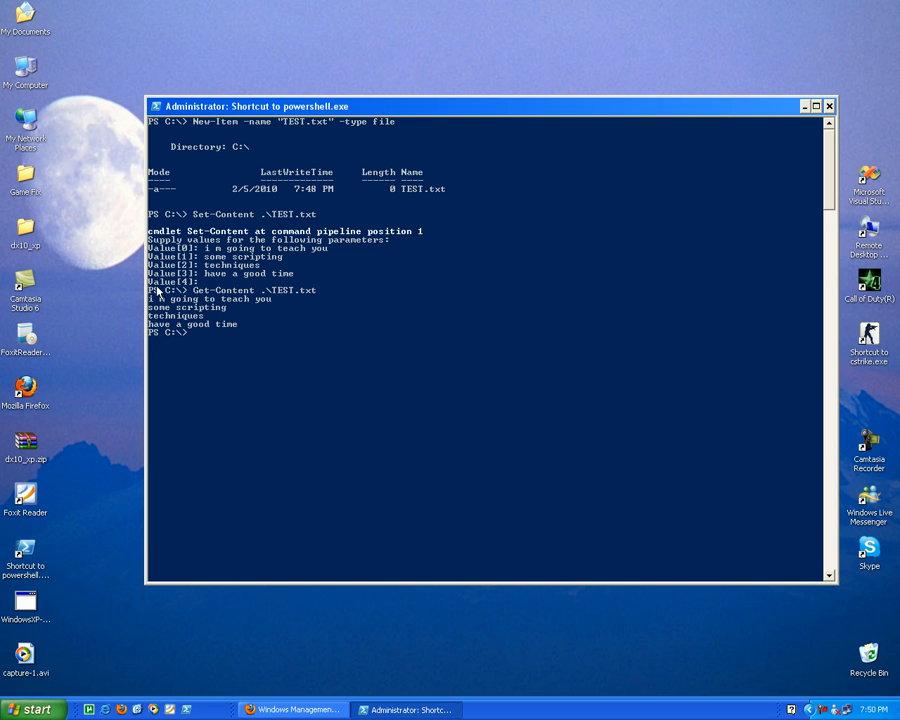
mouse_move(316, 296)
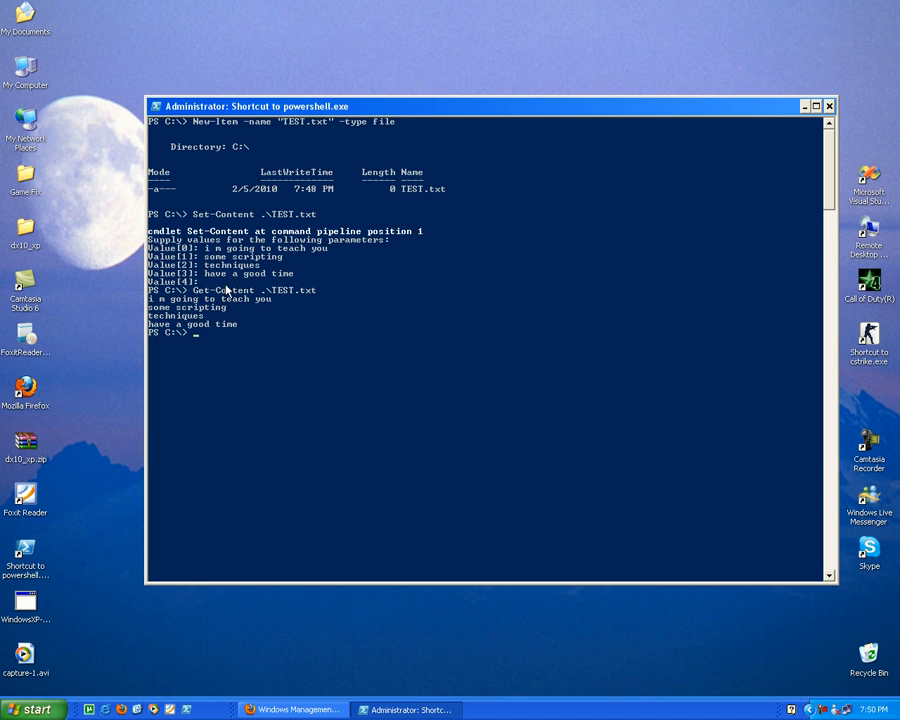
mouse_move(308, 364)
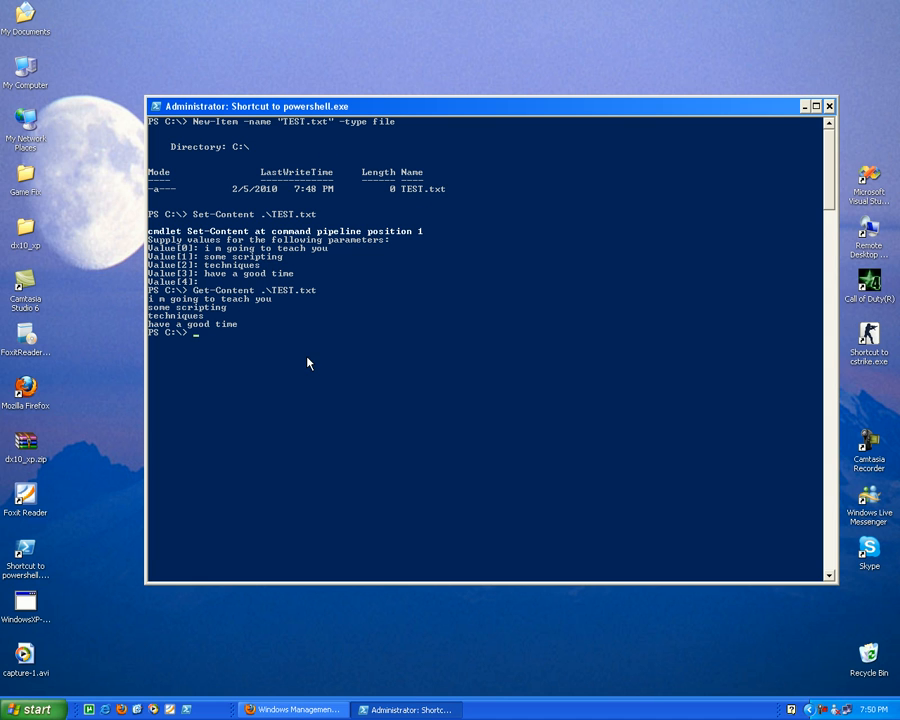
mouse_move(240, 328)
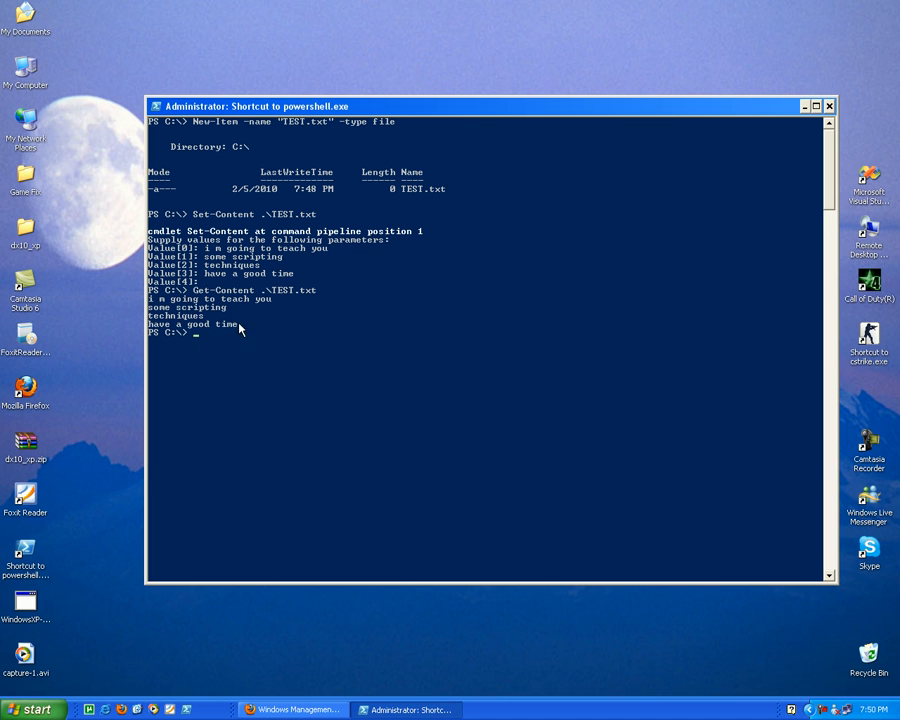
mouse_move(198, 360)
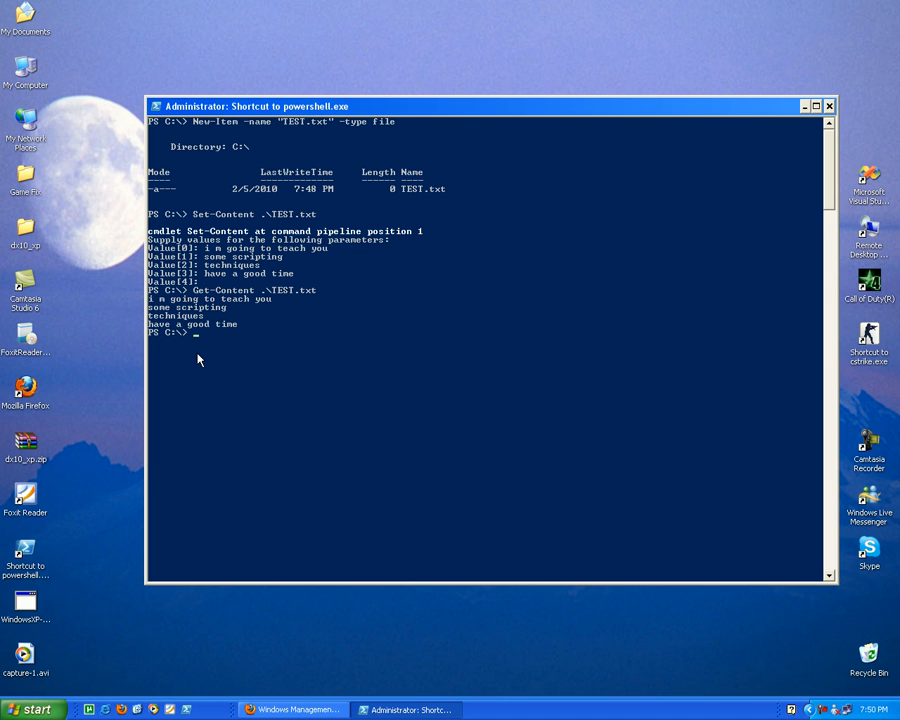
mouse_move(200, 328)
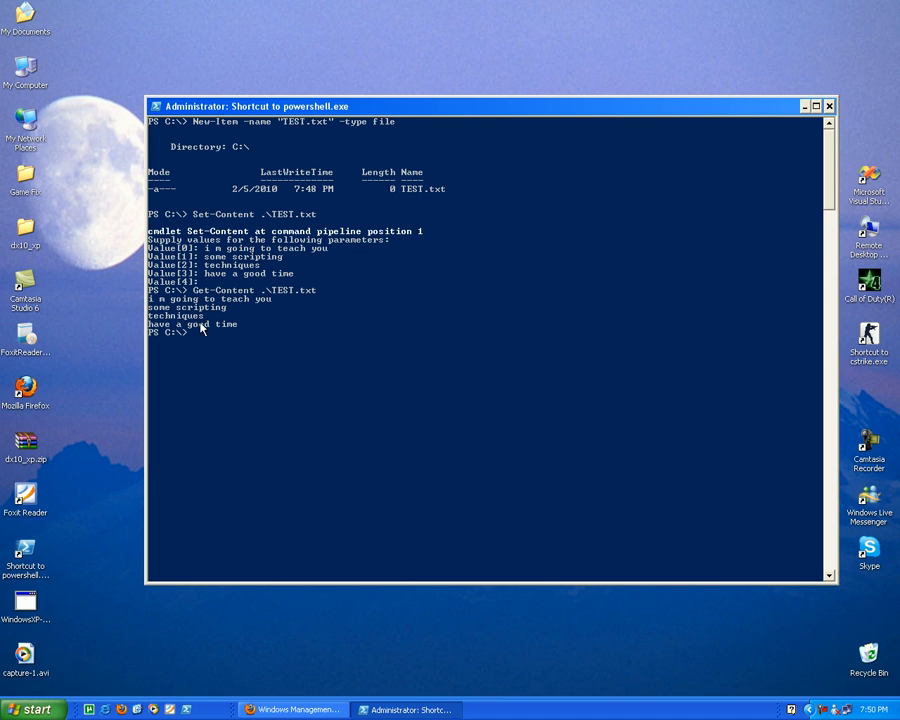
mouse_move(290, 326)
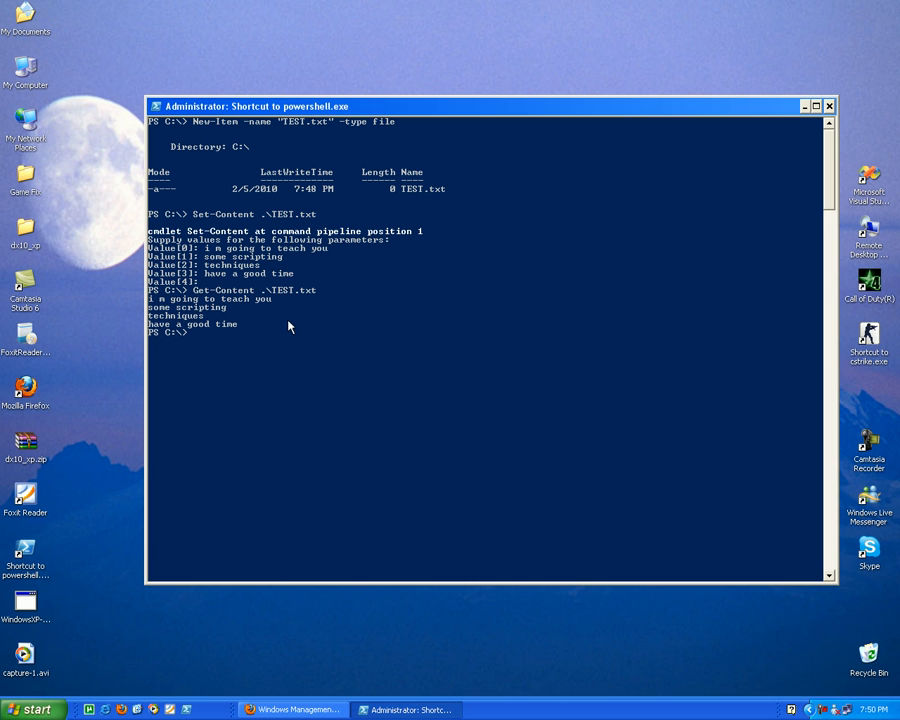
Pipe Get-Content .\TEST.txt into Measure-Object -line -word -Character, returning 4 lines, 13 words, 62 characters
text(Get-Content .\TEST.txt |)
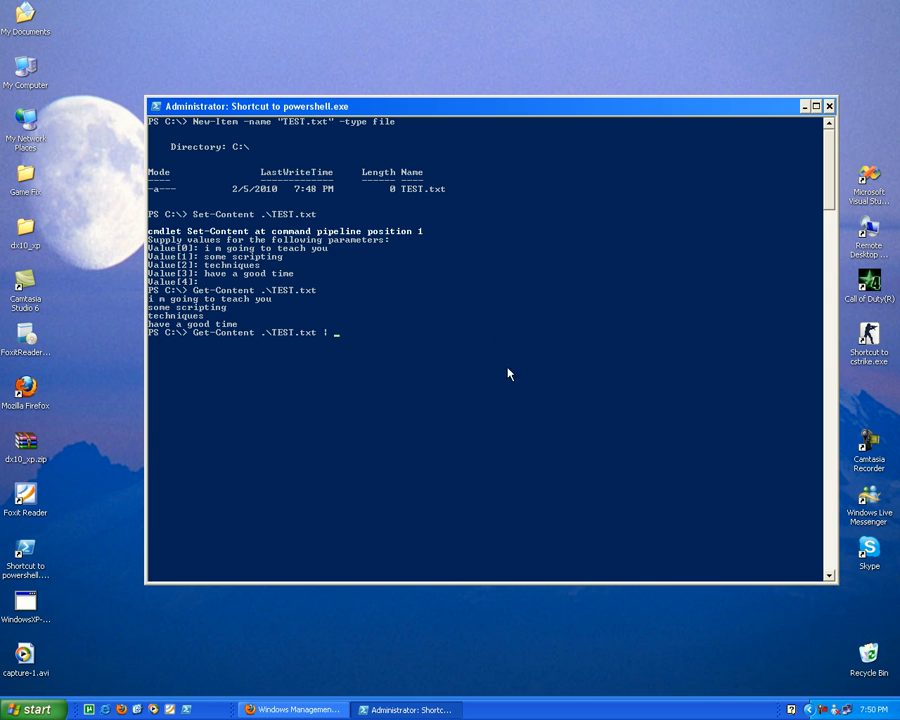
text(me)
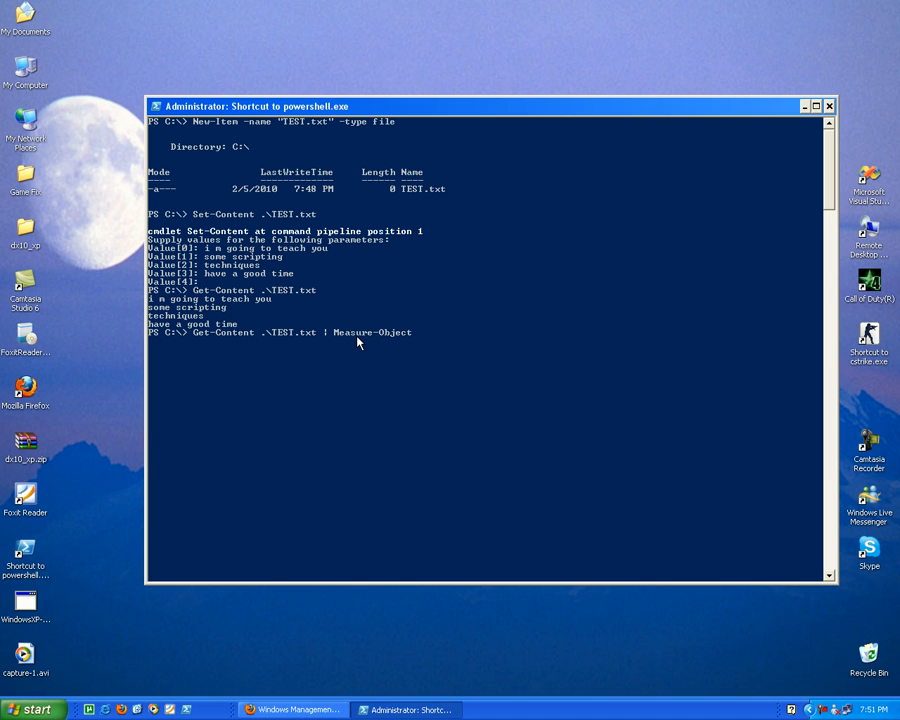
text(-line)
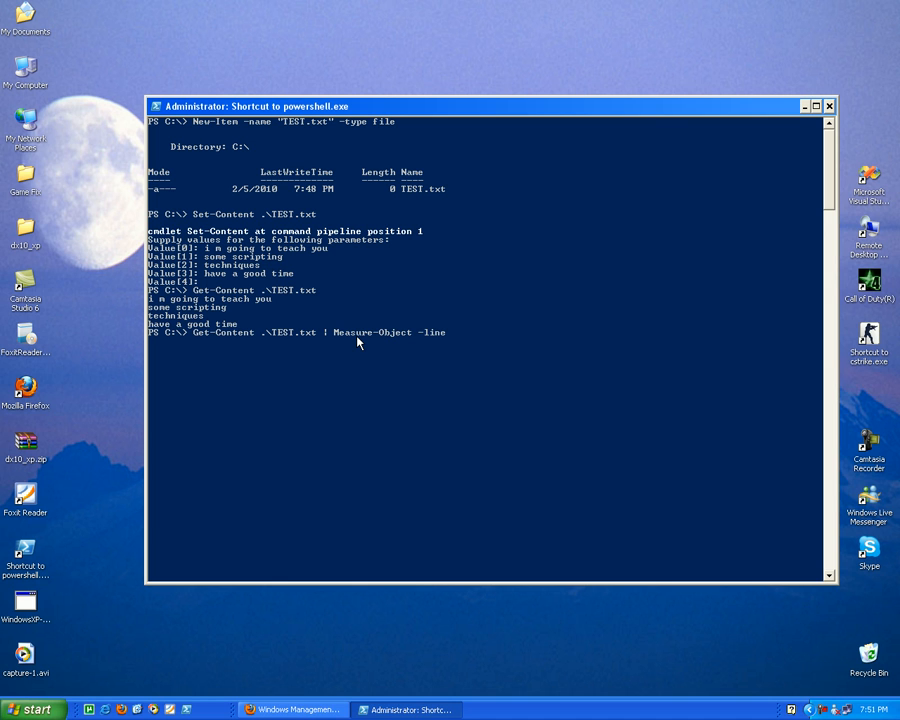
text(-word -)
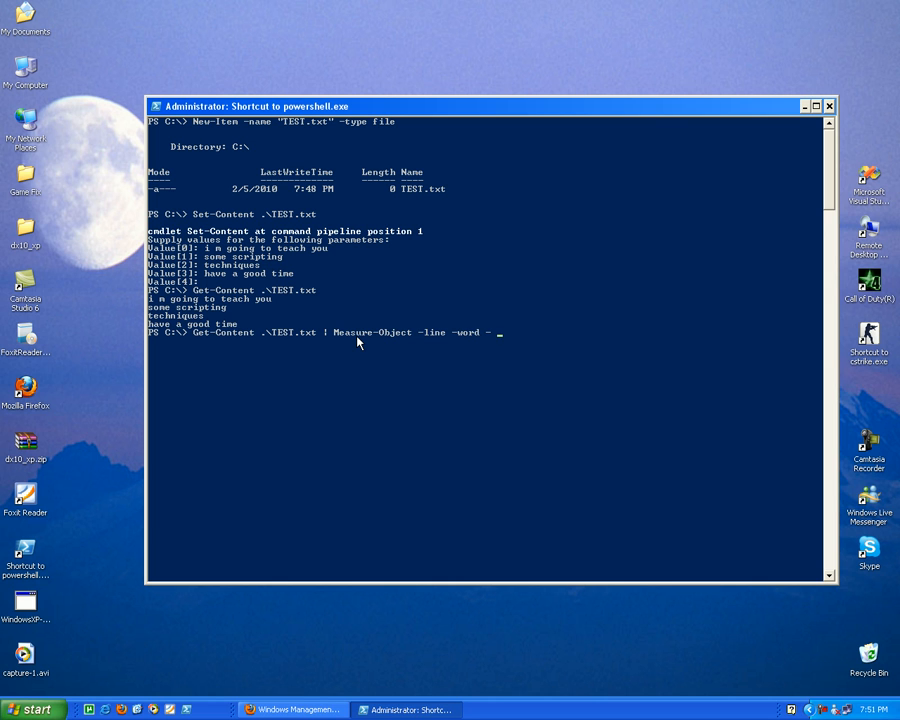
text(c)
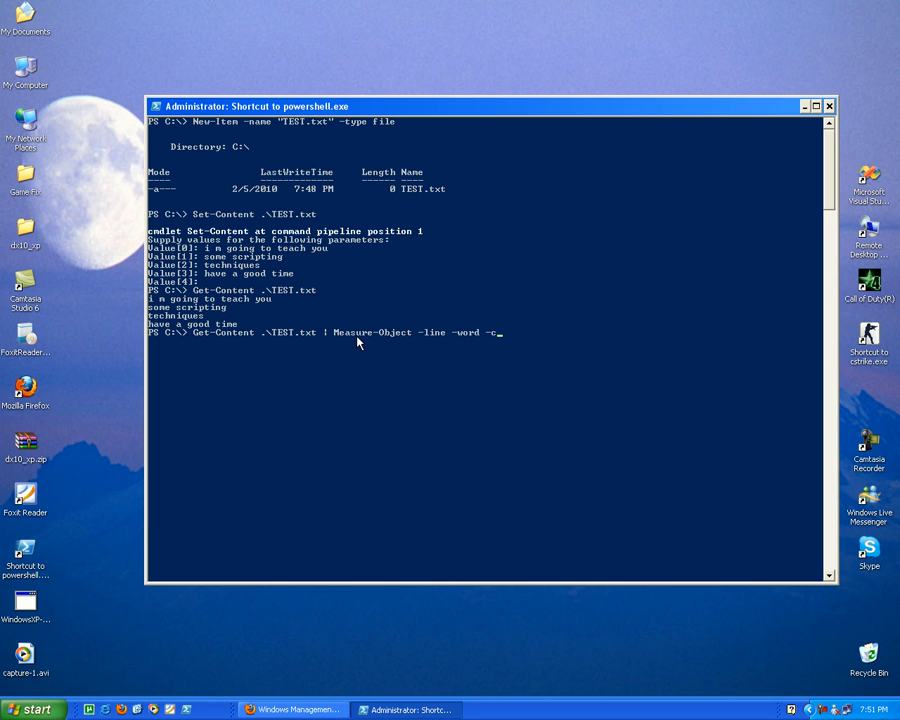
text(haracter)
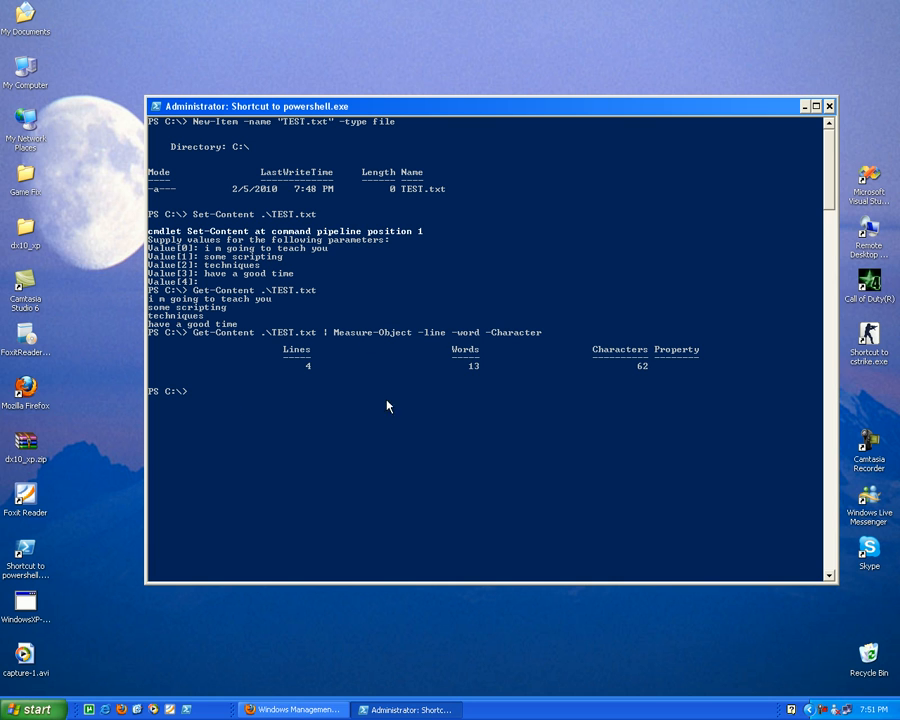
mouse_move(220, 340)
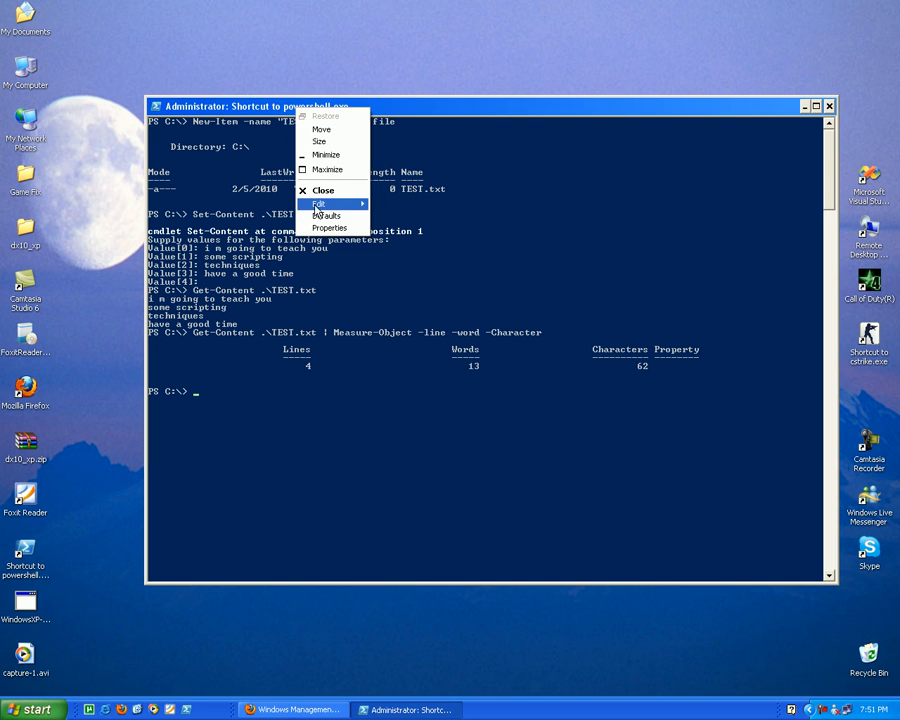
Choose Edit > Mark from the console's system menu to begin selecting the output text
click(318, 204)
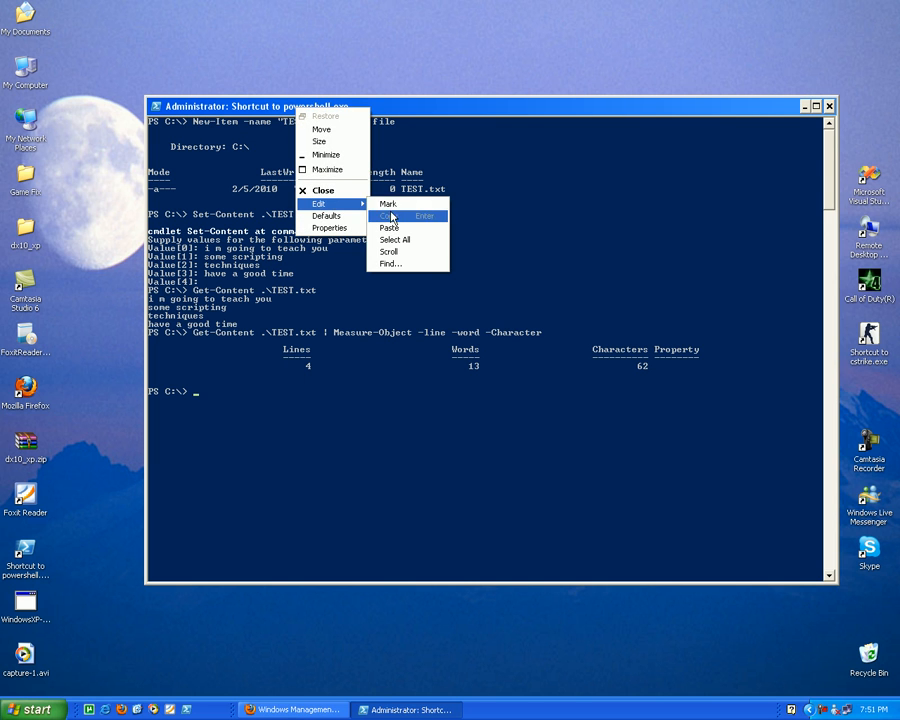
click(388, 204)
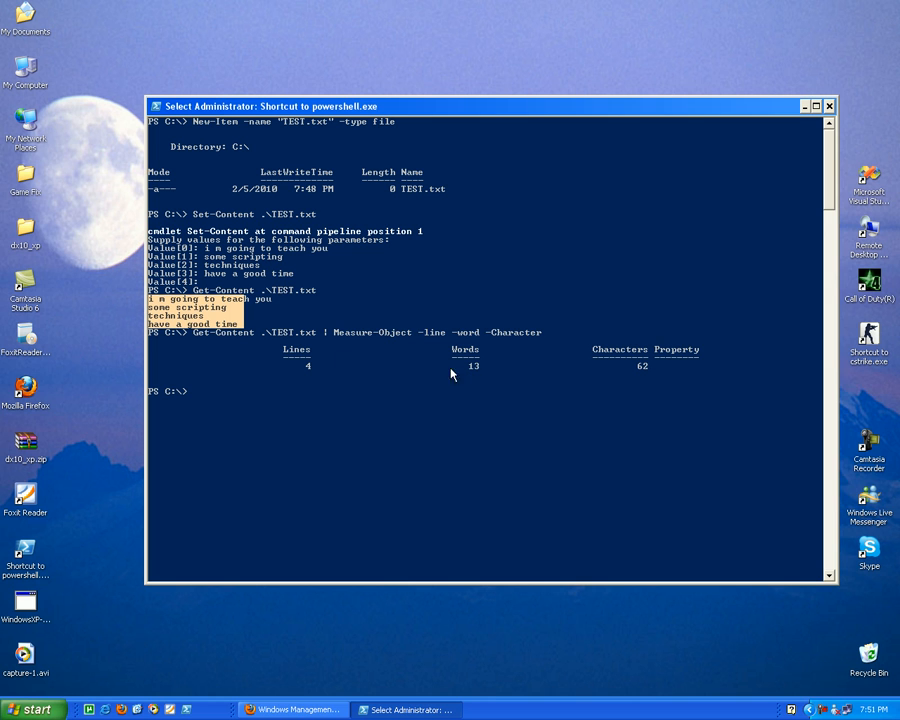
mouse_move(644, 370)
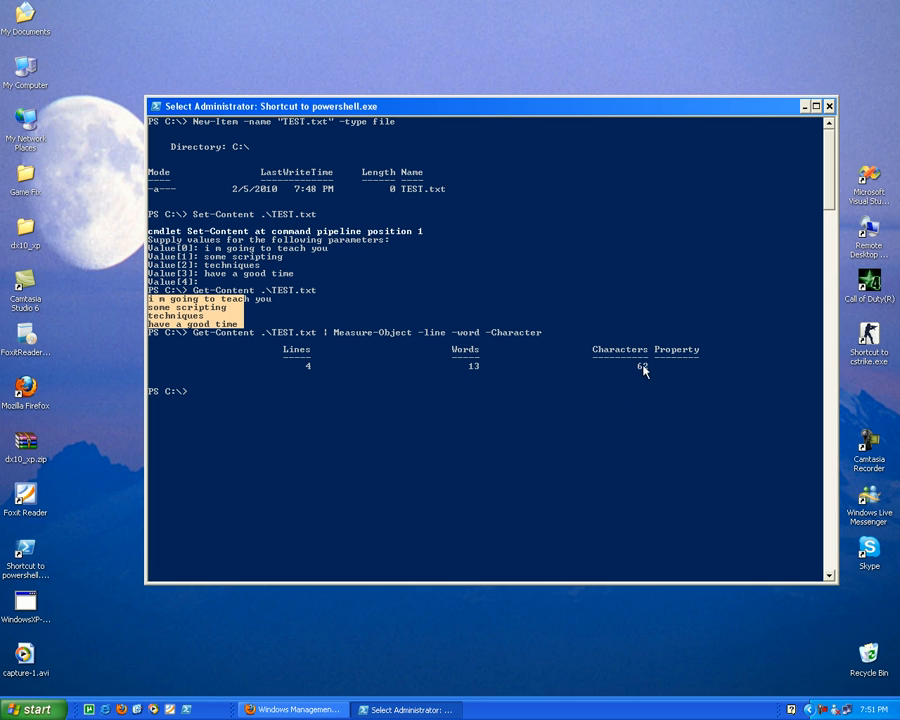
mouse_move(520, 370)
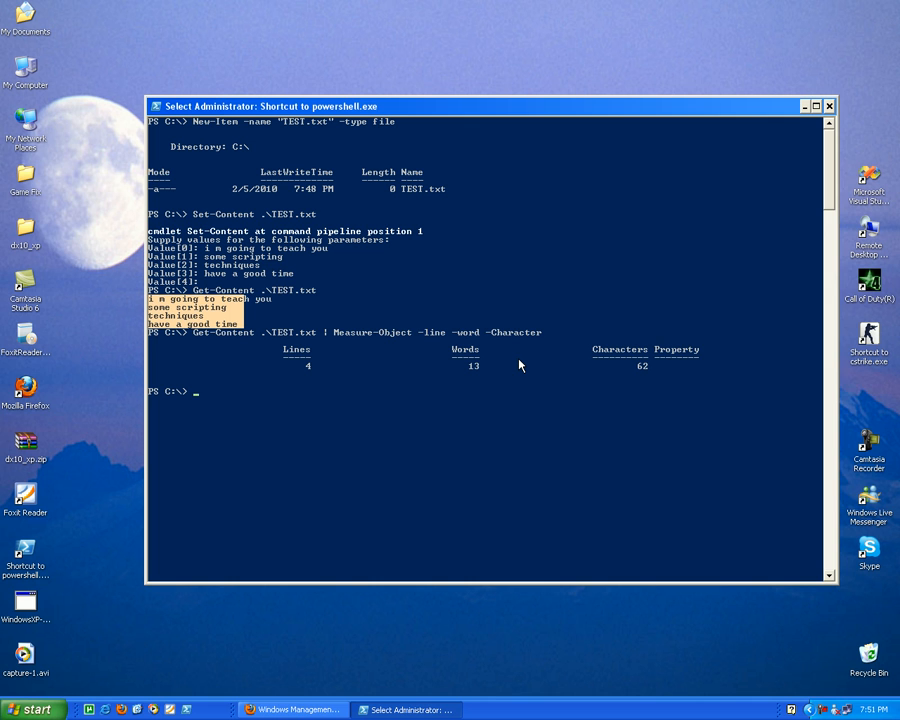
mouse_move(476, 376)
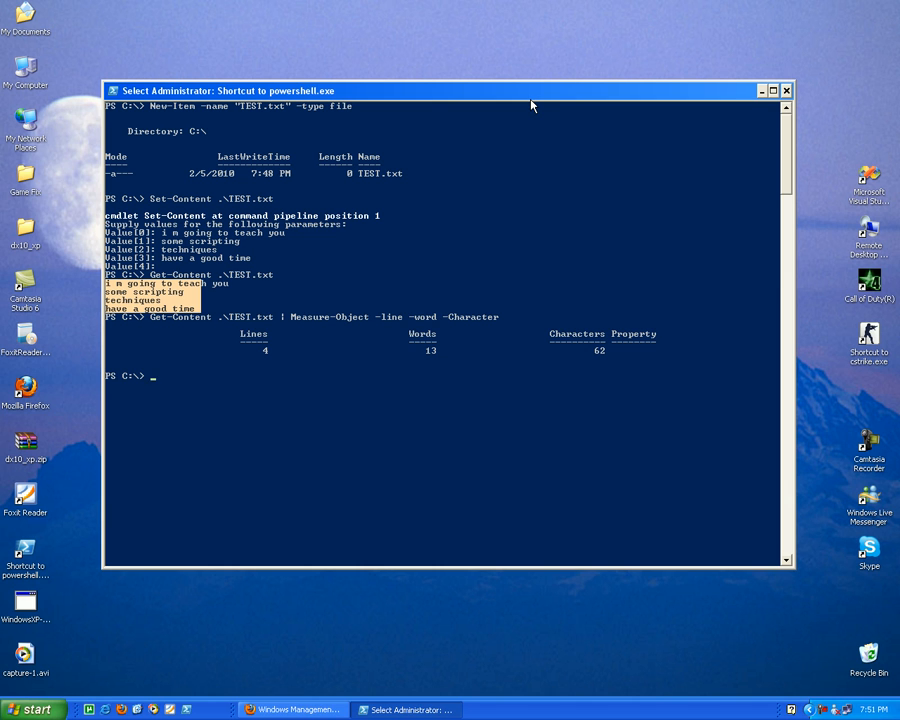
mouse_move(522, 106)
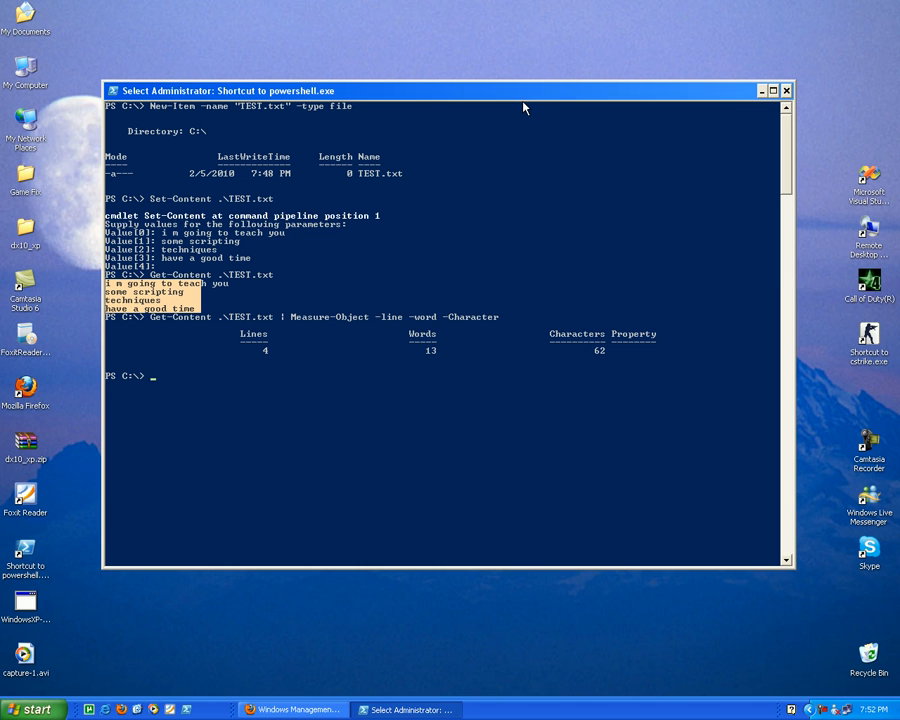